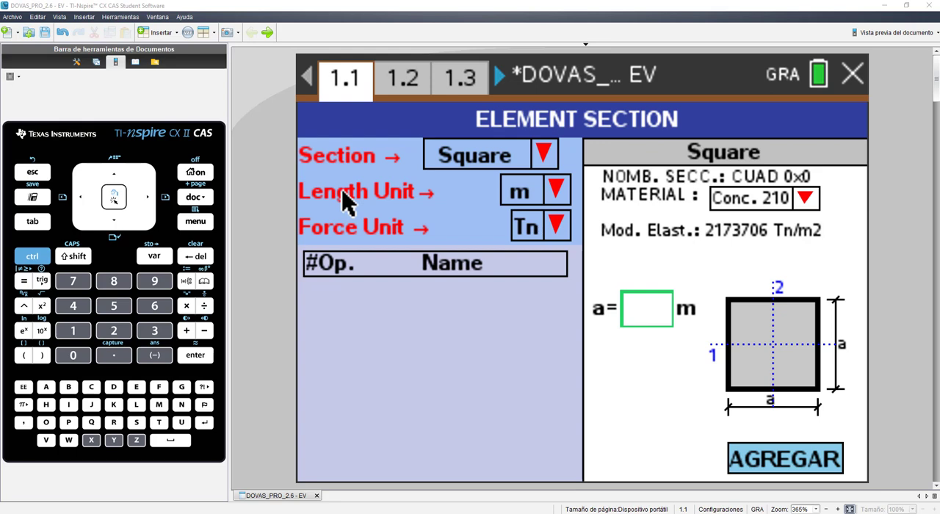
pyautogui.moveTo(496, 349)
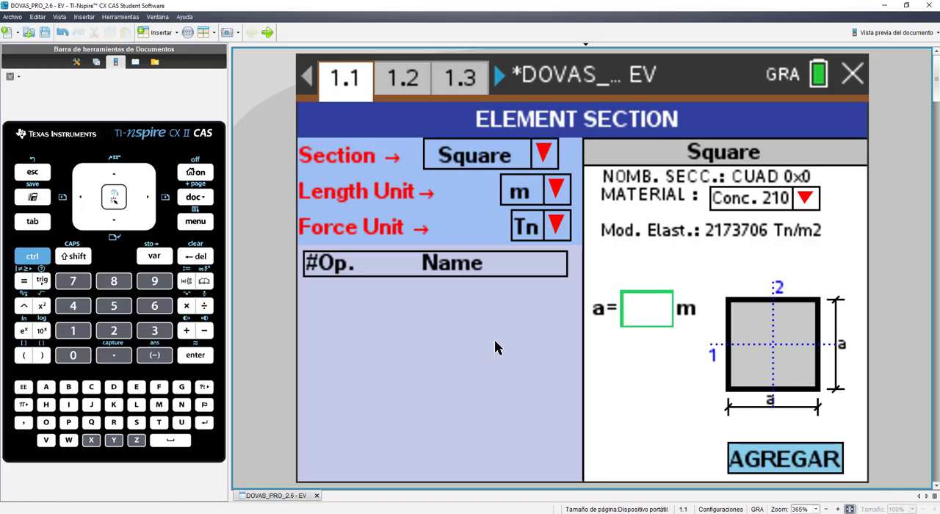
# Choose the Other section shape with Conc. 210 material for the new section
pyautogui.click(543, 154)
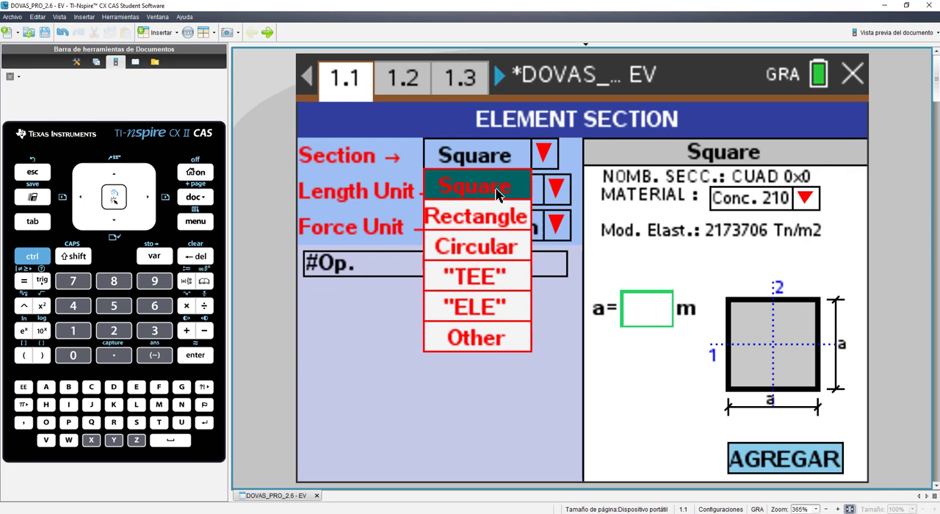
pyautogui.moveTo(476, 276)
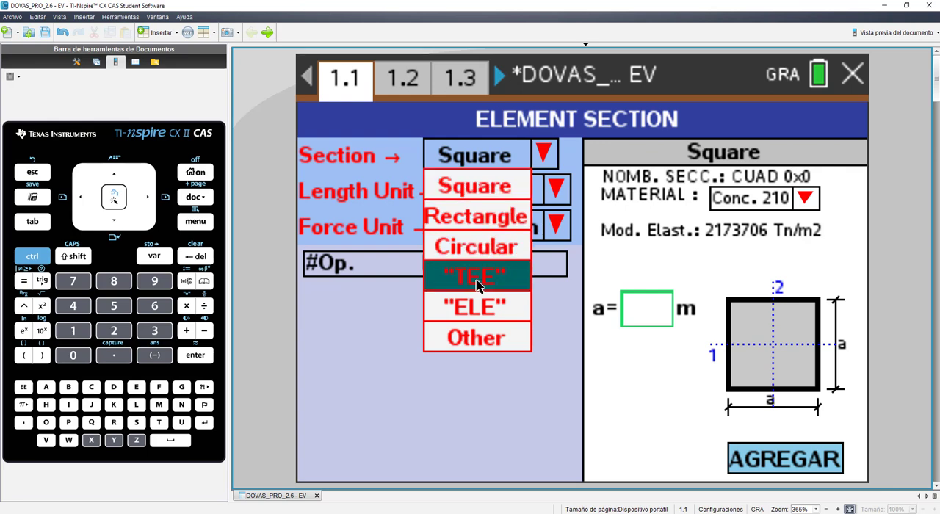
pyautogui.click(476, 338)
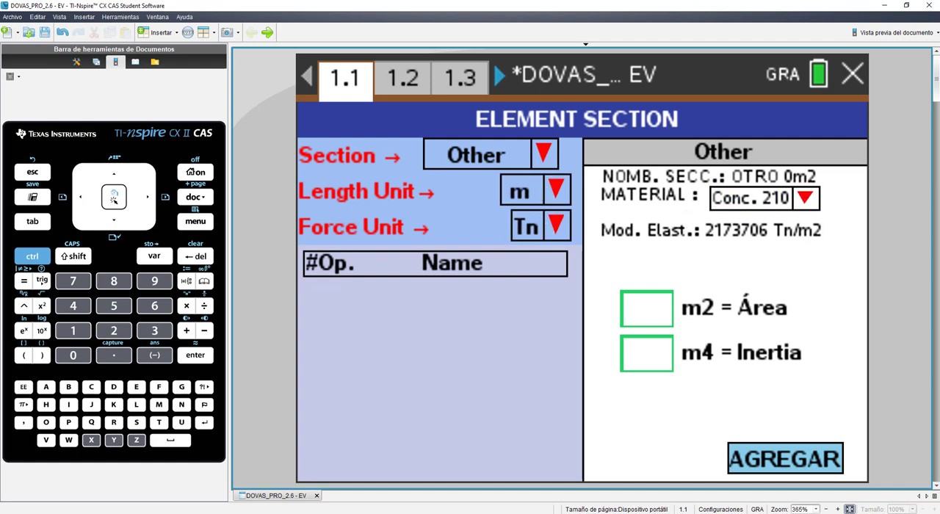
pyautogui.click(804, 198)
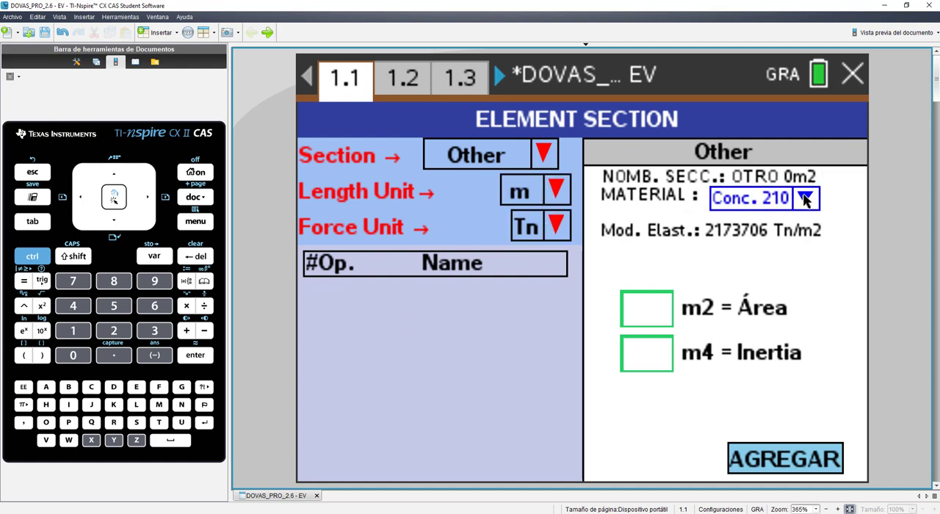
pyautogui.click(805, 199)
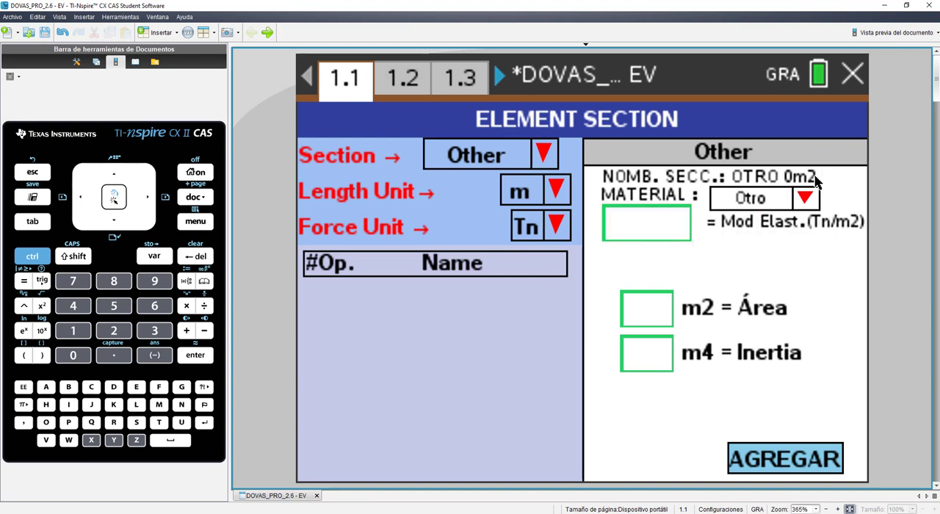
# Enter area 1000000 m2 and add the custom section twice to the list
pyautogui.click(802, 198)
pyautogui.write('1')
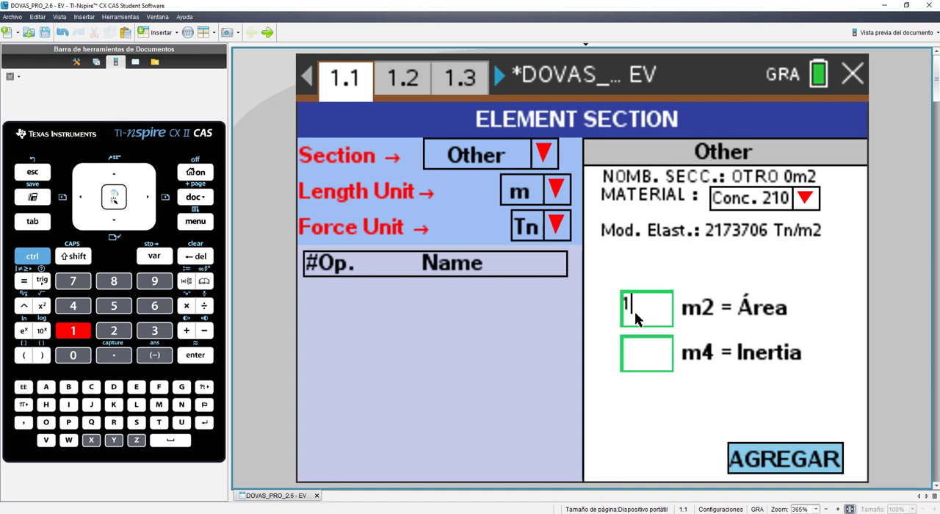
pyautogui.write('000000')
pyautogui.click(647, 353)
pyautogui.write('1')
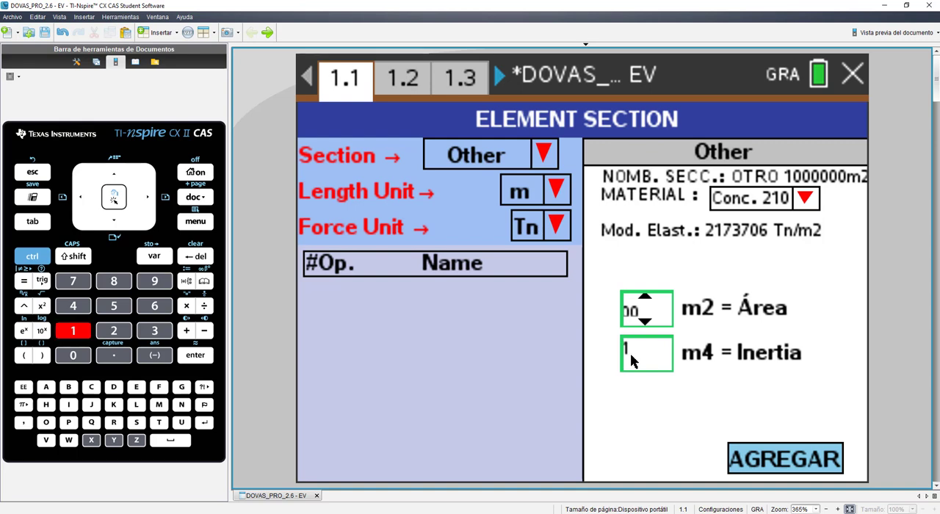
pyautogui.click(784, 458)
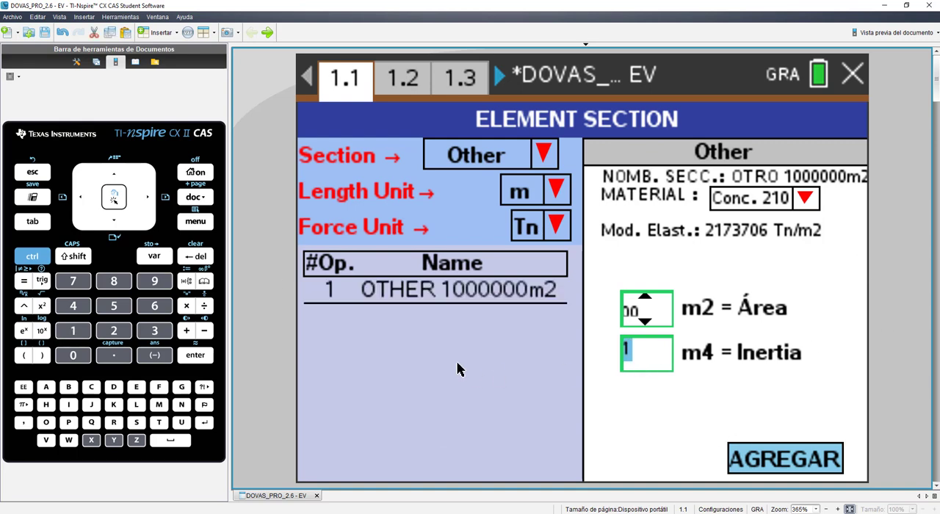
pyautogui.click(785, 458)
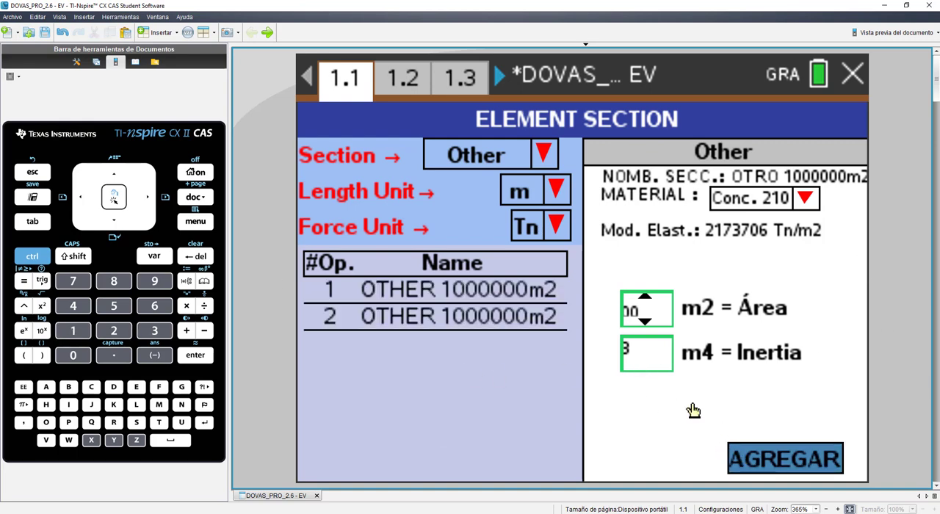
pyautogui.moveTo(418, 296)
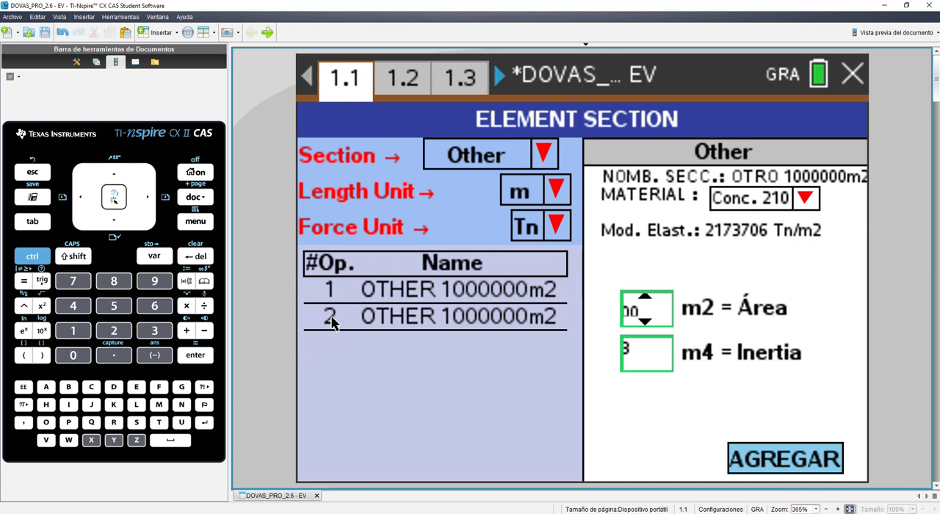
pyautogui.moveTo(452, 328)
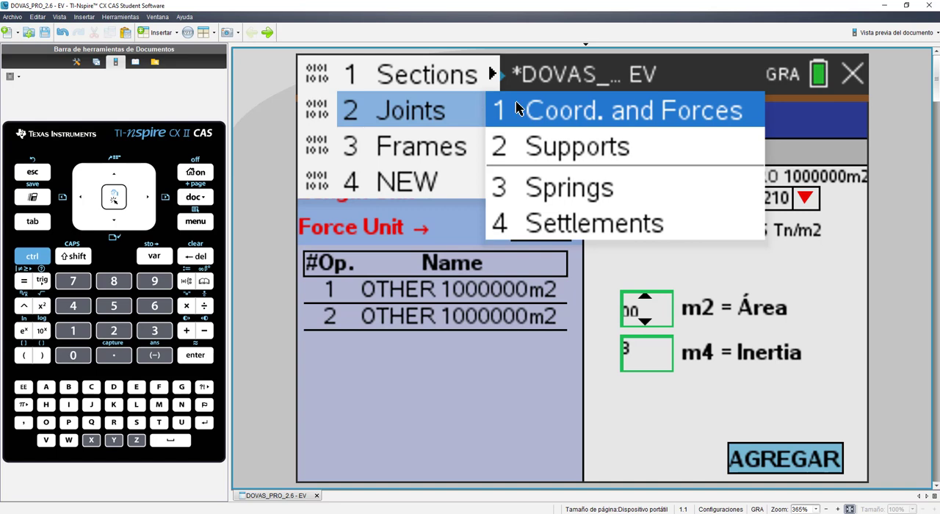
pyautogui.moveTo(615, 115)
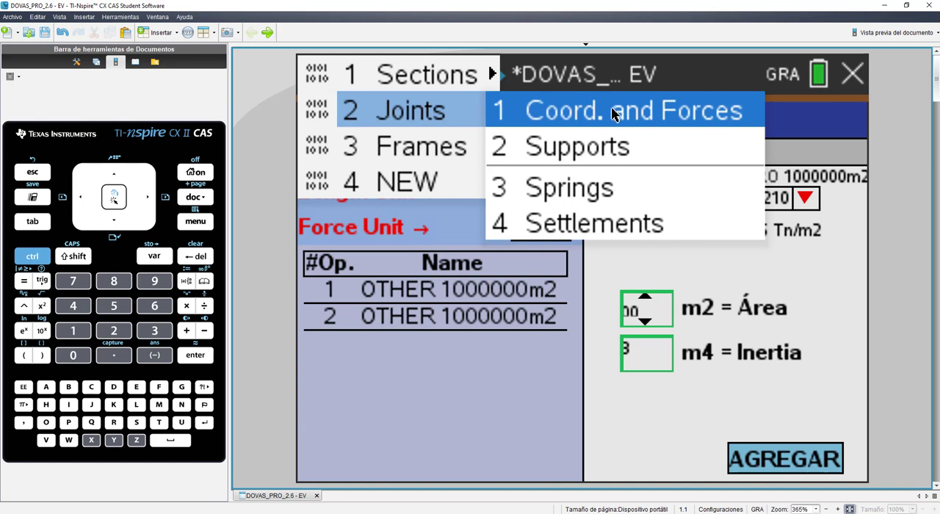
# Add joints 1–6 at their coordinates in Coord. and Forces, with Fx = 2 Tn at joint 2
pyautogui.click(633, 110)
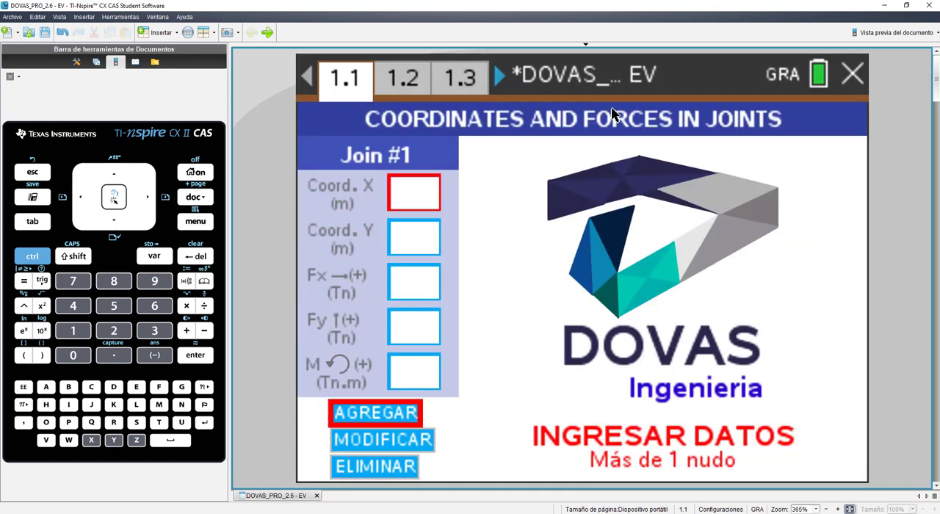
pyautogui.moveTo(482, 172)
pyautogui.write('0')
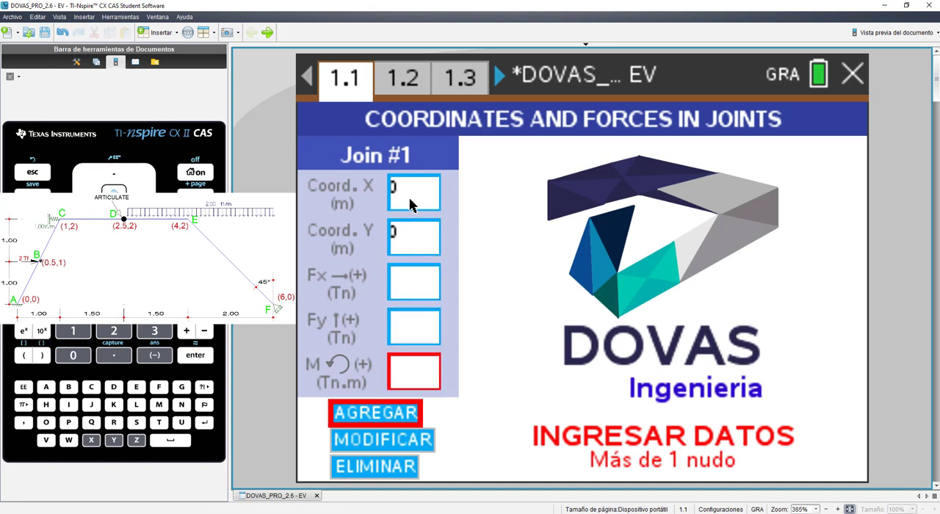
pyautogui.click(374, 412)
pyautogui.write('2')
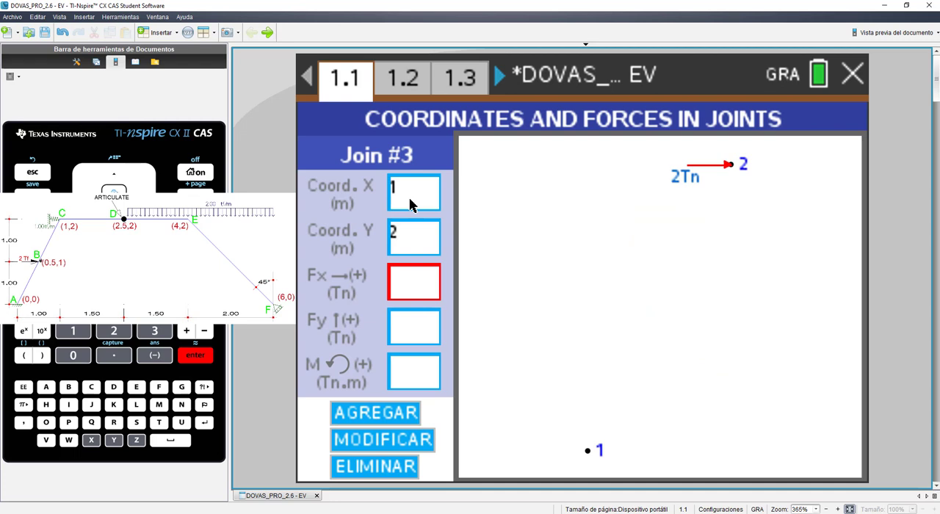
pyautogui.click(415, 372)
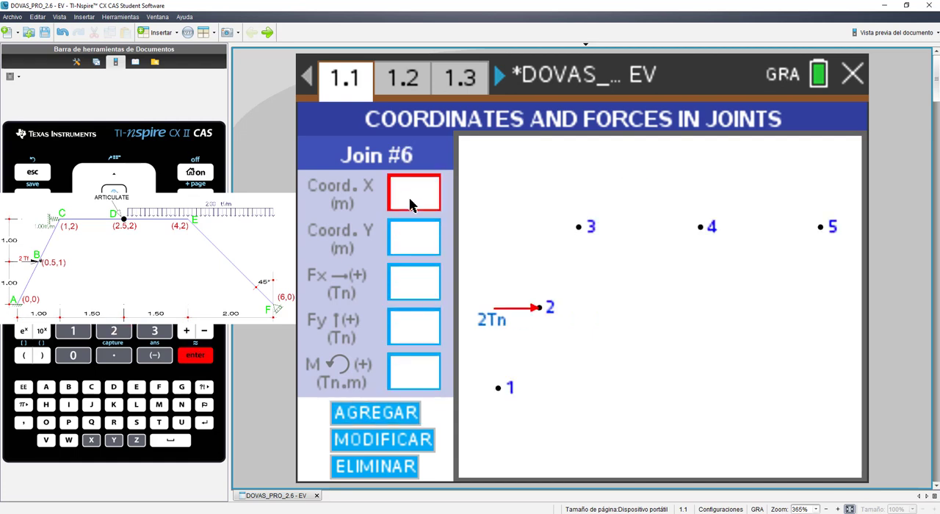
pyautogui.write('5')
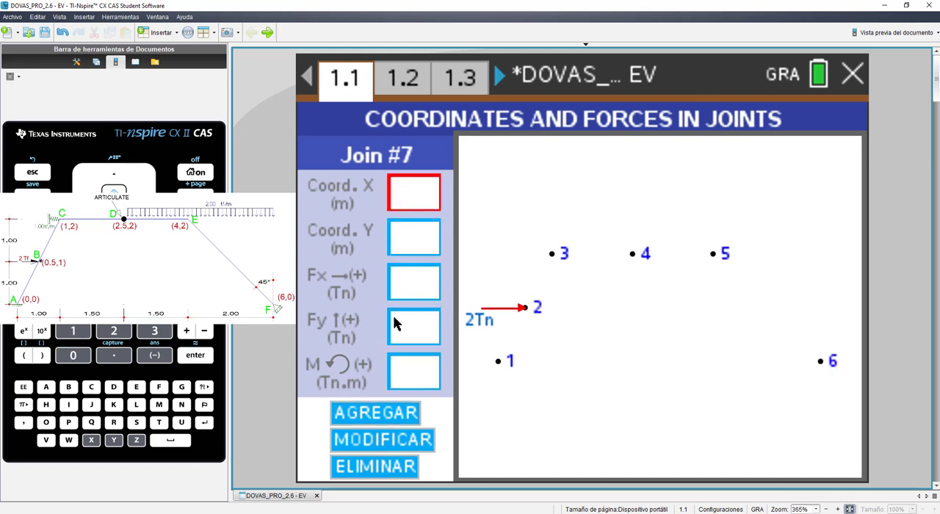
pyautogui.click(194, 221)
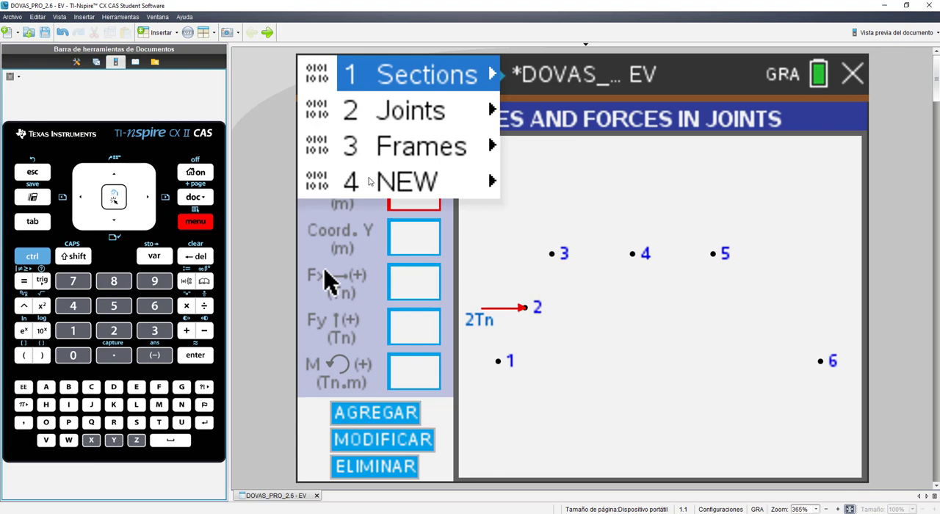
pyautogui.moveTo(409, 110)
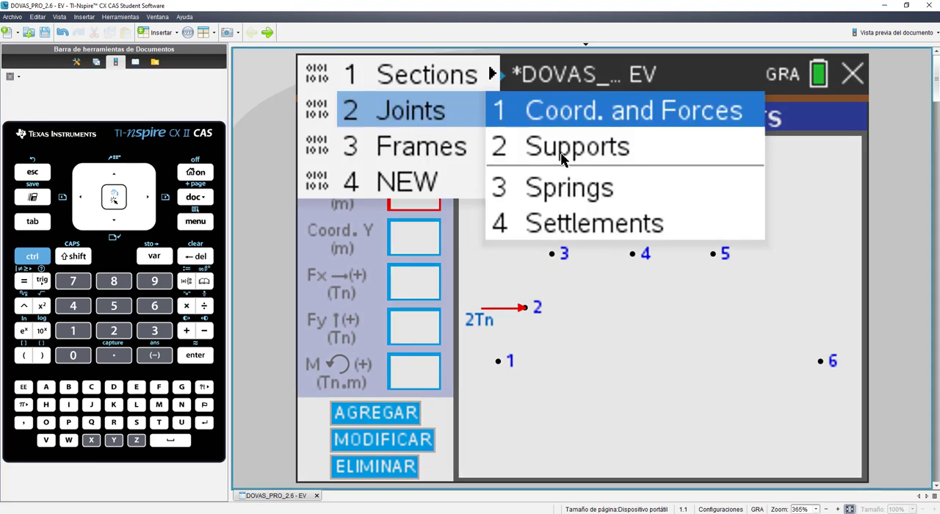
# Assign a fixed support to joint 1 on the restraints page
pyautogui.click(577, 147)
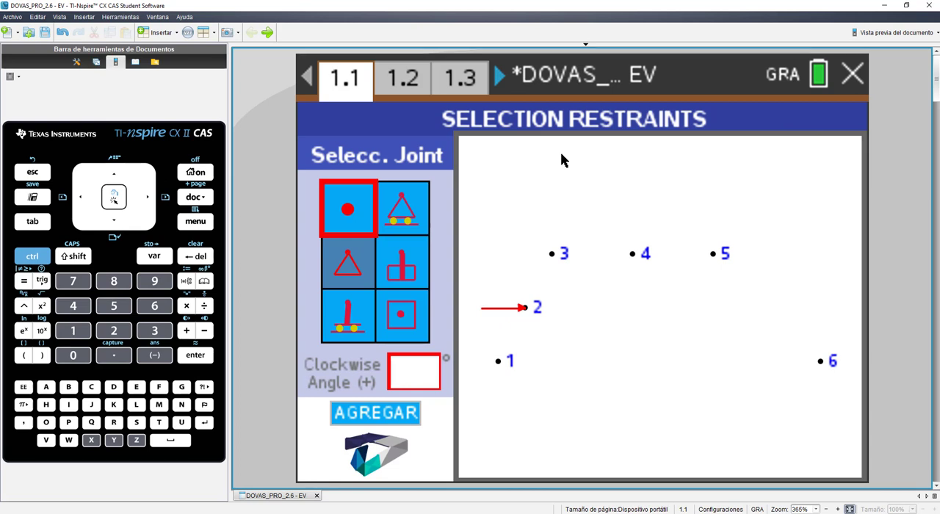
pyautogui.click(402, 263)
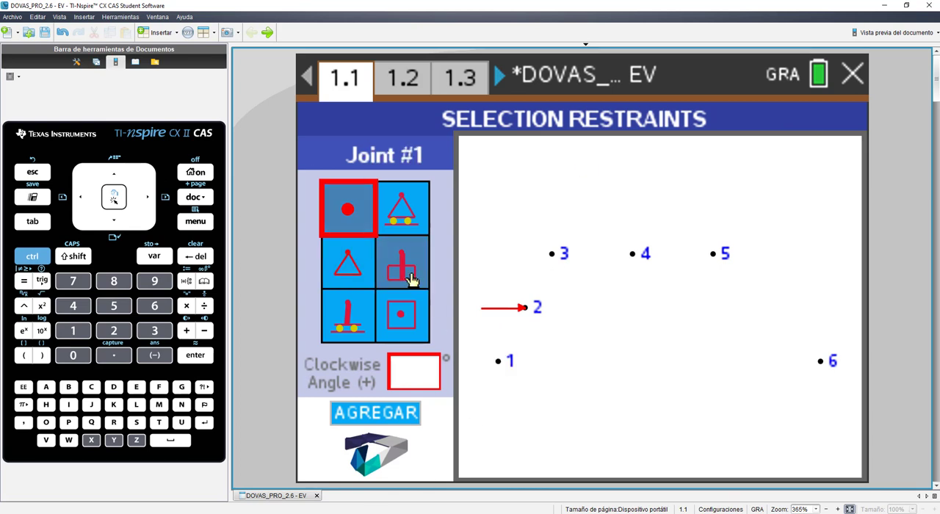
pyautogui.click(402, 262)
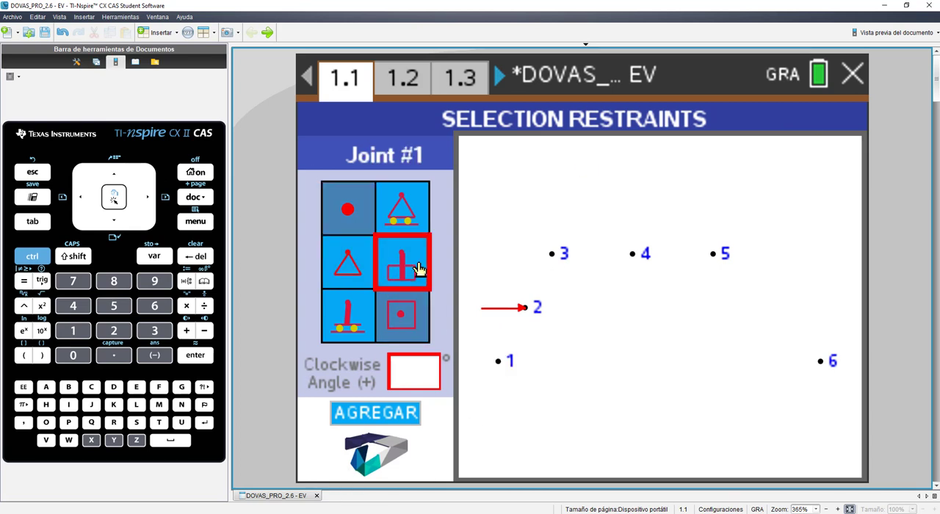
pyautogui.click(402, 262)
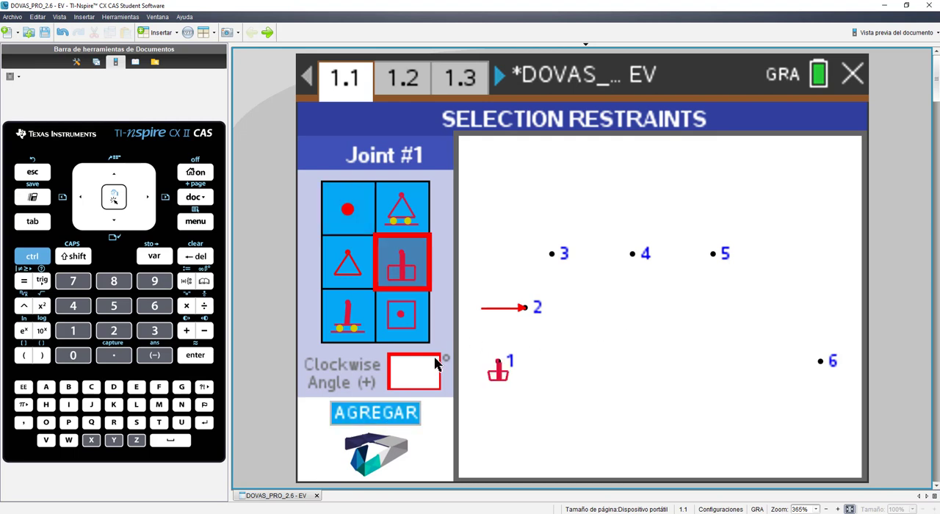
# Give joint 6 a roller support with a 45° clockwise angle
pyautogui.click(821, 361)
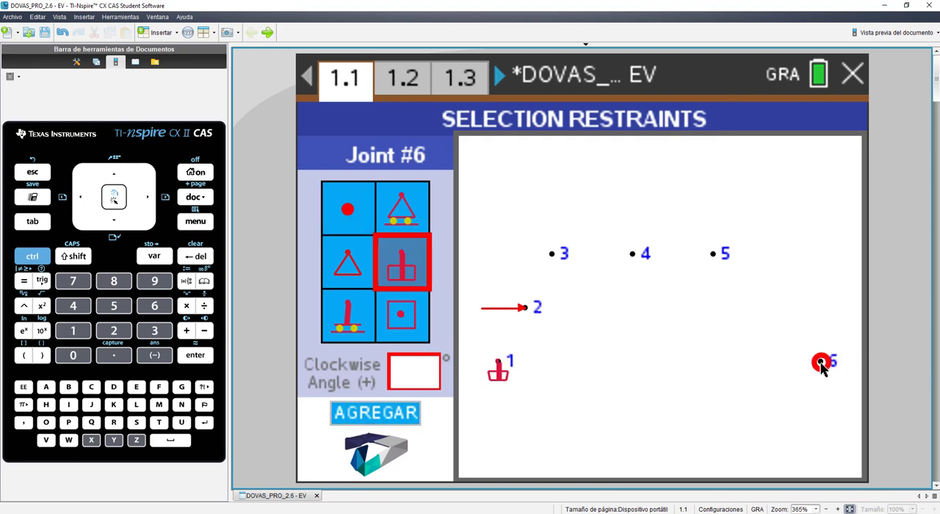
pyautogui.click(403, 208)
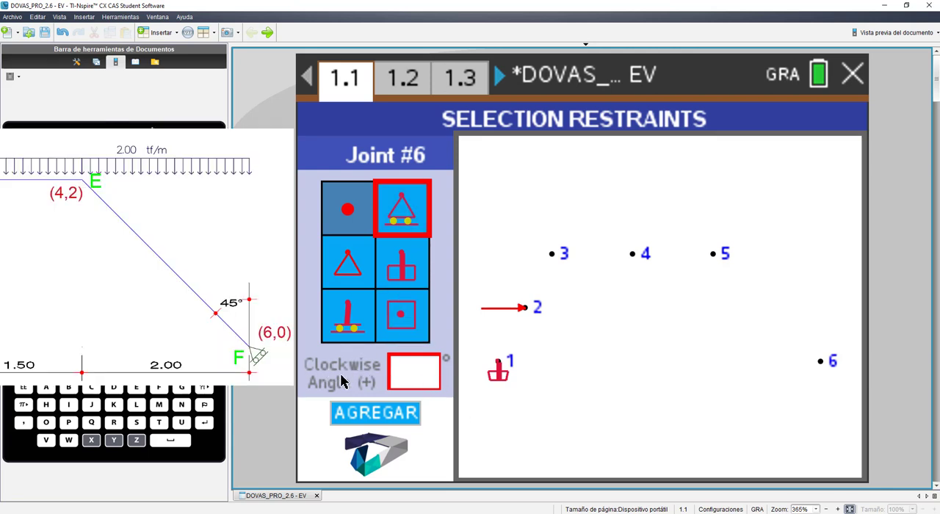
pyautogui.moveTo(320, 375)
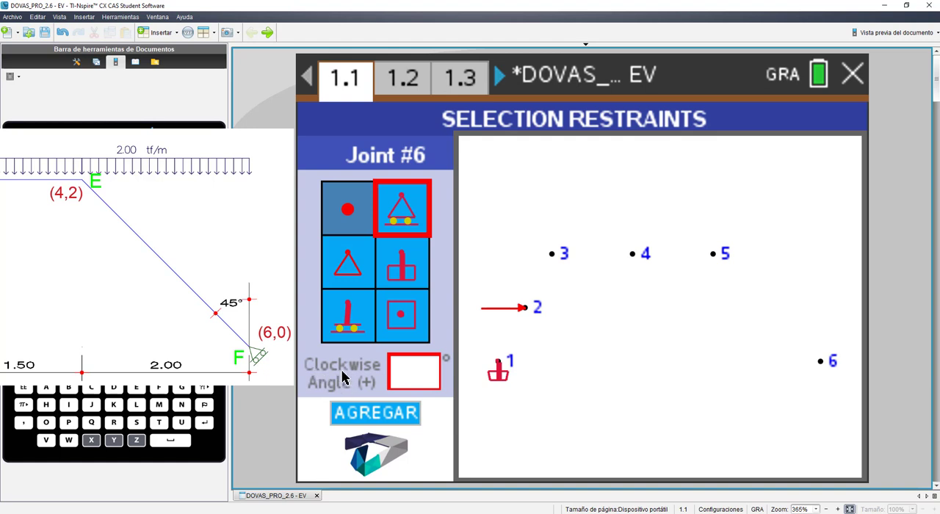
pyautogui.write('4')
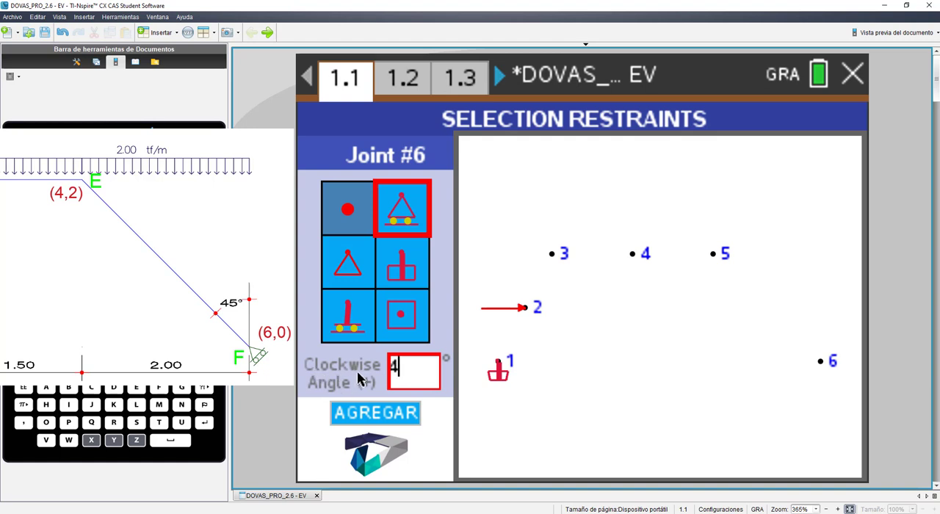
pyautogui.write('5')
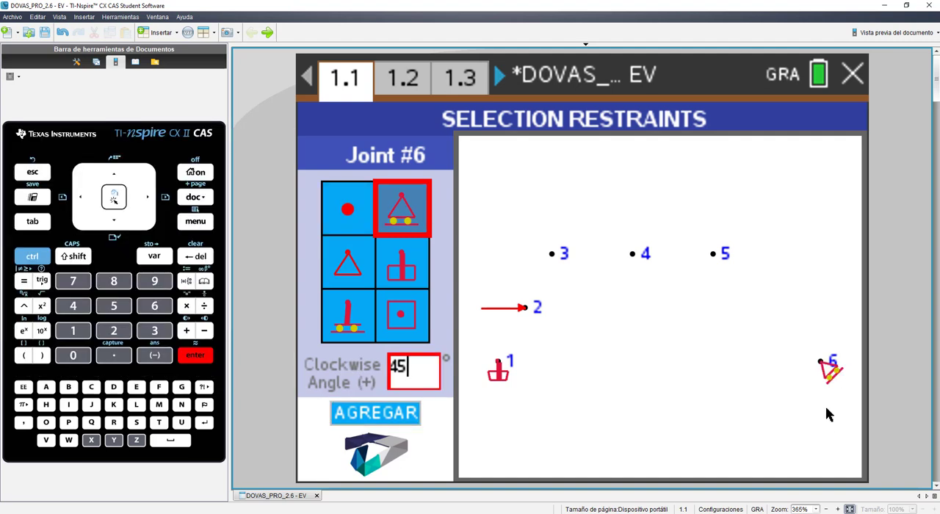
pyautogui.moveTo(510, 294)
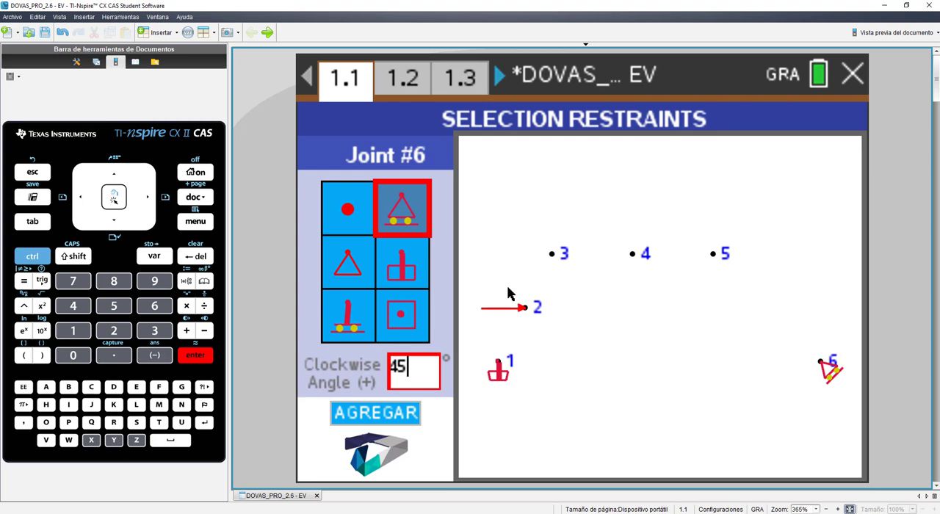
pyautogui.moveTo(315, 298)
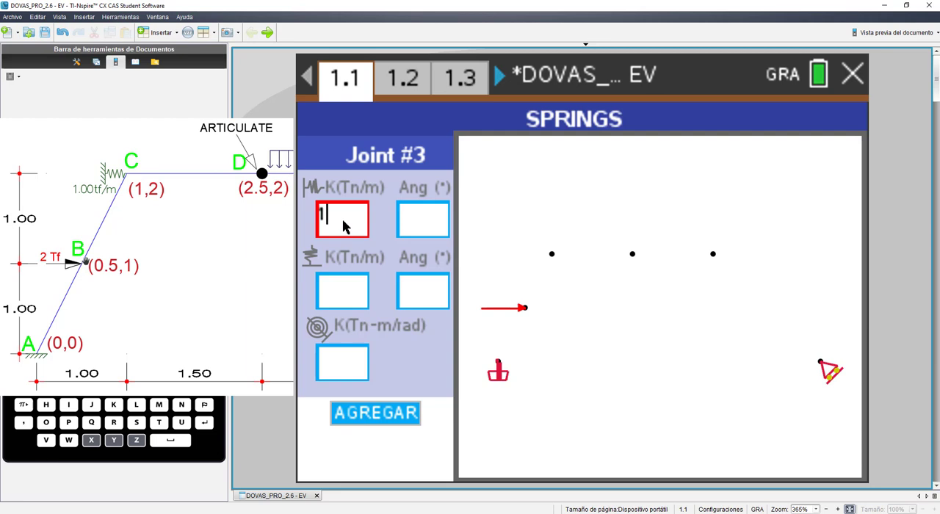
# Add a linear spring K = 1 Tn/m at joint 3 with angle 180°
pyautogui.click(423, 290)
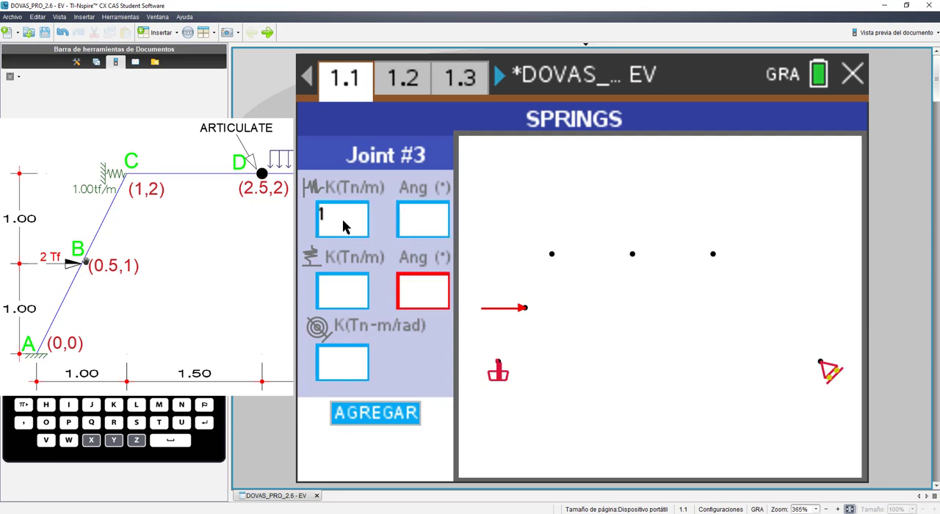
pyautogui.click(341, 361)
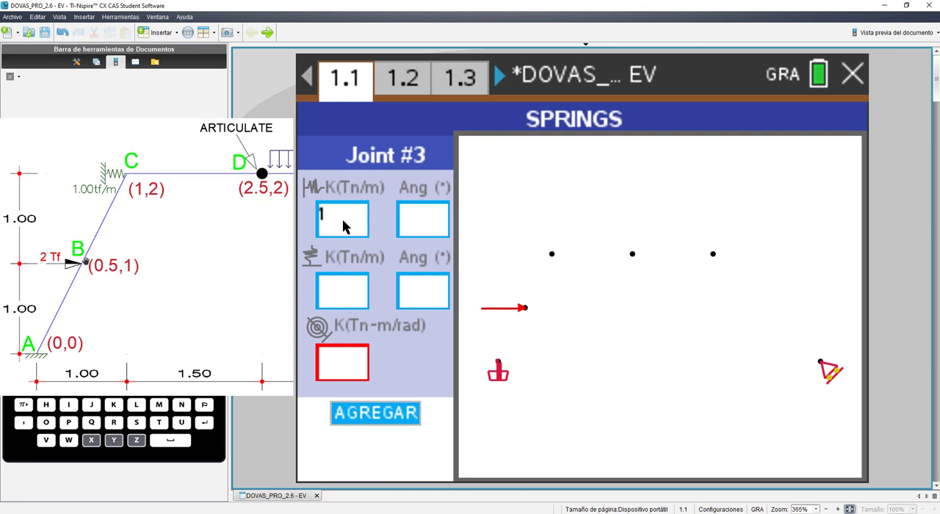
pyautogui.click(376, 412)
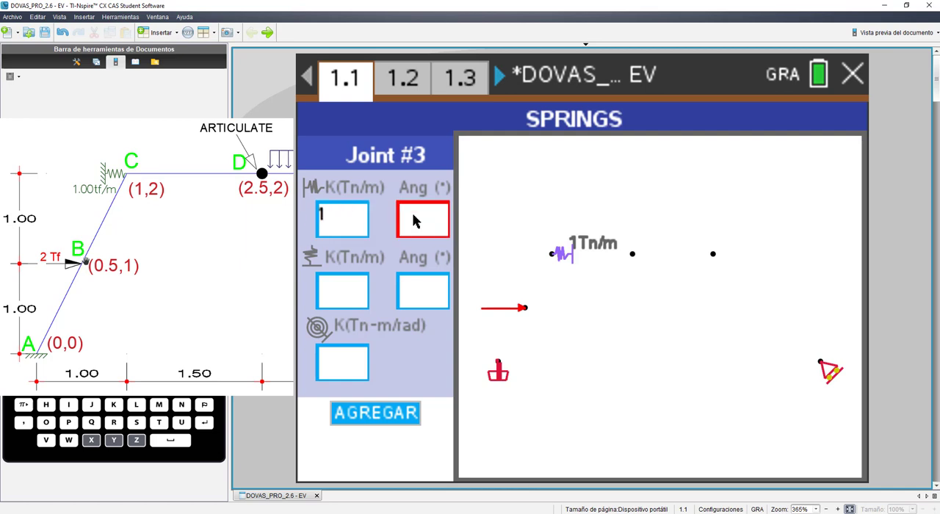
pyautogui.write('180')
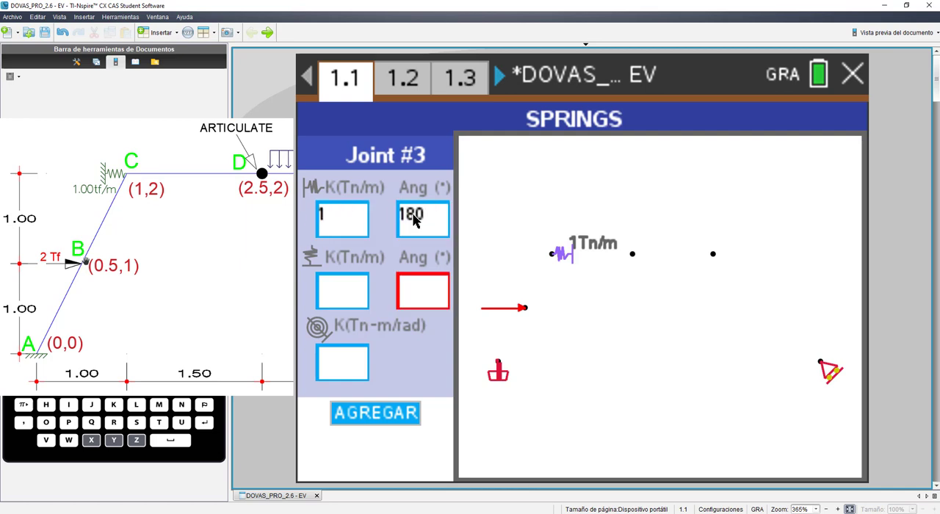
pyautogui.click(376, 413)
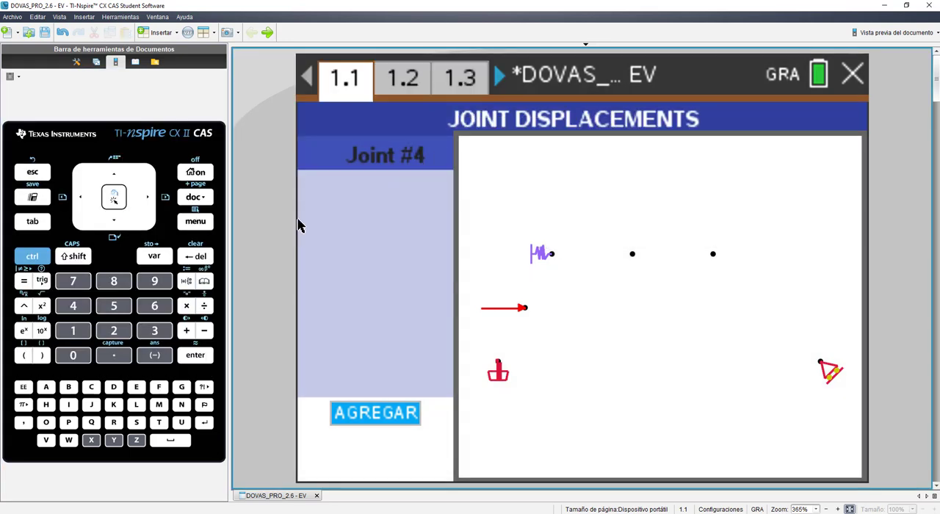
# Leave the joint displacements page and start the Frames > Define form
pyautogui.click(497, 367)
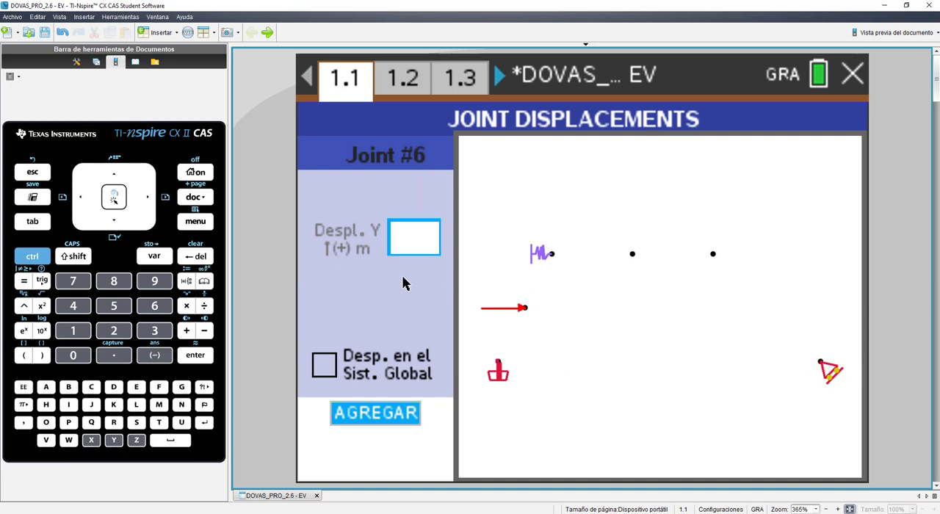
pyautogui.click(499, 367)
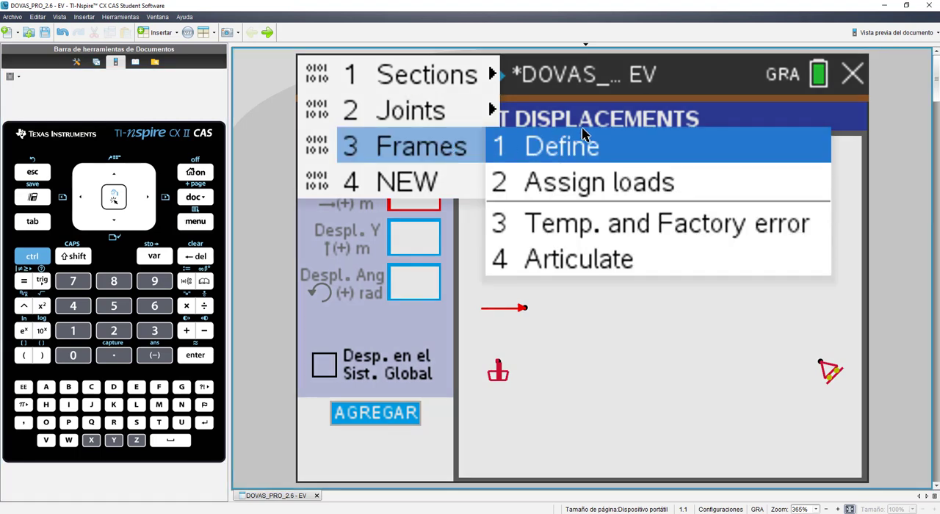
pyautogui.click(561, 145)
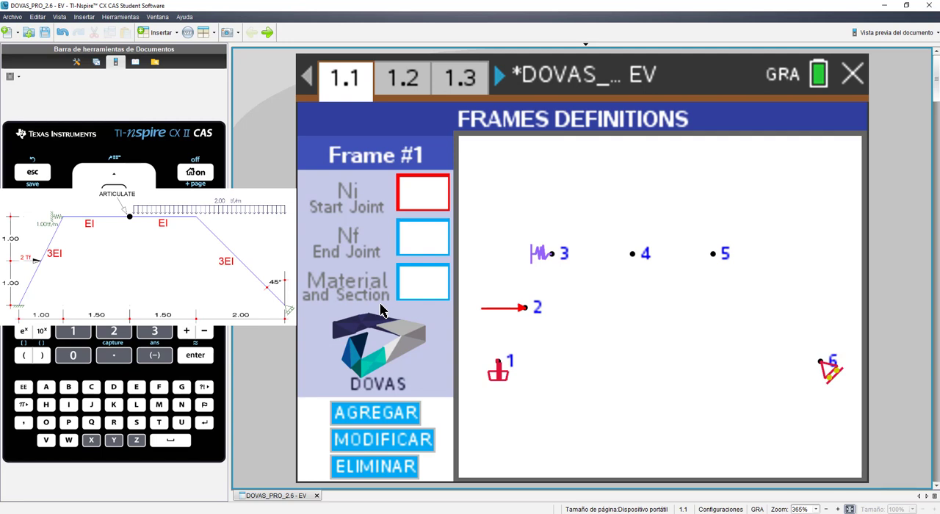
pyautogui.moveTo(402, 302)
pyautogui.write('2')
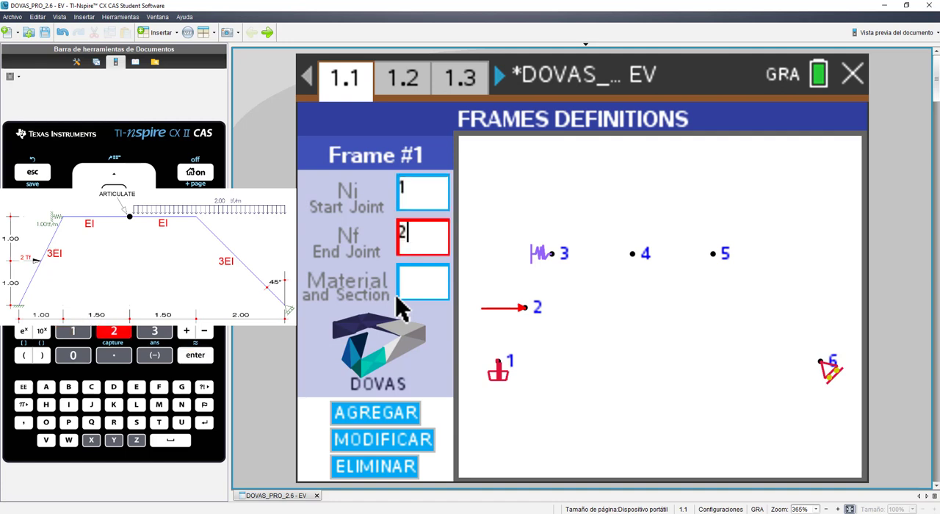
# Add frames 1–2, 2–3, 3–4, 4–5 and 5–6 with their materials
pyautogui.click(423, 282)
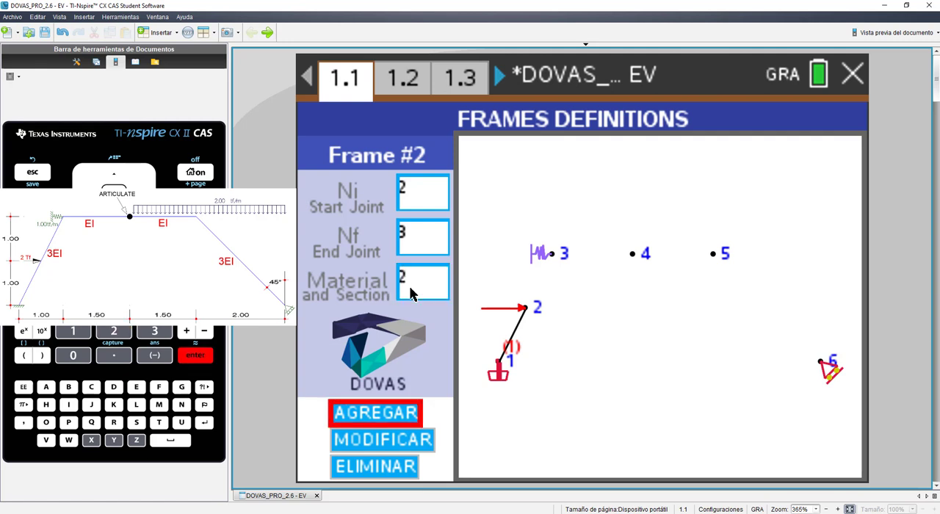
pyautogui.click(376, 413)
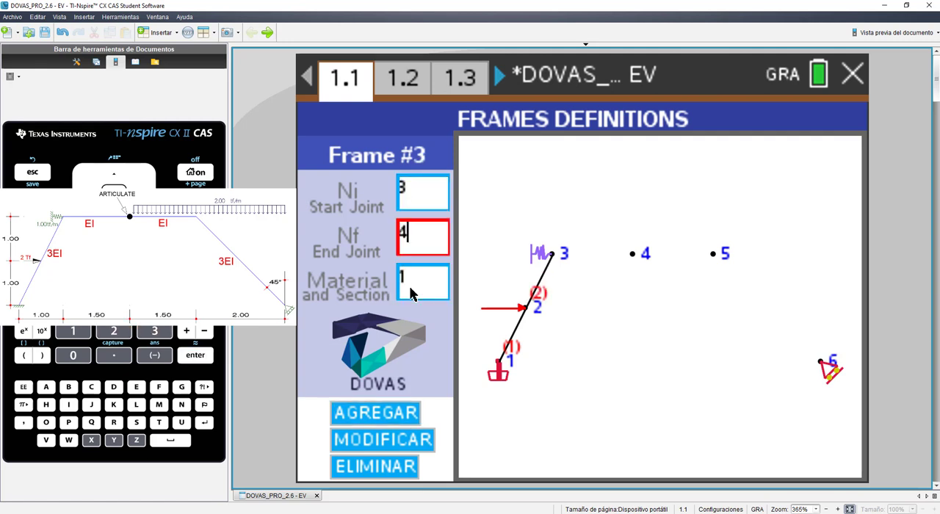
pyautogui.click(423, 284)
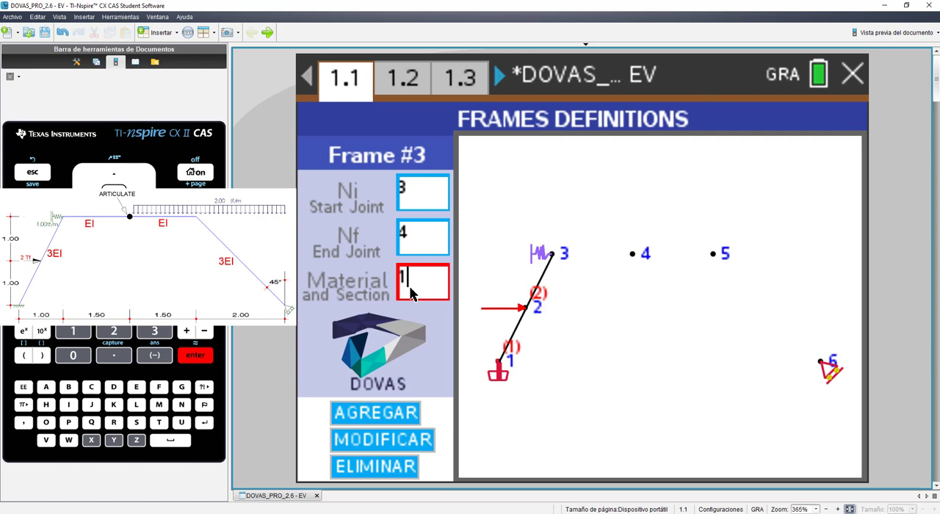
pyautogui.click(376, 412)
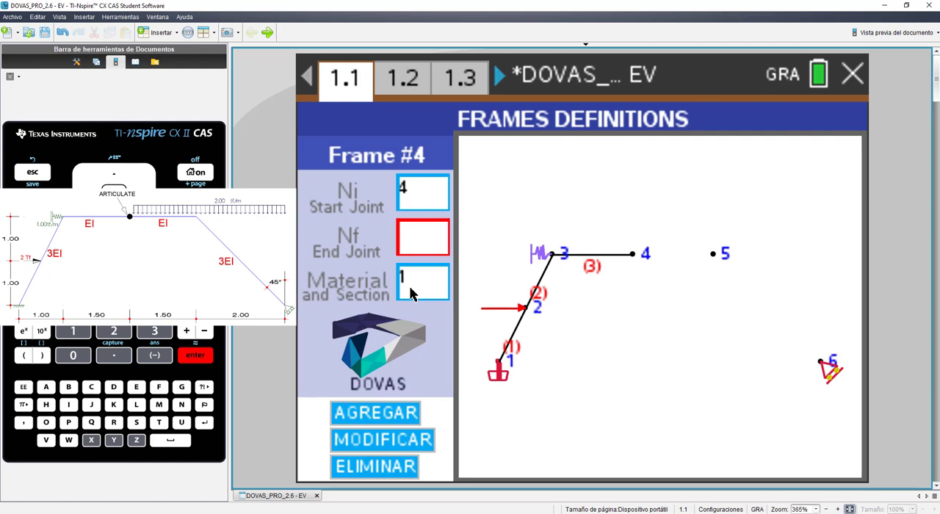
pyautogui.click(376, 412)
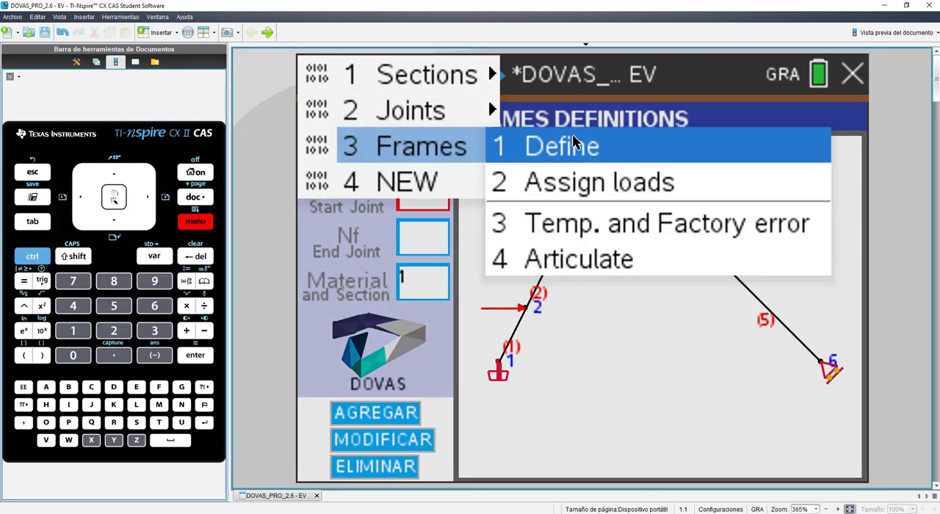
# Assign Wyi = Wyf = -2 Tn/m to frame 4 and -1 Tn/m plus 1 Tn/m axial to frame 5
pyautogui.click(599, 182)
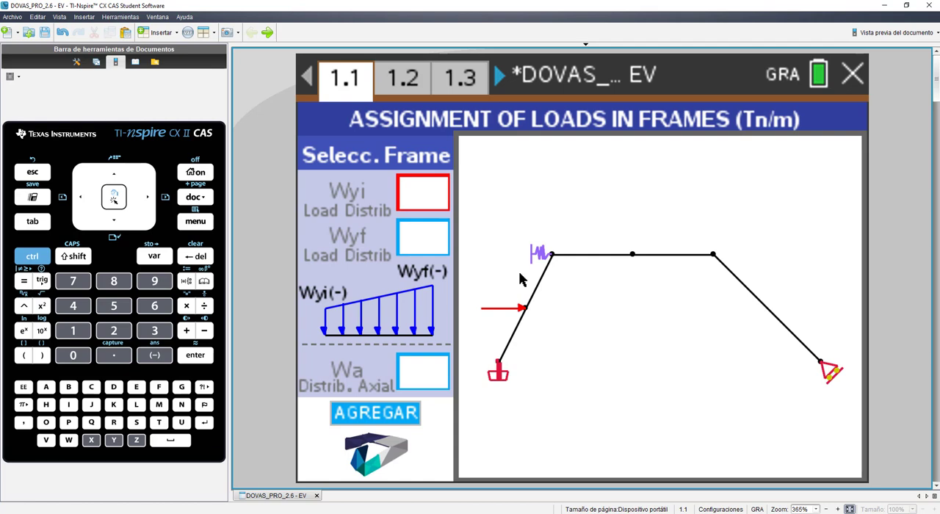
pyautogui.click(631, 255)
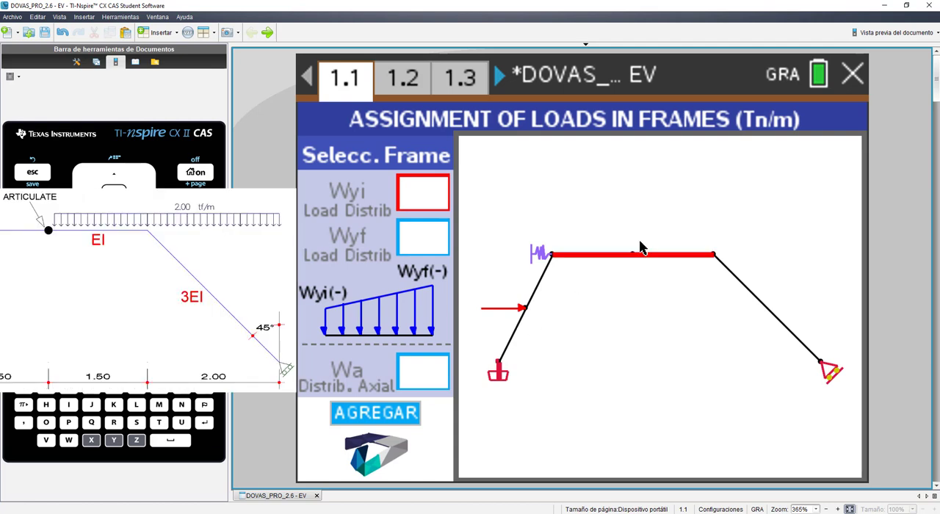
pyautogui.click(664, 255)
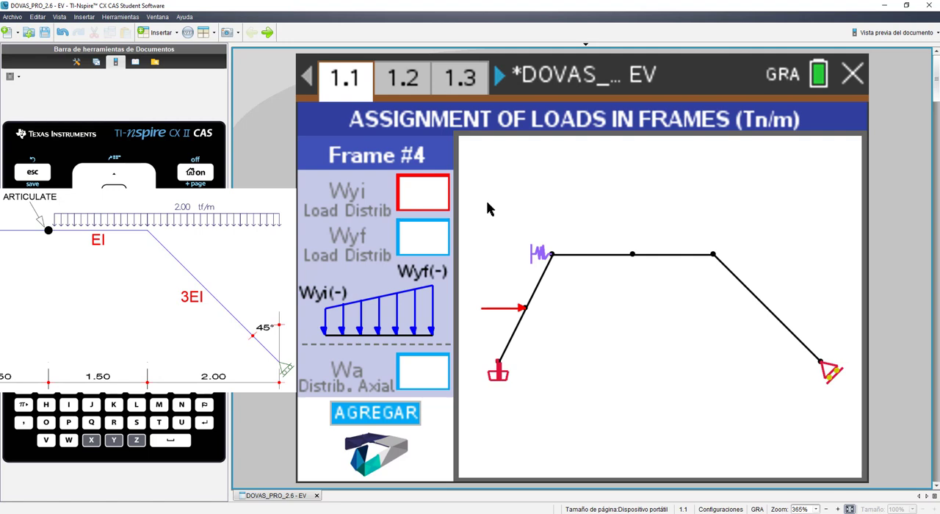
pyautogui.write('-2')
pyautogui.click(423, 236)
pyautogui.write('-')
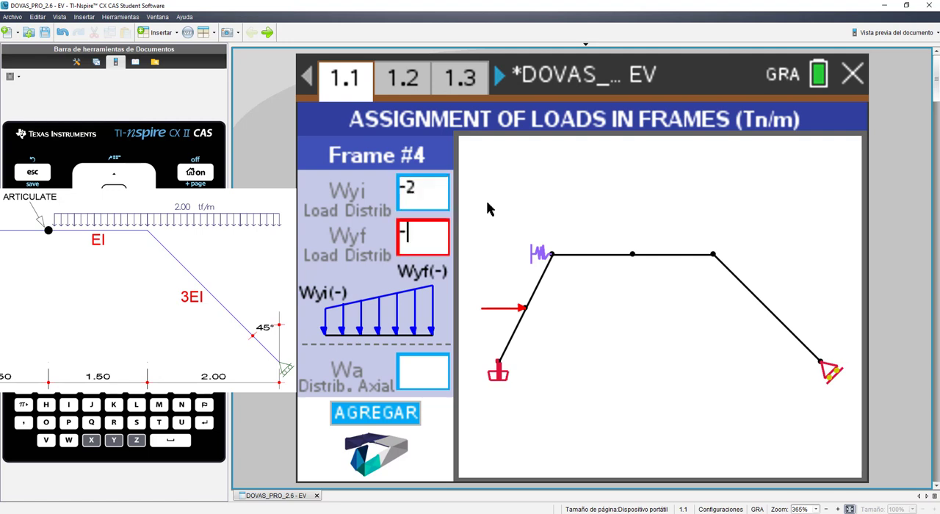
pyautogui.write('2')
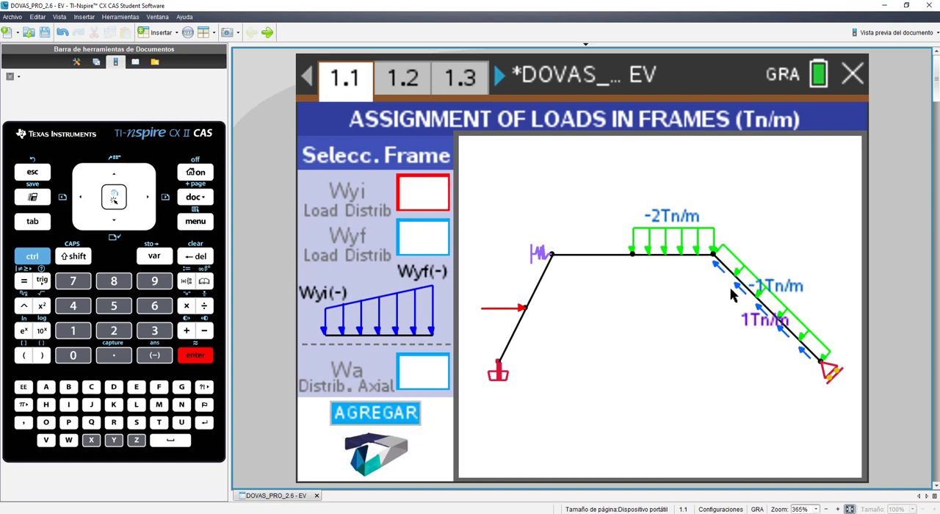
pyautogui.moveTo(675, 337)
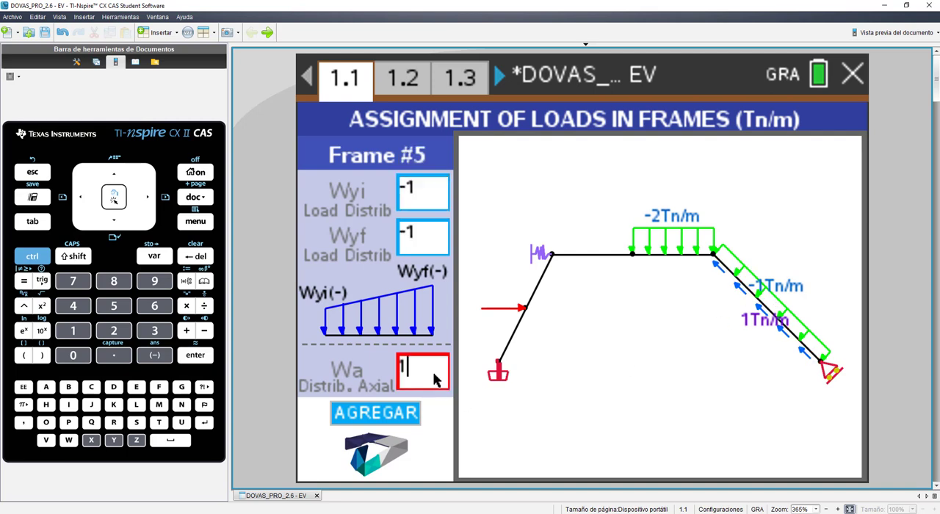
pyautogui.press('enter')
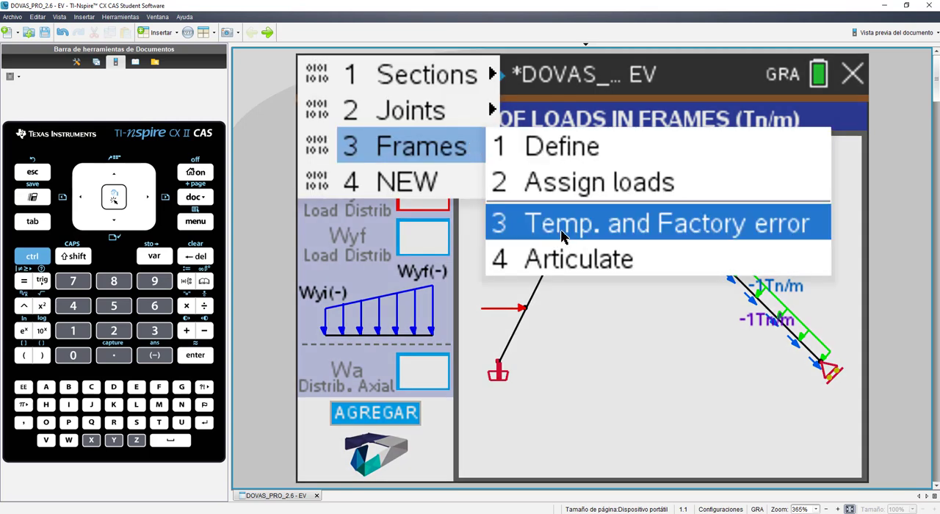
# Bring up the Temp. and Factory error inputs for the frames, then the command list
pyautogui.click(653, 223)
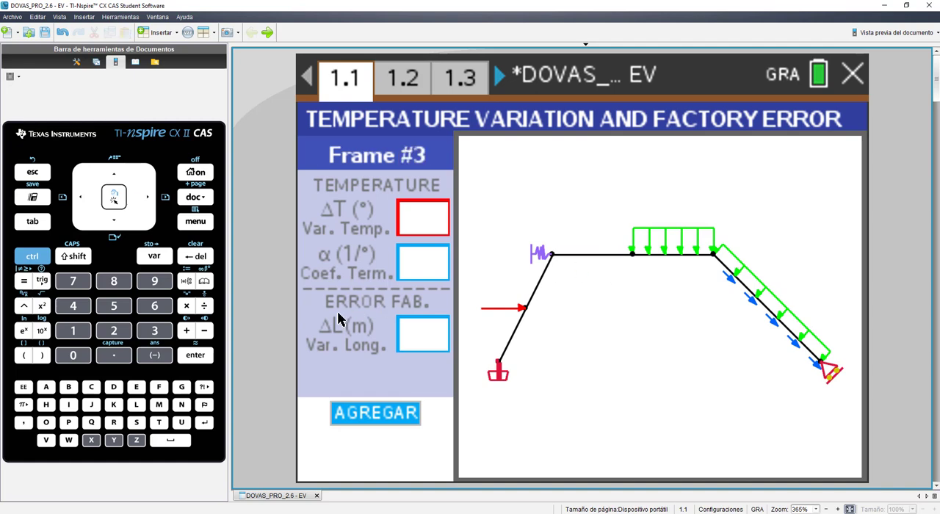
pyautogui.click(306, 75)
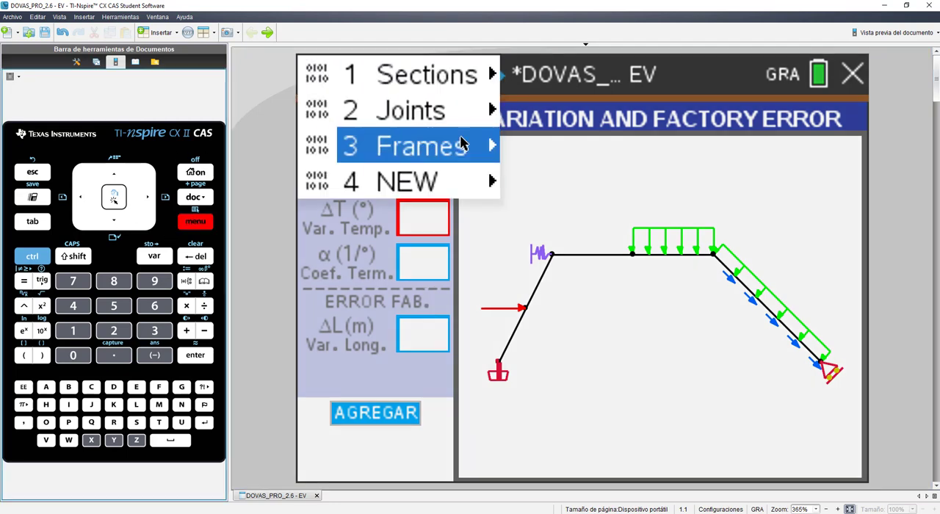
# Step Assign Releases to frame 4 and release its Ni end, adding a hinge on the top beam
pyautogui.click(402, 145)
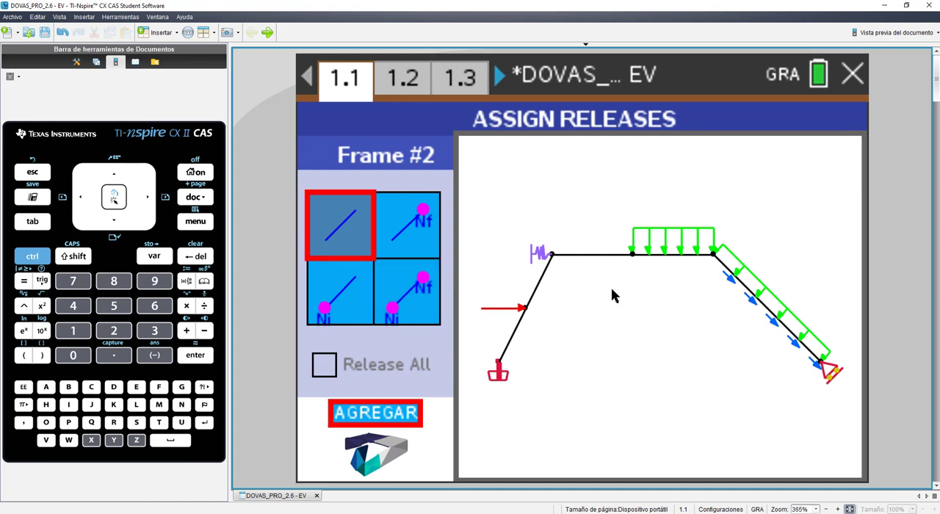
pyautogui.moveTo(624, 285)
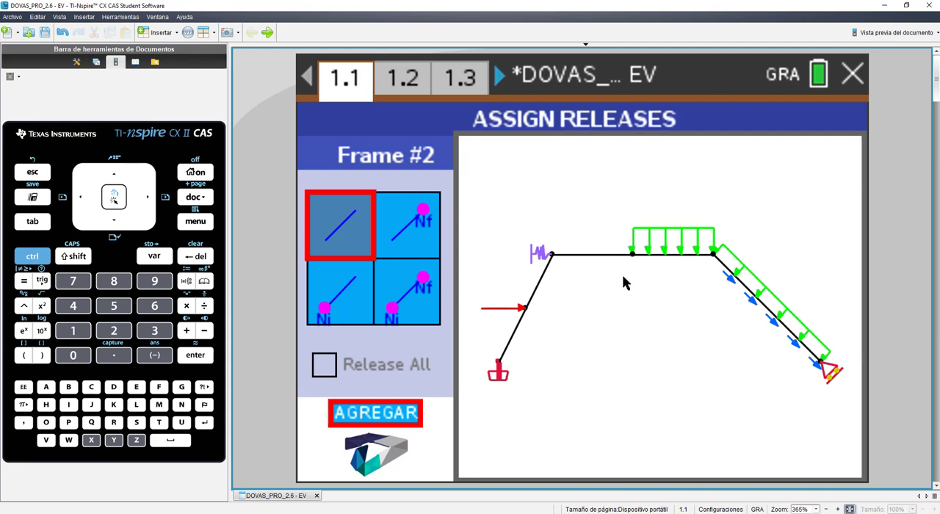
pyautogui.moveTo(639, 253)
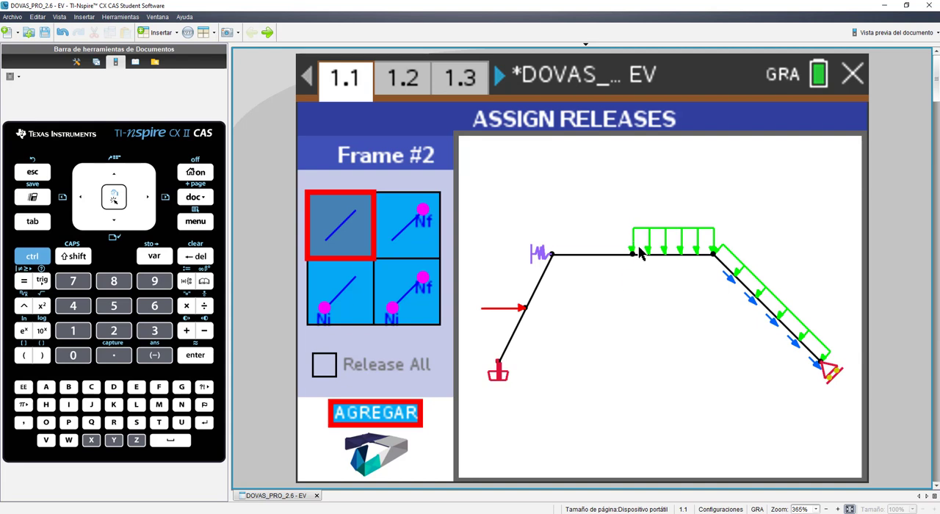
pyautogui.moveTo(621, 322)
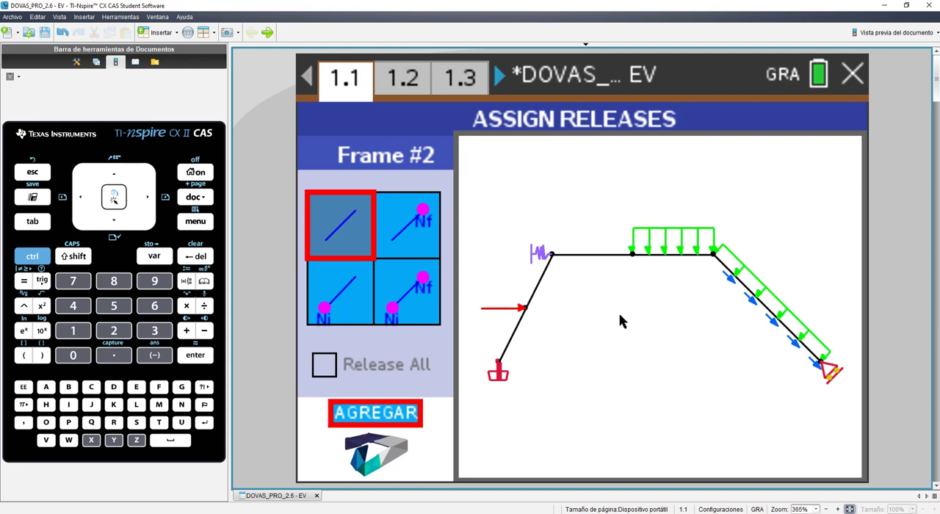
pyautogui.click(614, 255)
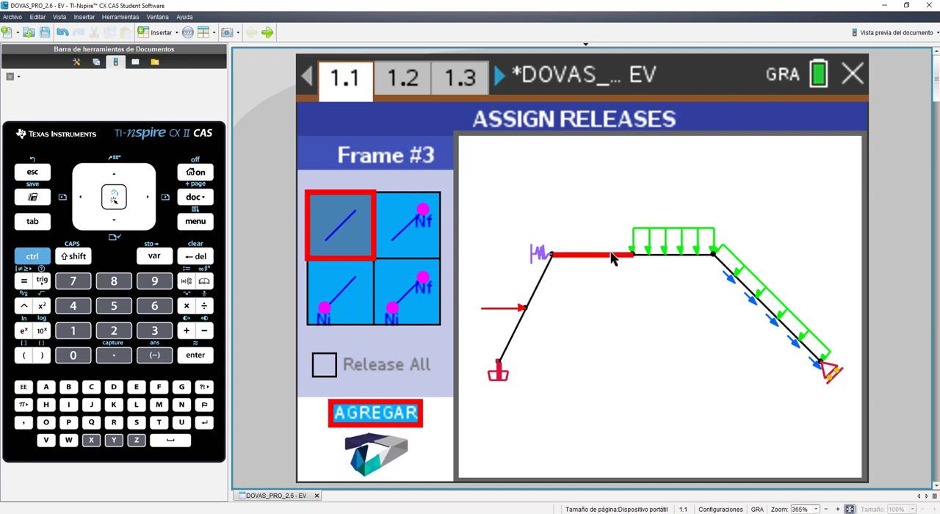
pyautogui.click(408, 225)
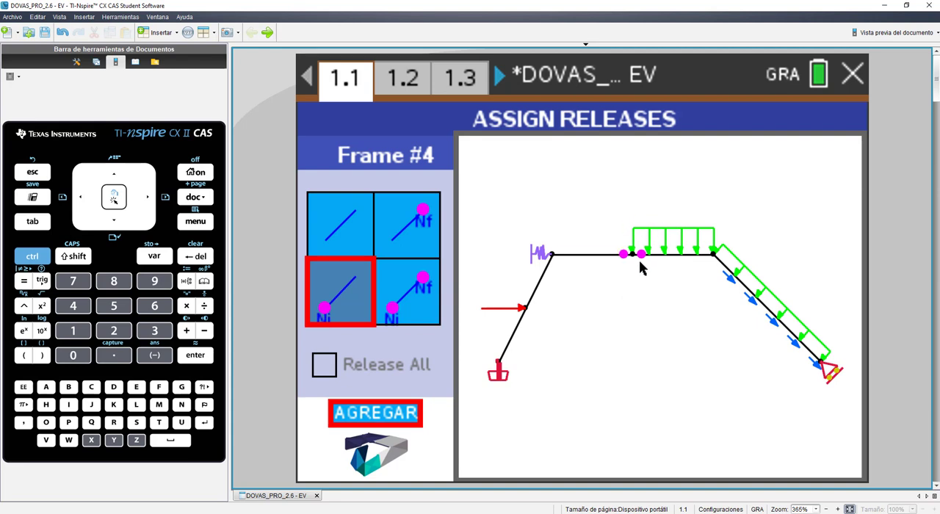
pyautogui.moveTo(629, 282)
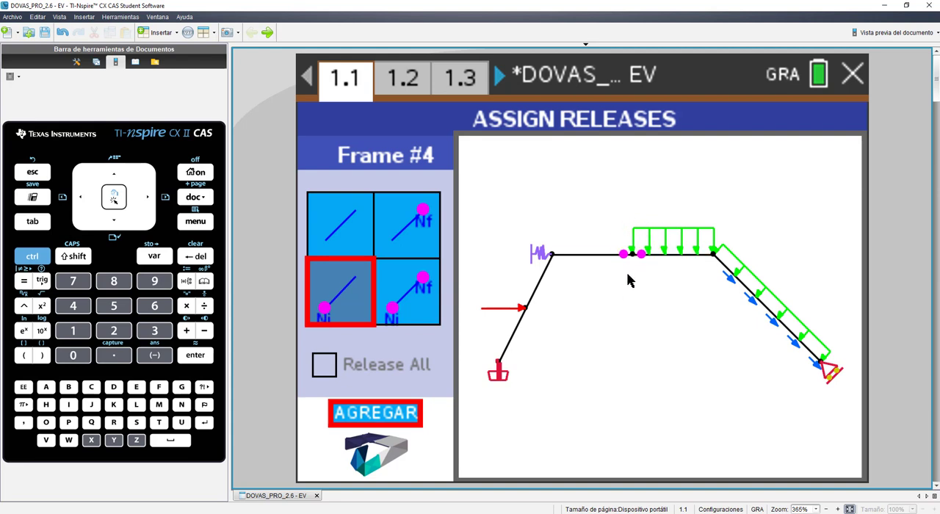
pyautogui.moveTo(626, 288)
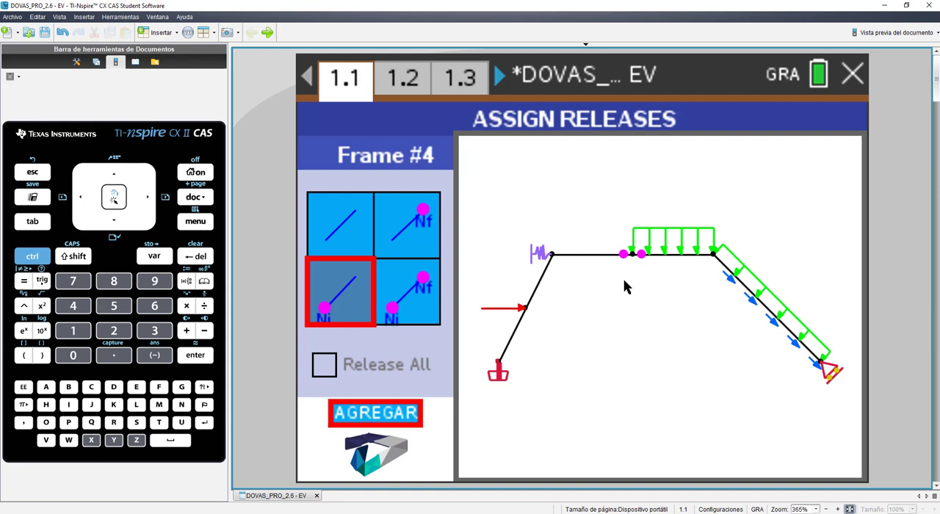
pyautogui.moveTo(323, 364)
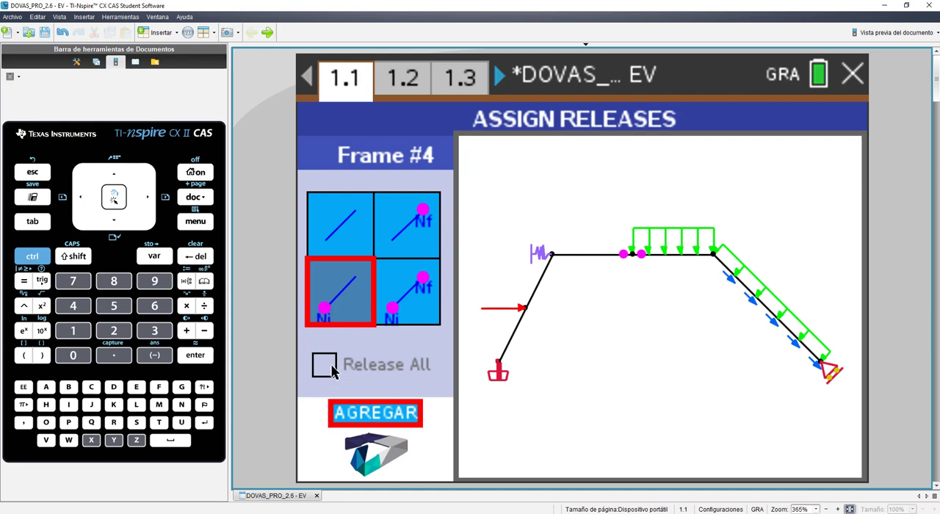
pyautogui.moveTo(326, 379)
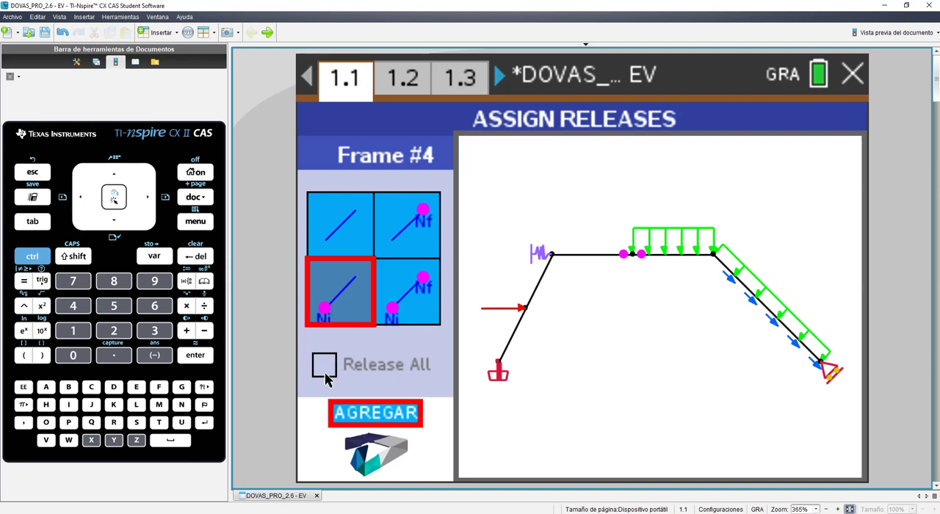
pyautogui.click(323, 364)
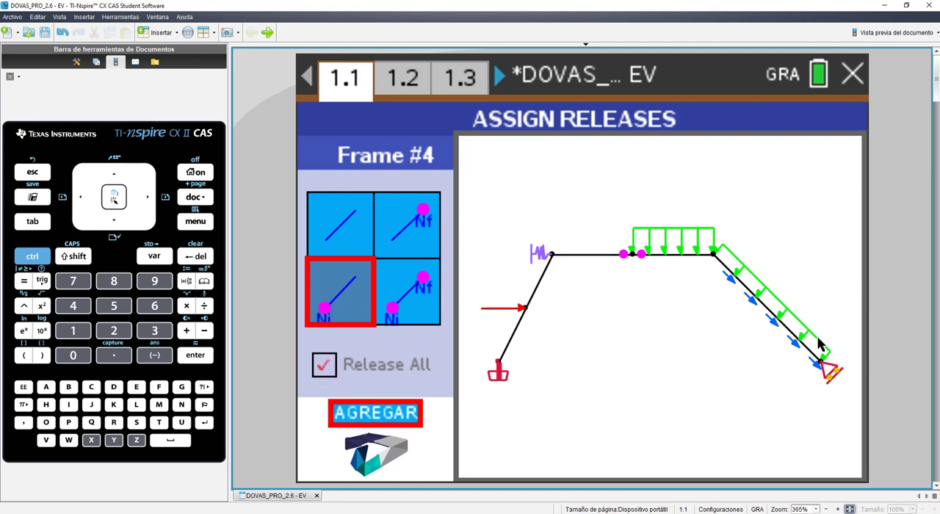
pyautogui.moveTo(630, 405)
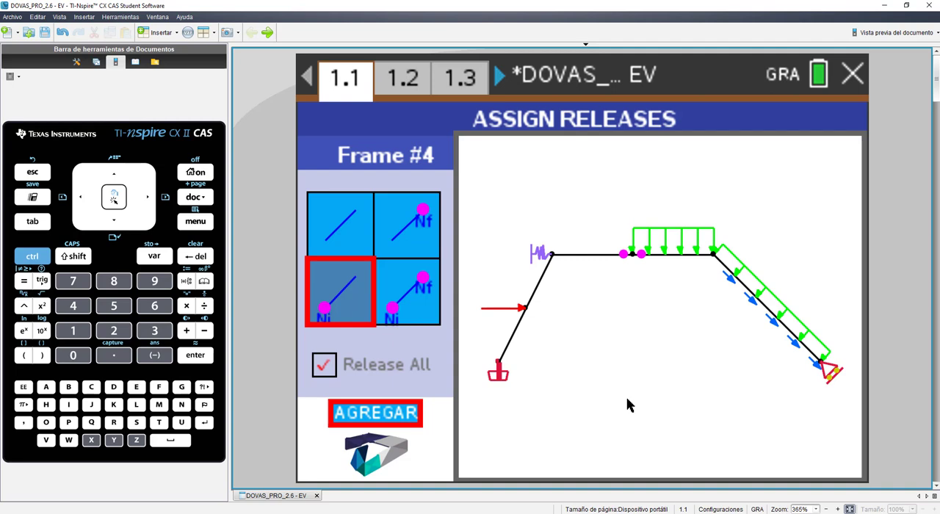
pyautogui.click(323, 364)
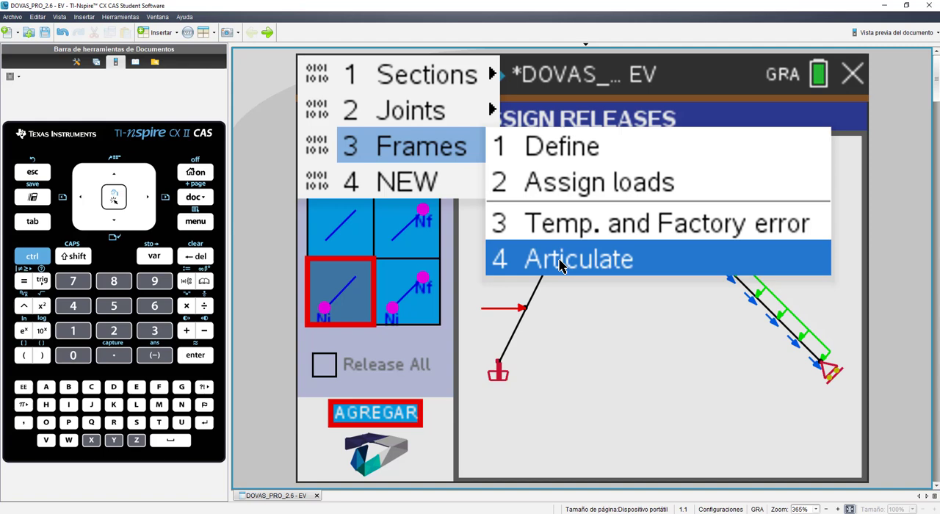
pyautogui.click(578, 259)
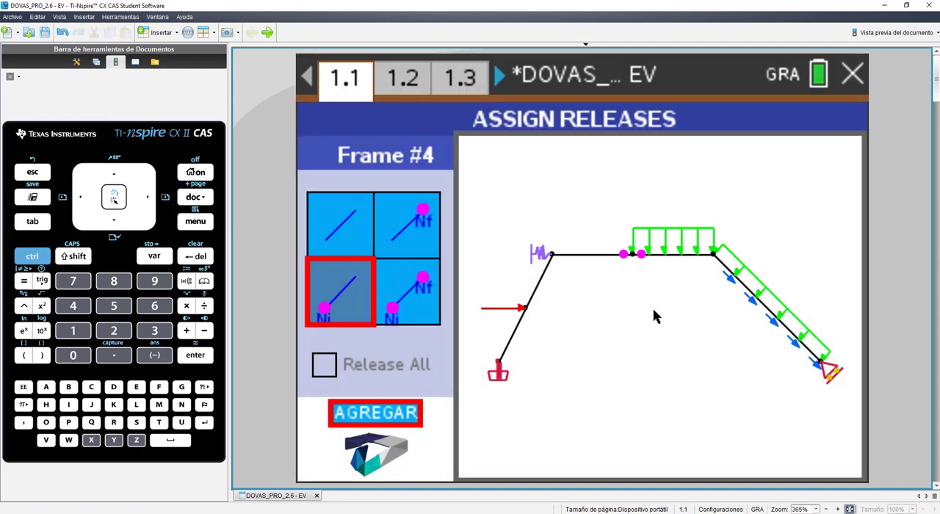
pyautogui.moveTo(825, 197)
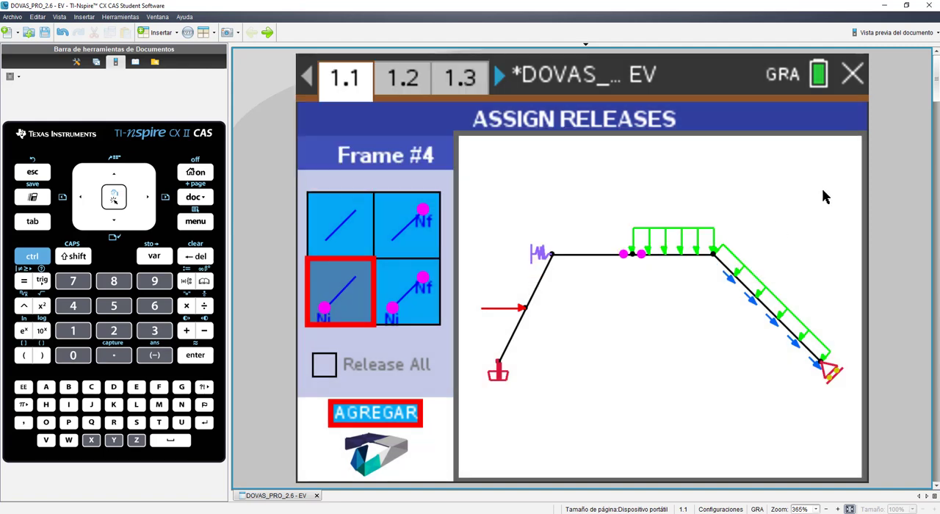
# Switch to results page 1.2 and list the total force diagram commands
pyautogui.click(403, 76)
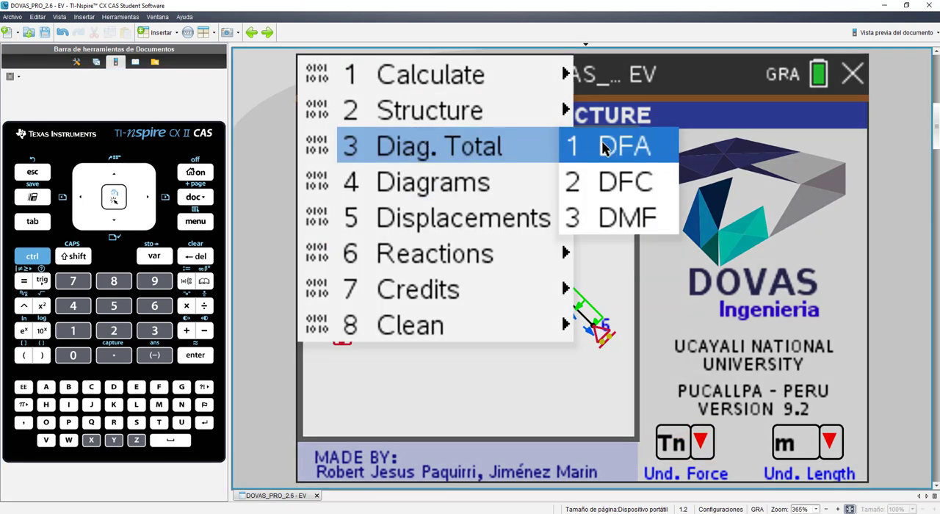
# Display the total axial (DFA), shear (DFC) and bending moment (DMF) diagrams
pyautogui.click(623, 145)
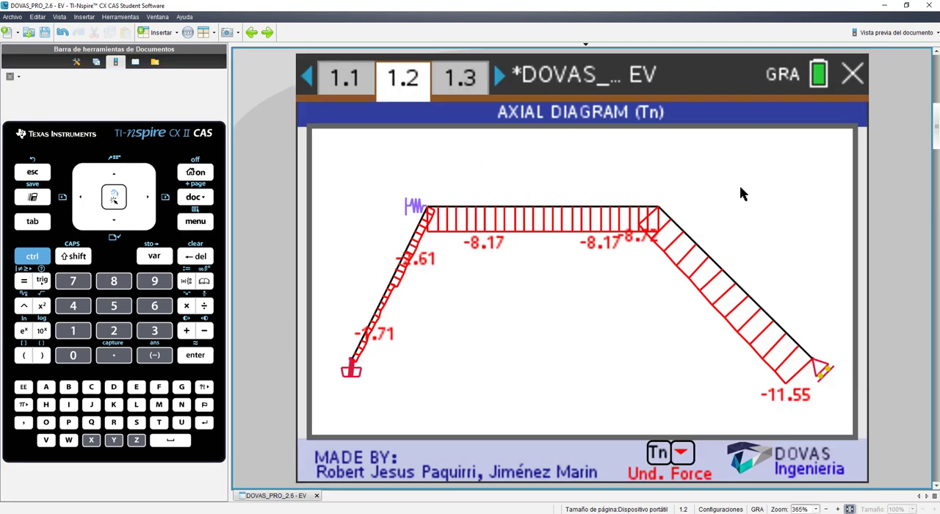
pyautogui.moveTo(316, 276)
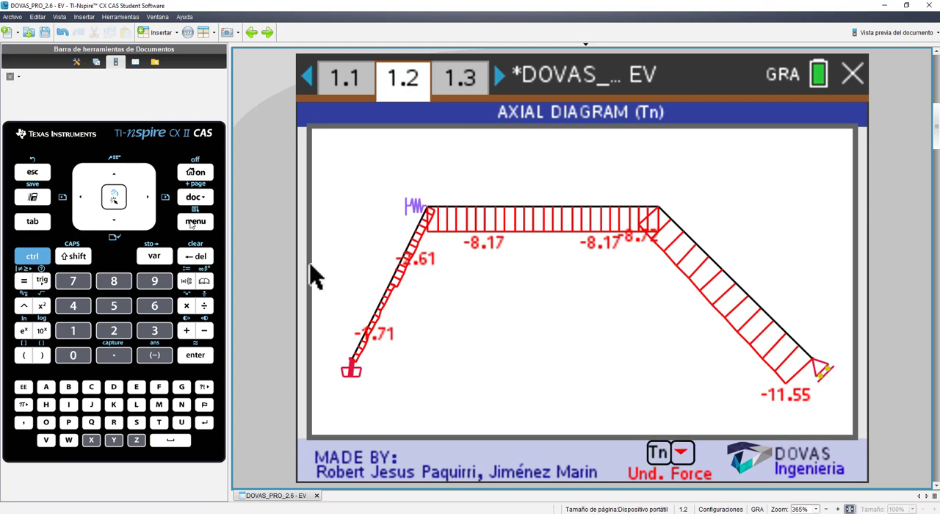
pyautogui.click(193, 222)
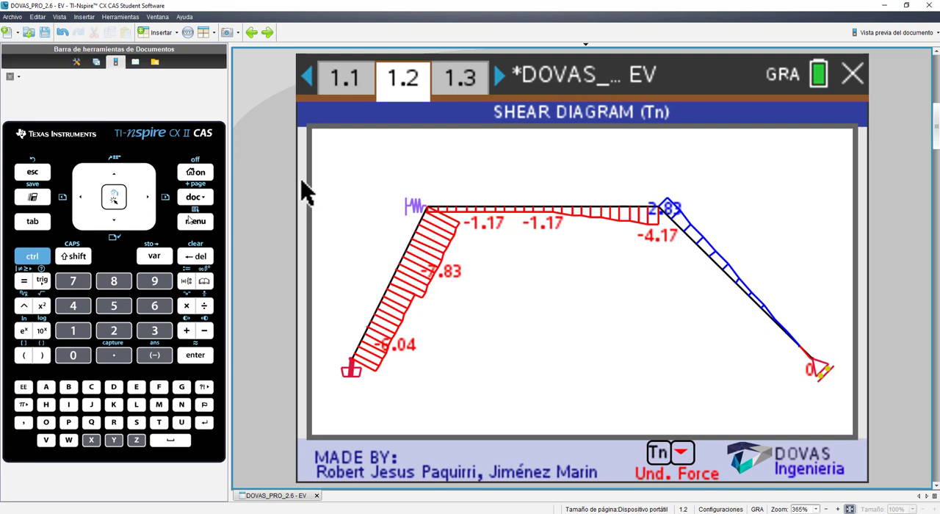
pyautogui.click(194, 220)
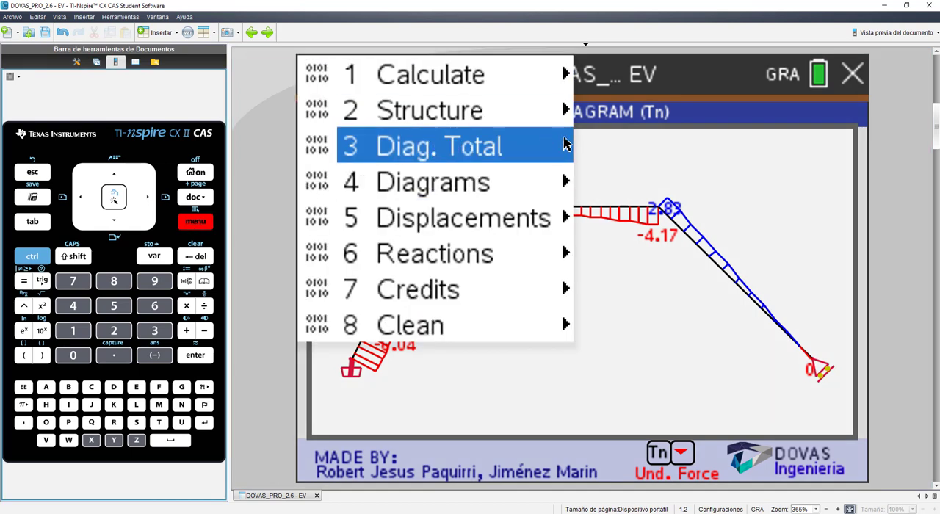
pyautogui.click(438, 146)
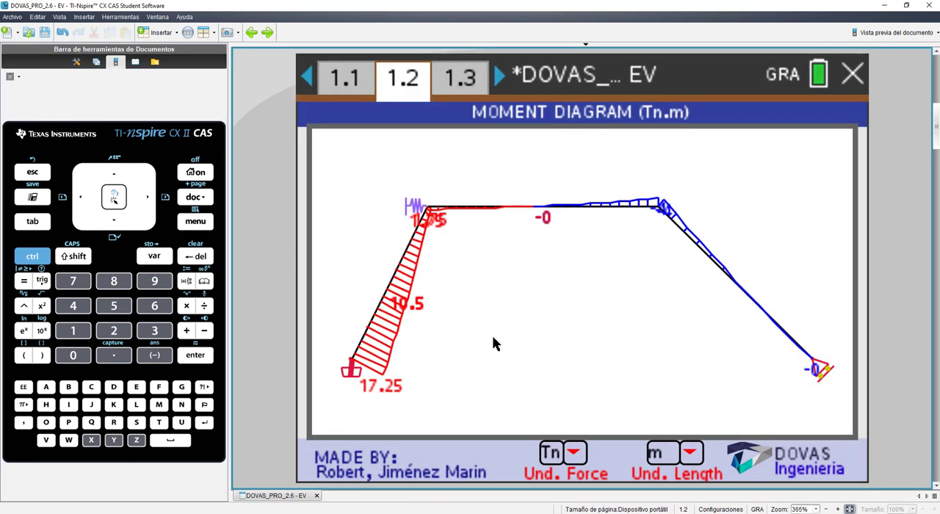
pyautogui.moveTo(796, 283)
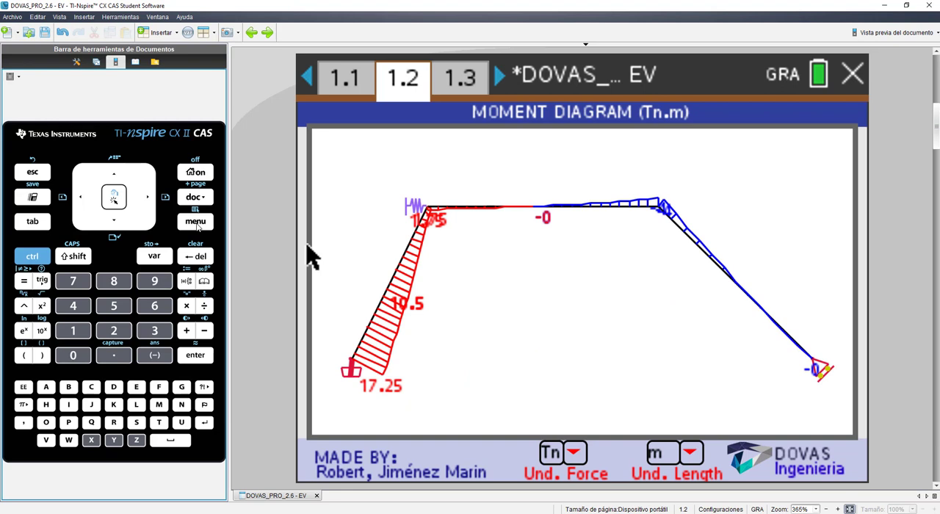
# Show frame 5's shear equation and value table, then list individual member diagrams
pyautogui.click(194, 220)
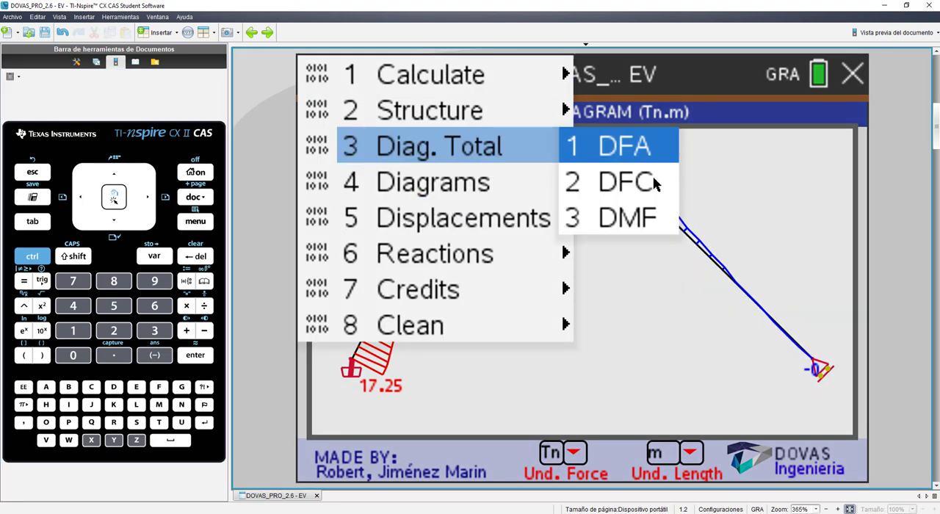
pyautogui.click(623, 182)
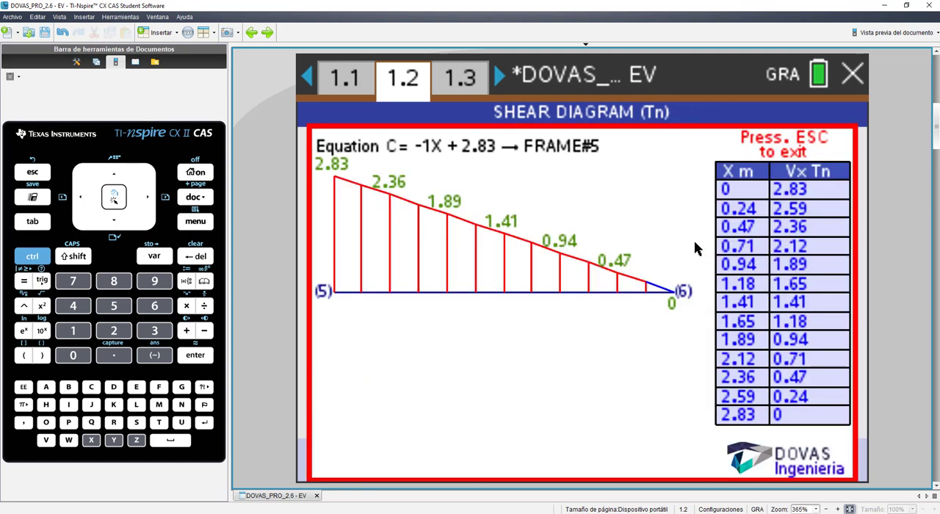
pyautogui.moveTo(737, 243)
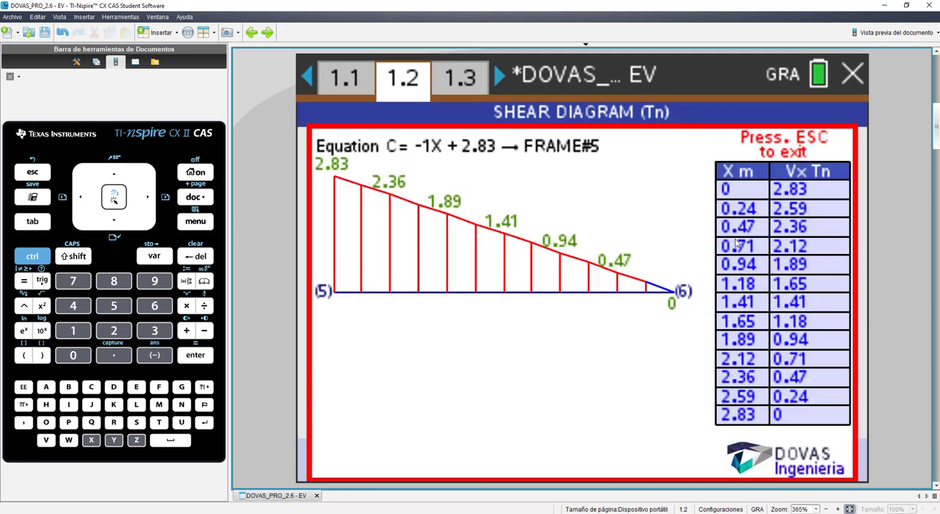
pyautogui.click(194, 220)
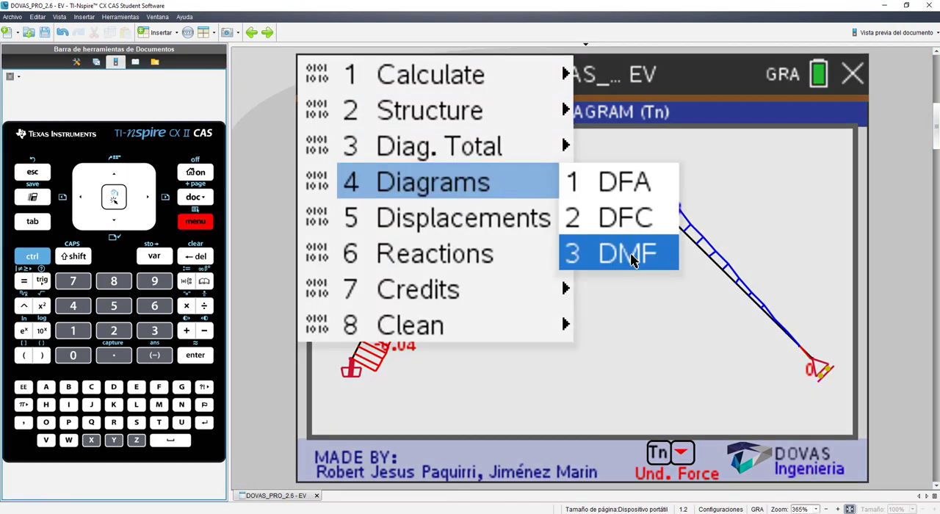
# Evaluate frame #1's bending moment diagram at X = 0.5 m
pyautogui.click(628, 252)
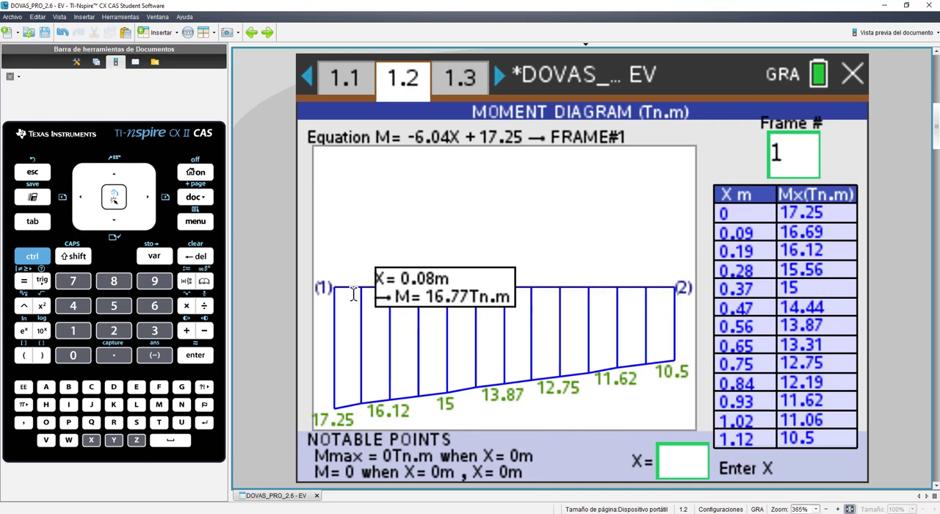
pyautogui.moveTo(609, 291)
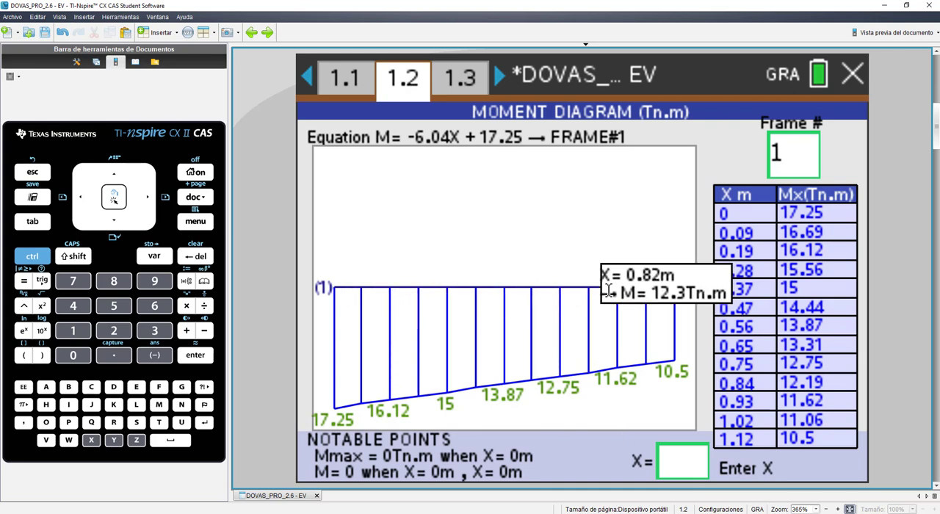
pyautogui.moveTo(402, 292)
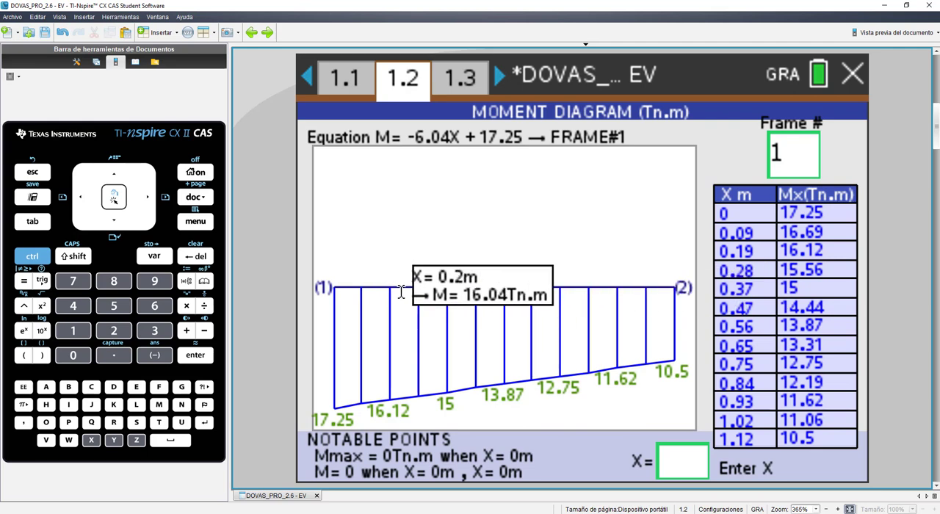
pyautogui.moveTo(437, 295)
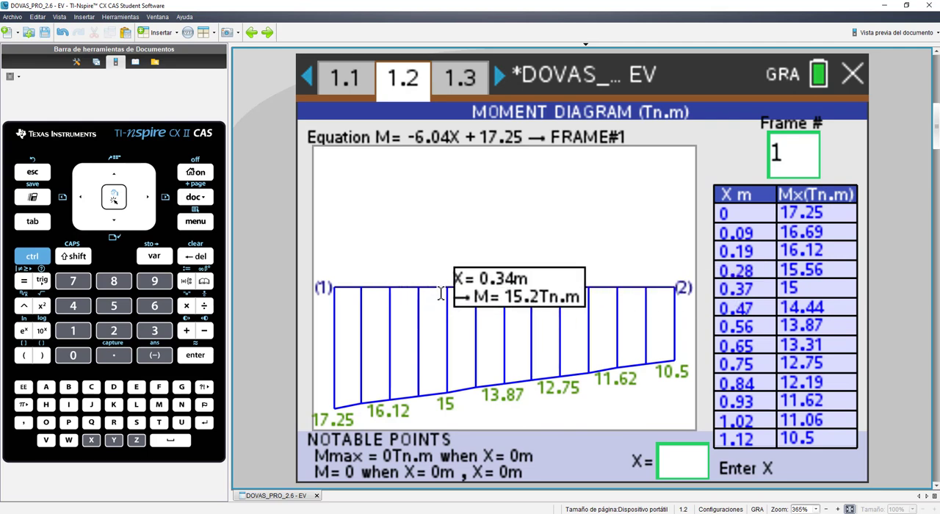
pyautogui.moveTo(682, 461)
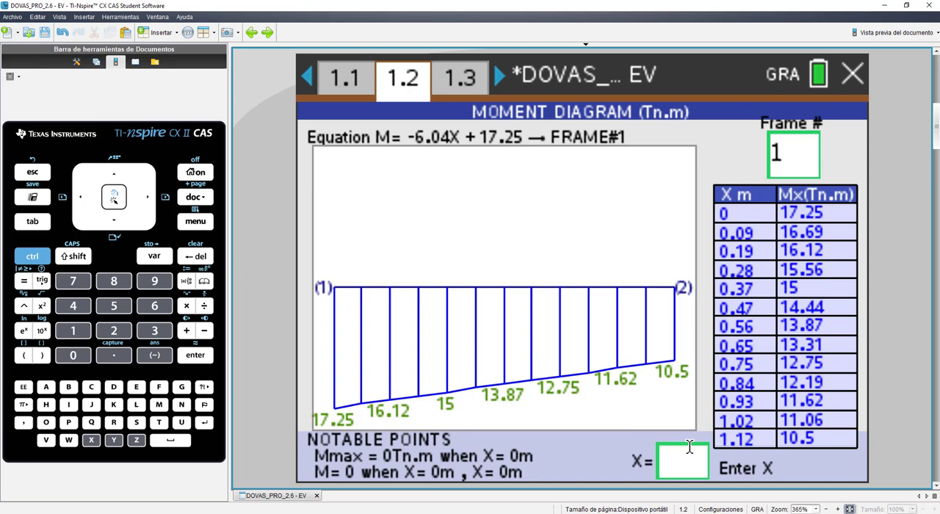
pyautogui.write('0.5')
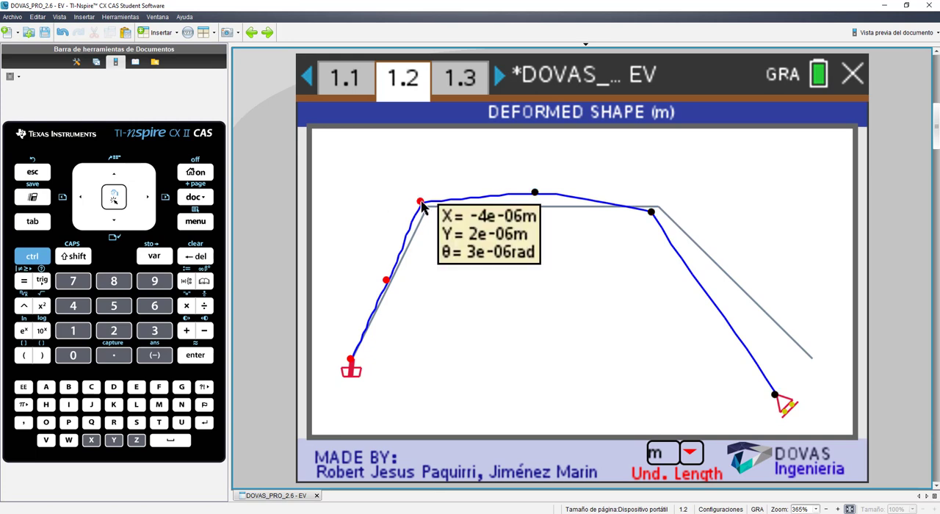
pyautogui.moveTo(535, 196)
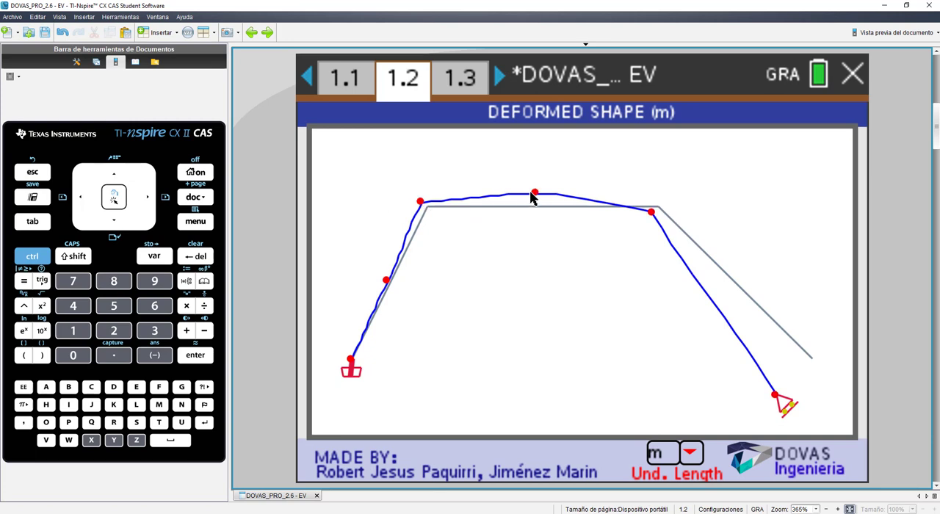
pyautogui.moveTo(771, 396)
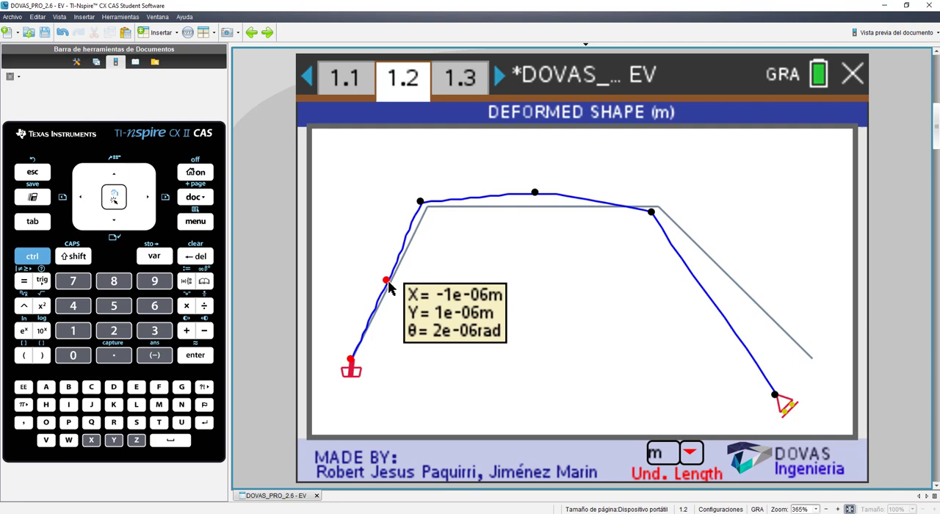
# Bring up the DOVAS analysis menu after inspecting the deformed shape
pyautogui.click(690, 452)
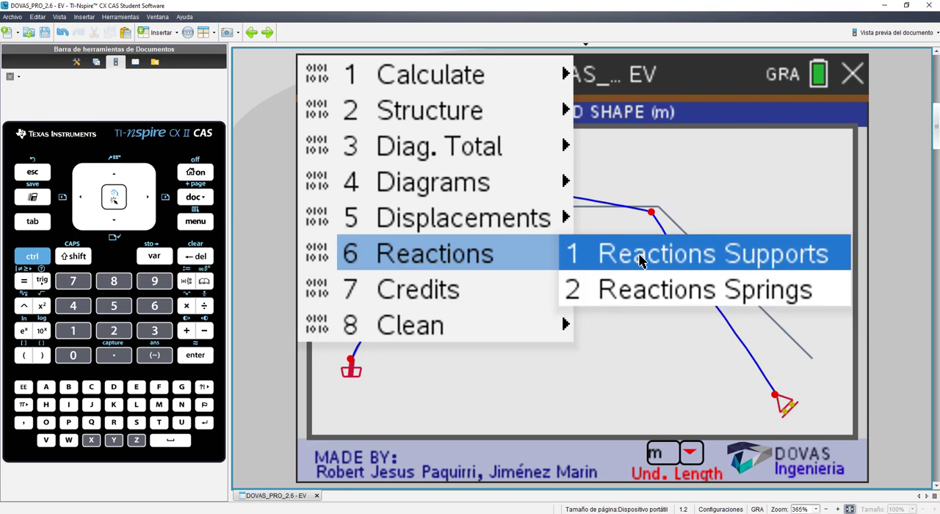
# Display the support reactions (6.167 Tn, 1.167 Tn, 17.25 Tn·m, 11.549 Tn) and return to the menu
pyautogui.click(702, 253)
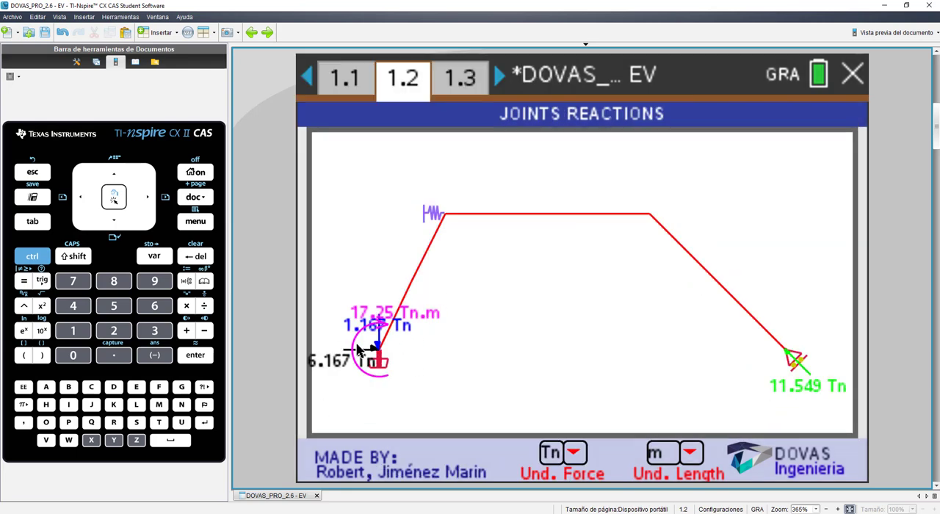
pyautogui.moveTo(397, 349)
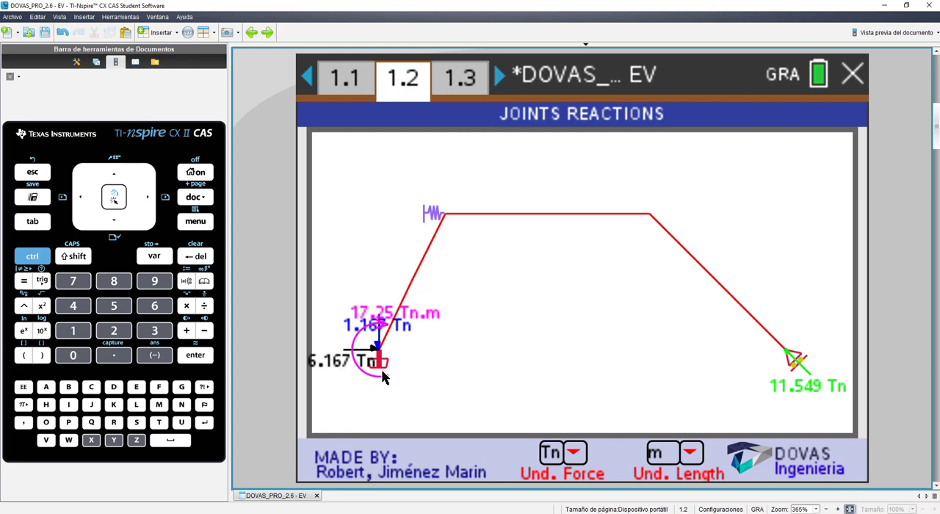
pyautogui.moveTo(818, 332)
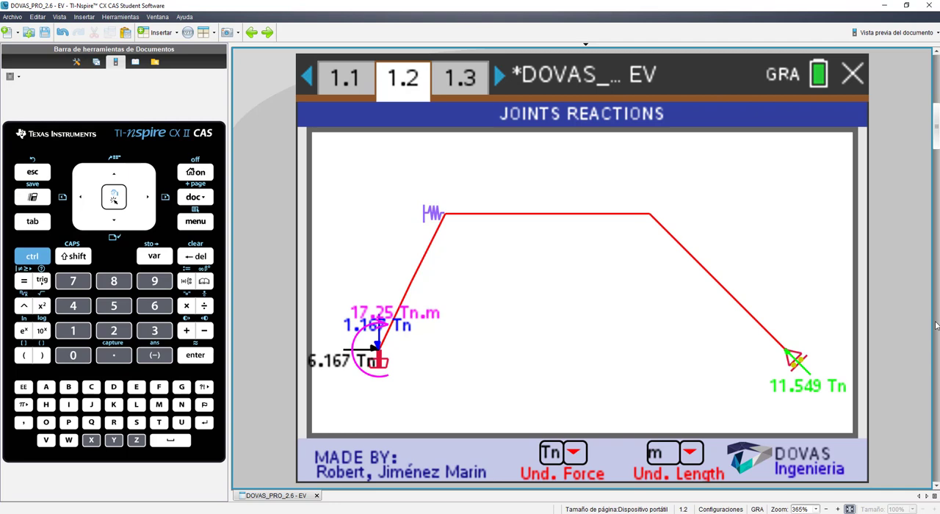
pyautogui.moveTo(262, 206)
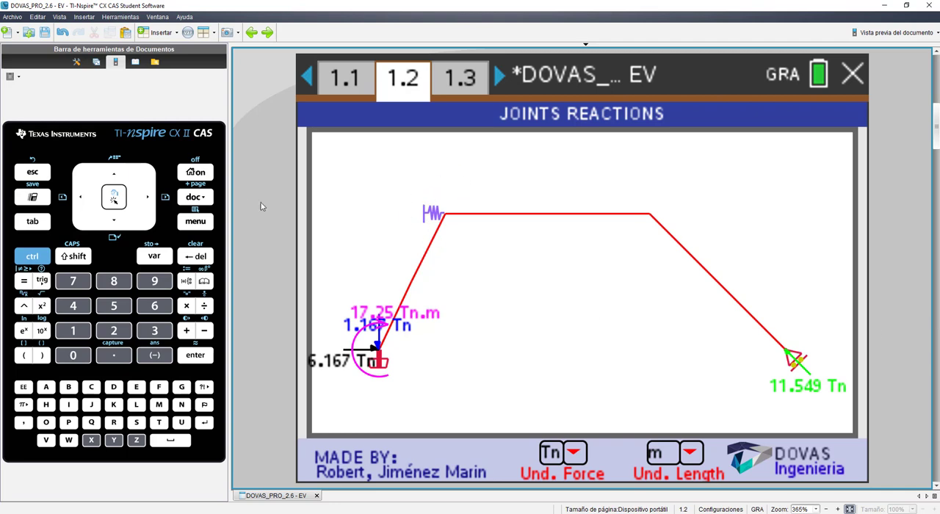
pyautogui.click(194, 221)
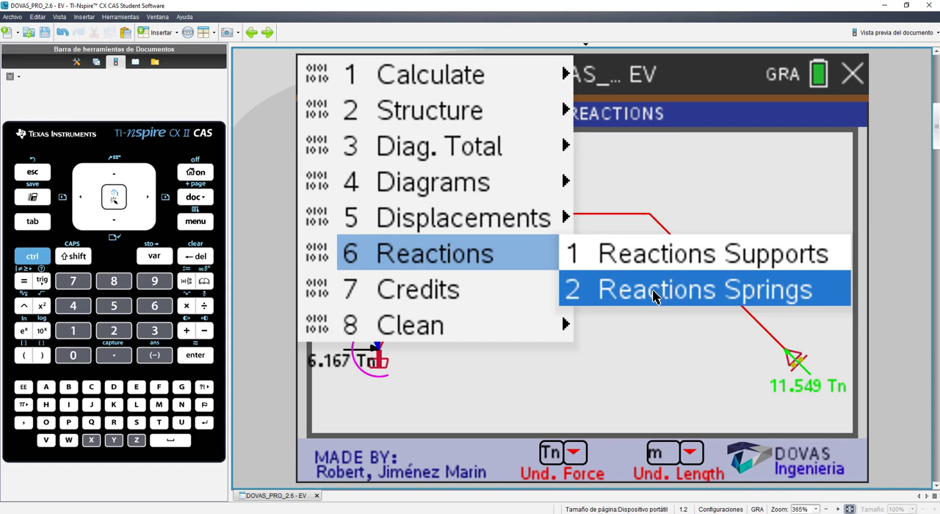
# Display the spring reactions with force units set to Kg, then go to page 1.3
pyautogui.click(702, 287)
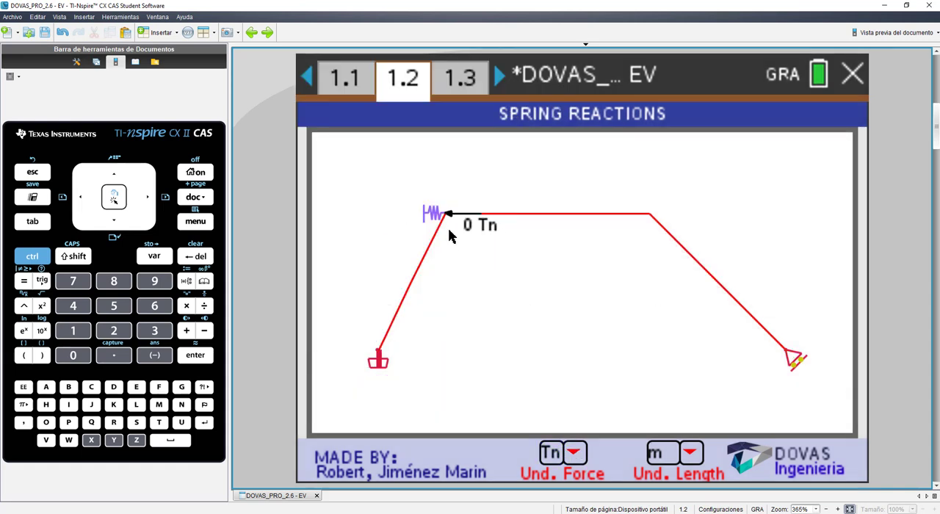
pyautogui.moveTo(508, 243)
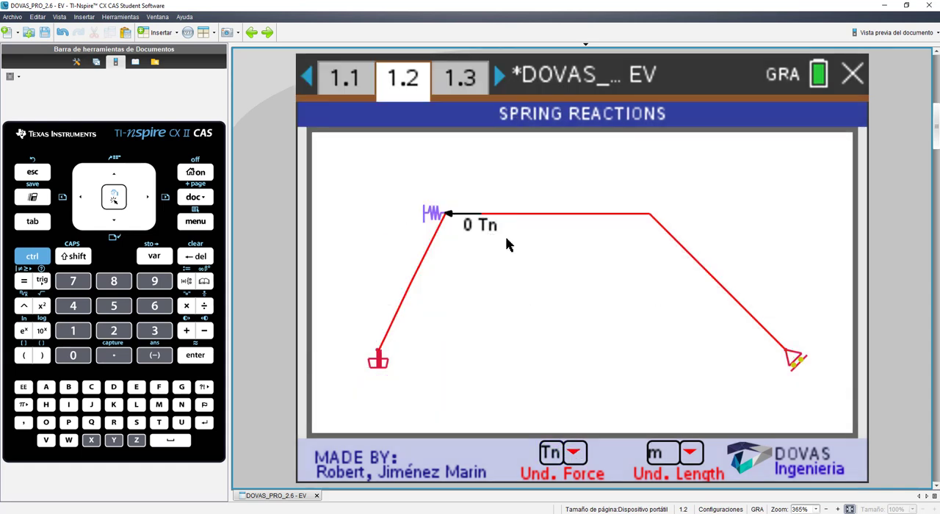
pyautogui.click(576, 453)
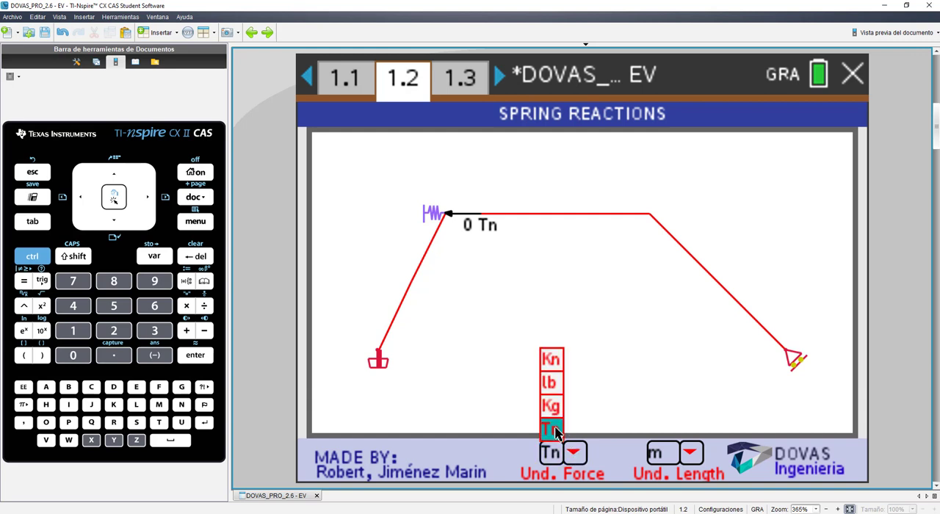
pyautogui.click(551, 405)
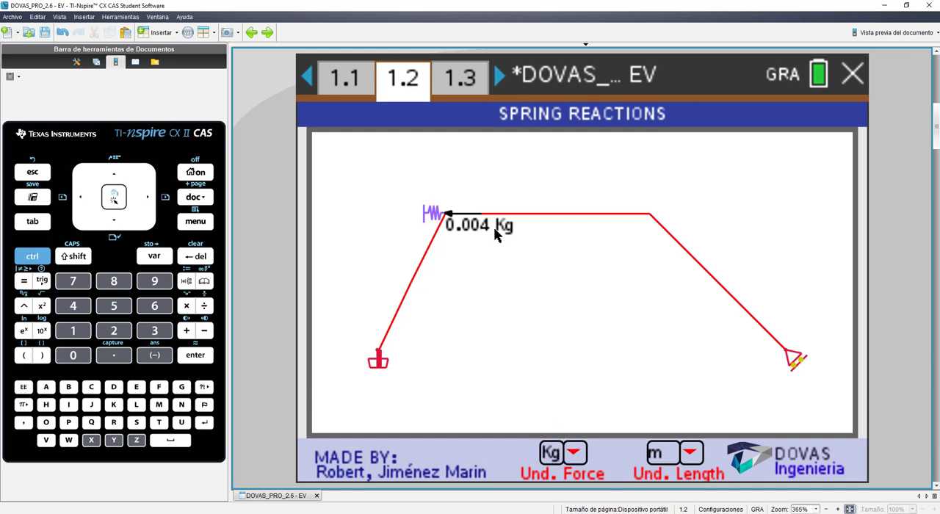
pyautogui.moveTo(487, 241)
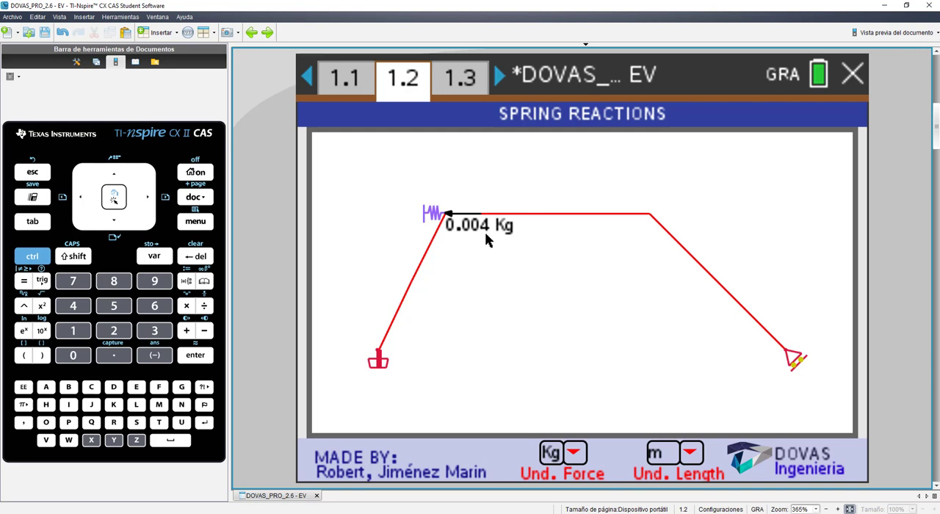
pyautogui.moveTo(499, 268)
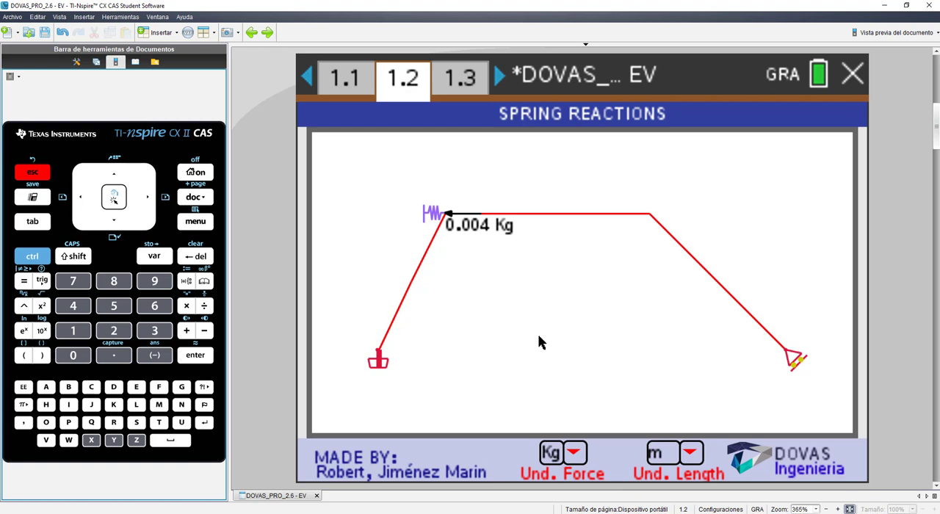
pyautogui.click(459, 78)
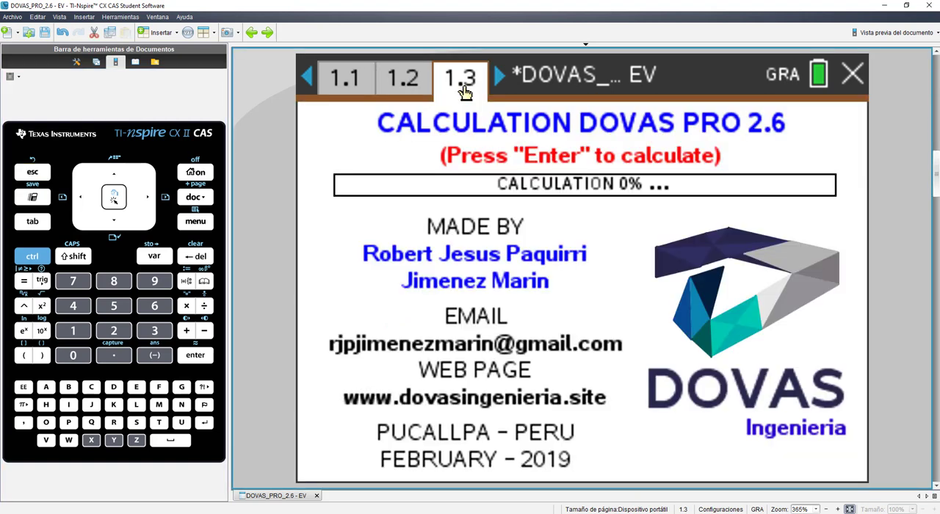
pyautogui.moveTo(737, 312)
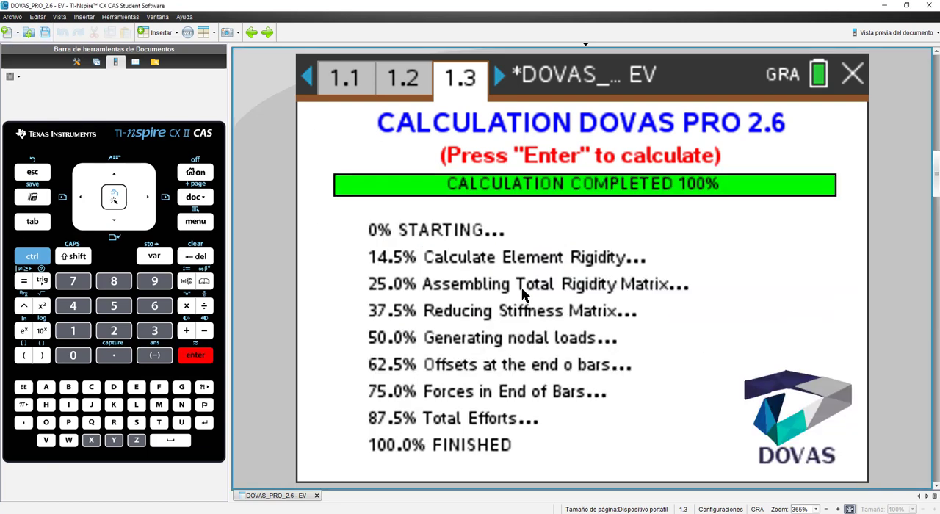
# Bring up the analysis menu once the calculation reports 100% completed
pyautogui.click(194, 220)
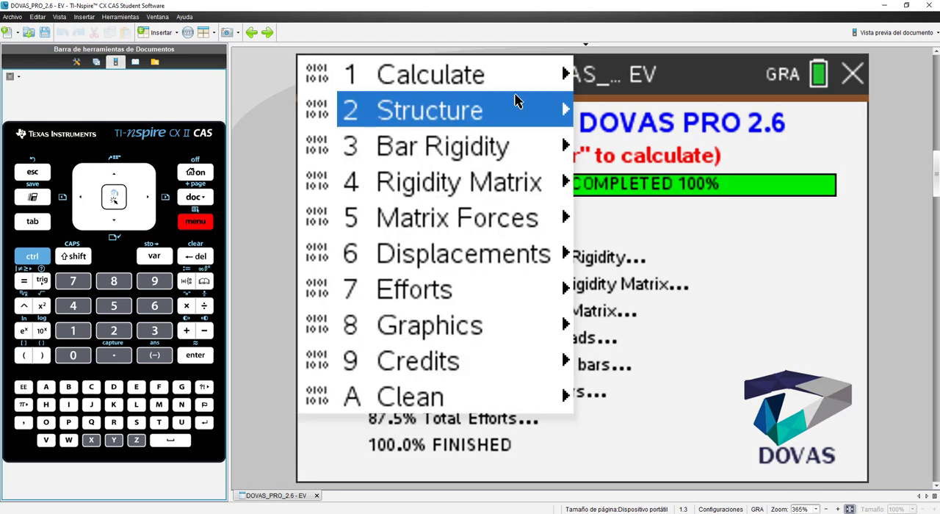
# Show the structure's general data tables and degrees-of-freedom diagram via Menu > 2 Structure
pyautogui.click(429, 110)
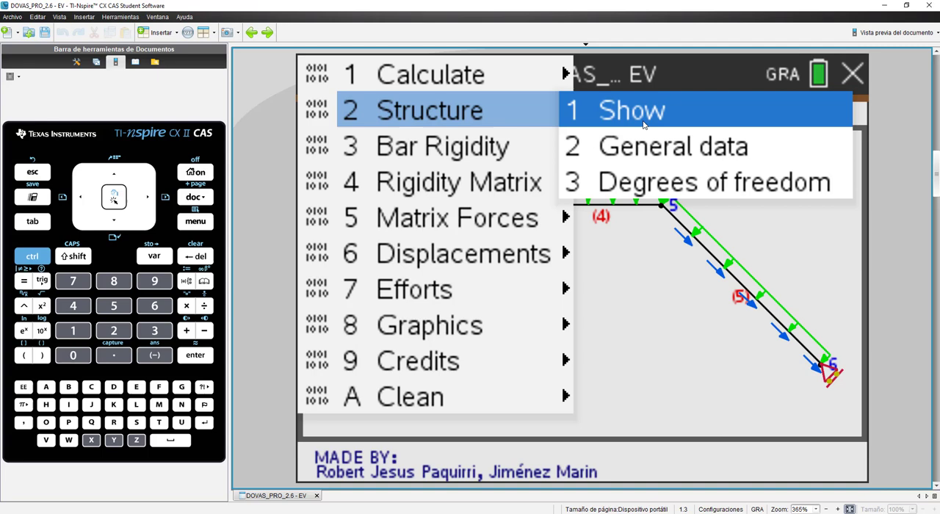
pyautogui.click(630, 110)
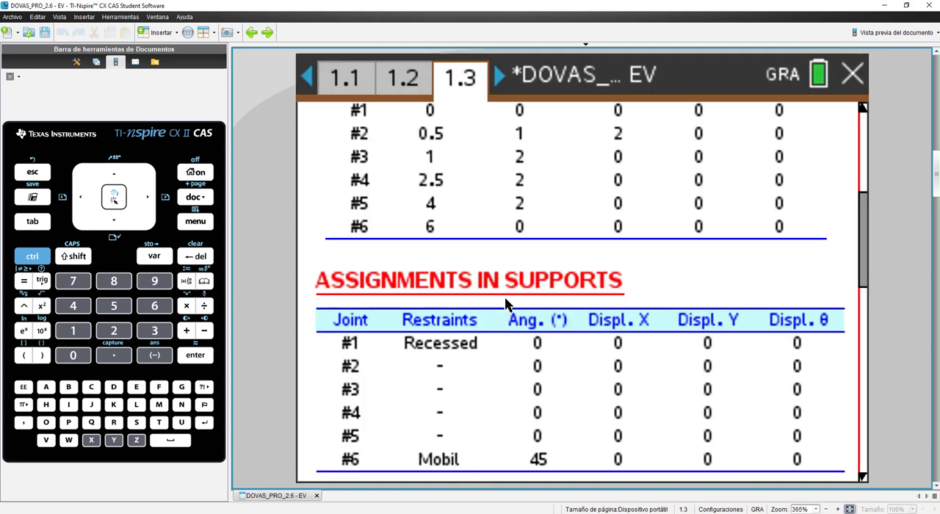
pyautogui.click(194, 220)
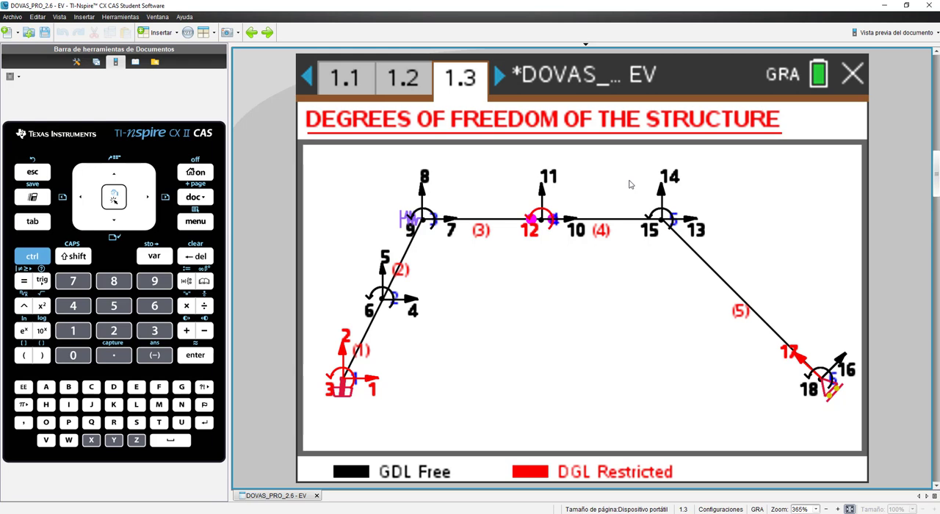
pyautogui.moveTo(411, 357)
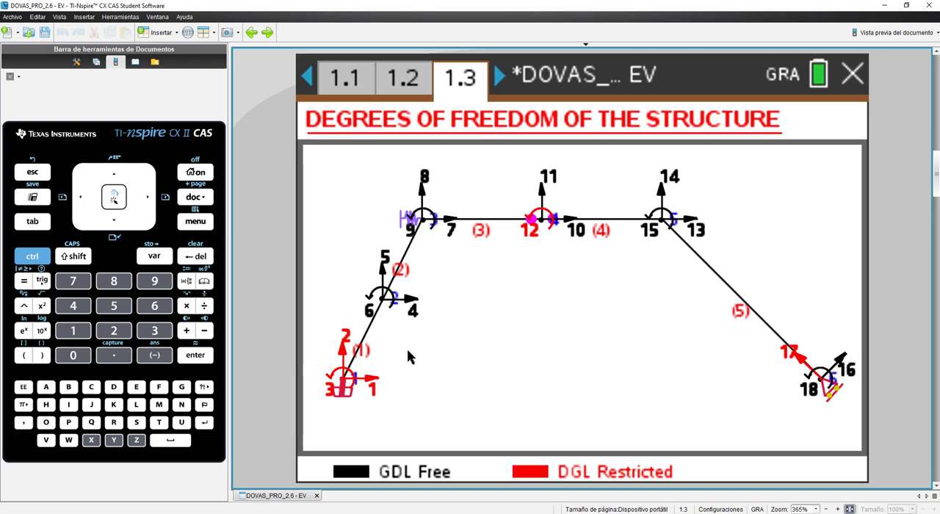
pyautogui.moveTo(433, 366)
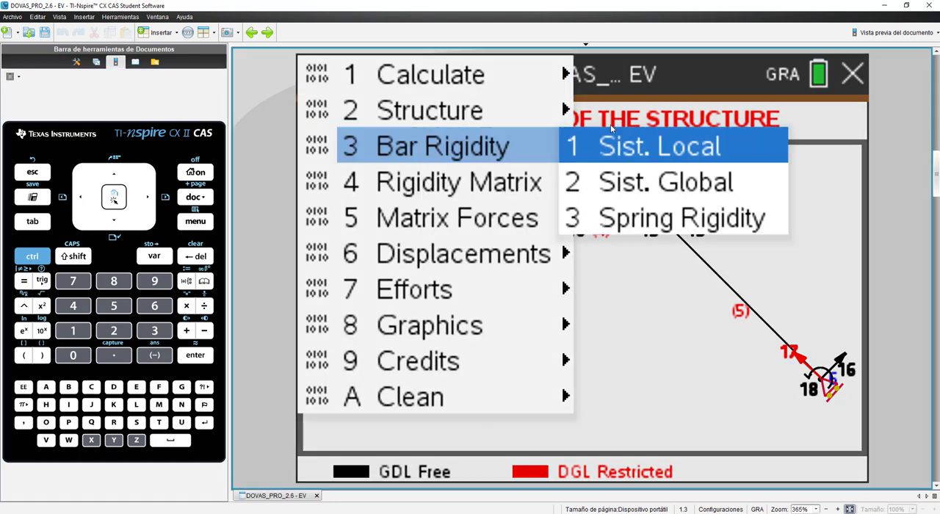
# Show bar rigidity in the local system, then the spring rigidity matrix for joint #3
pyautogui.click(658, 145)
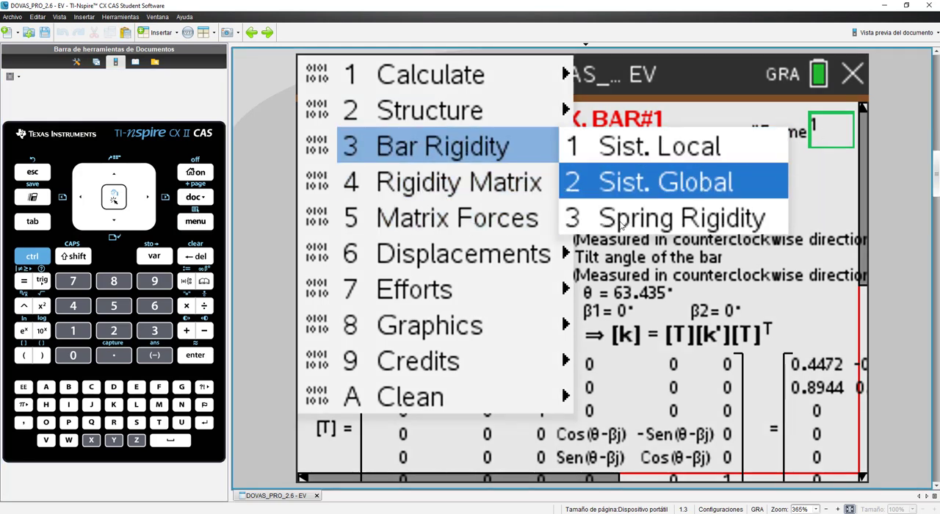
pyautogui.click(678, 217)
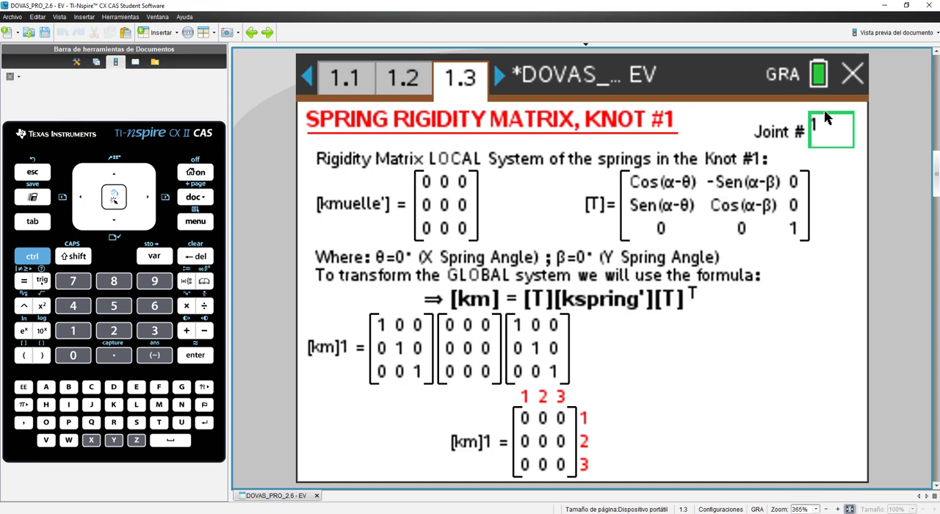
pyautogui.click(113, 331)
pyautogui.write('3')
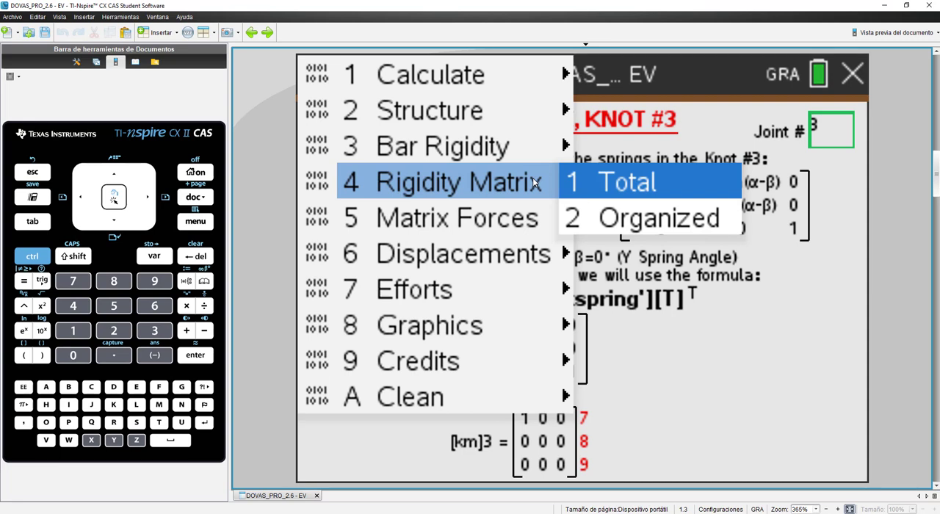
# Display the total rigidity matrix [K] and scroll through its entries
pyautogui.click(625, 182)
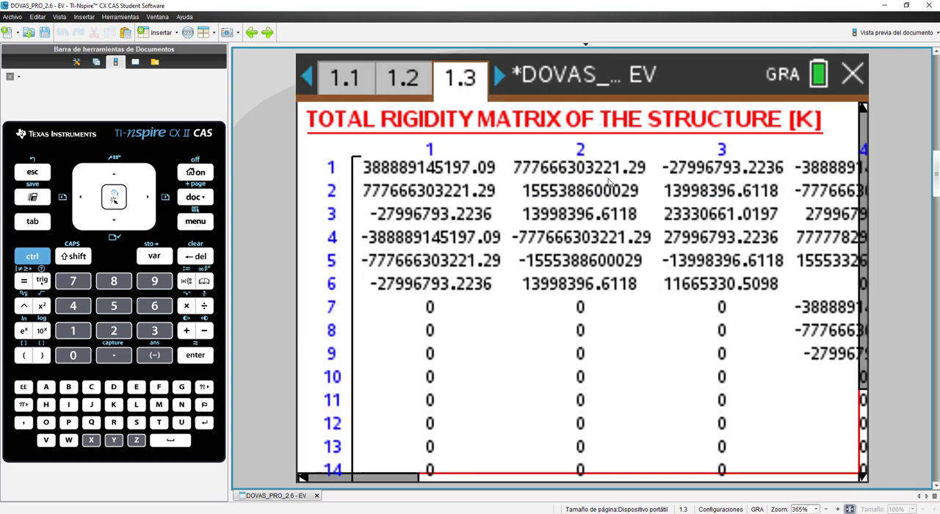
pyautogui.hscroll(3)
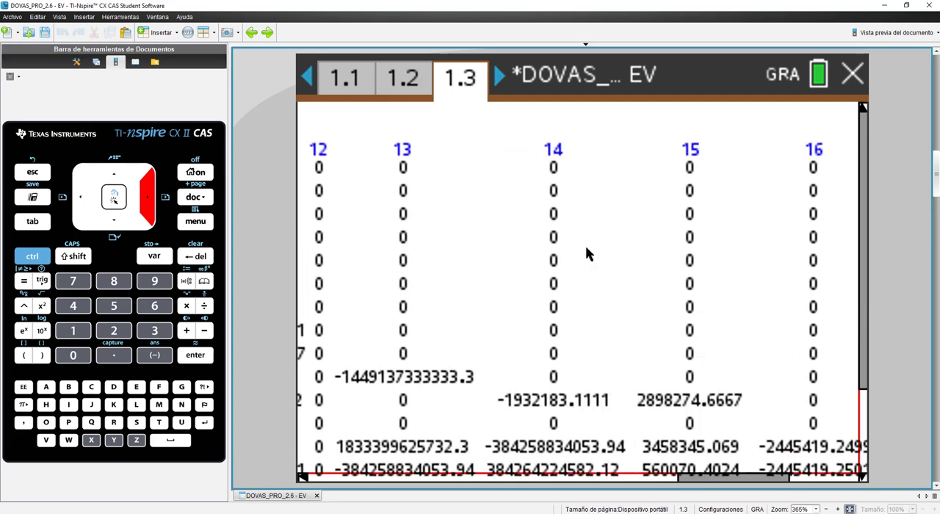
pyautogui.scroll(-3)
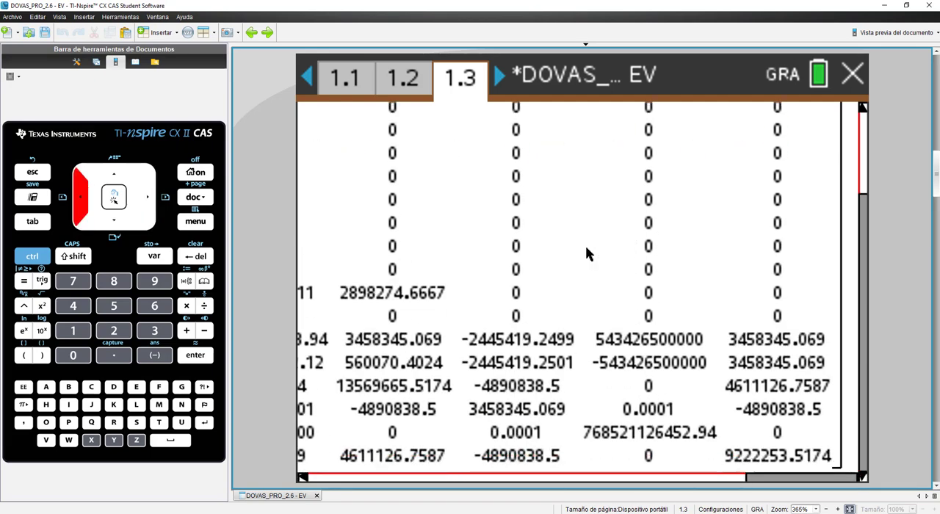
pyautogui.scroll(3)
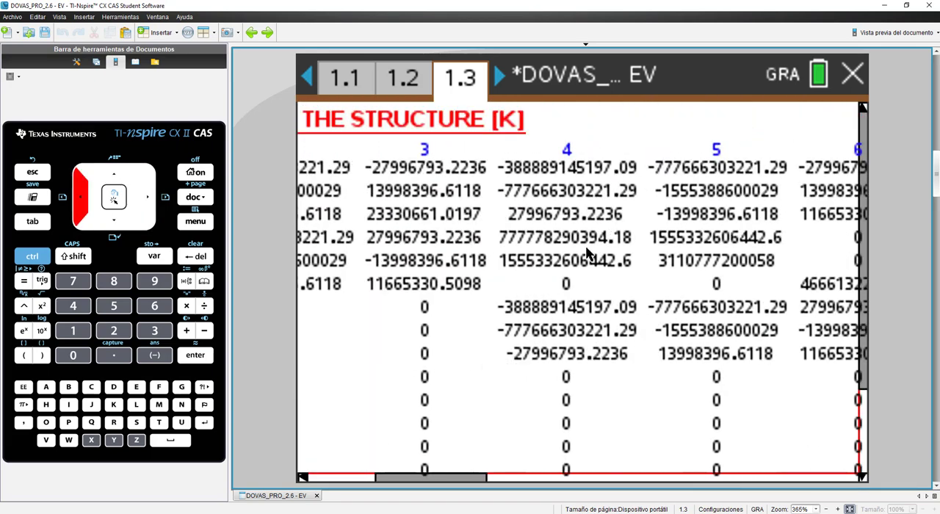
# Show the reordered matrix [K]' and move on to the joint loads matrix [R1]
pyautogui.click(193, 220)
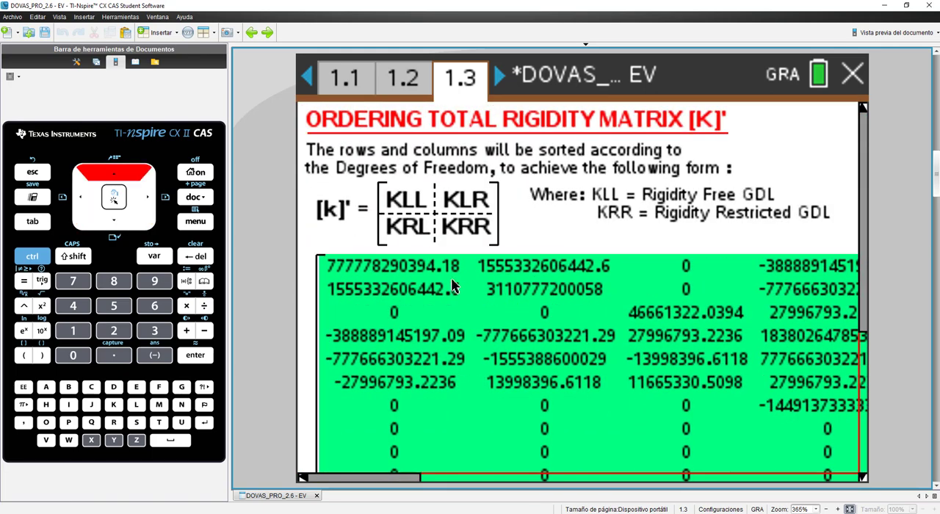
pyautogui.click(194, 220)
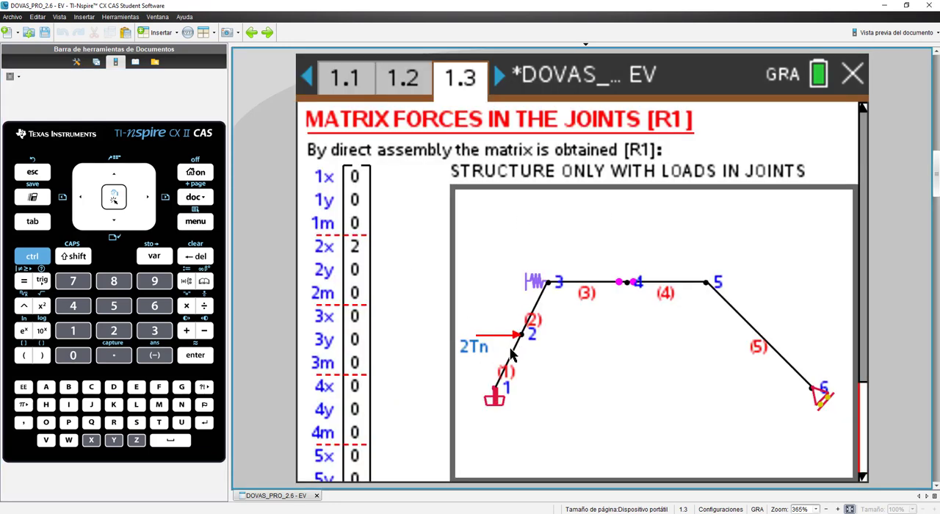
pyautogui.moveTo(512, 351)
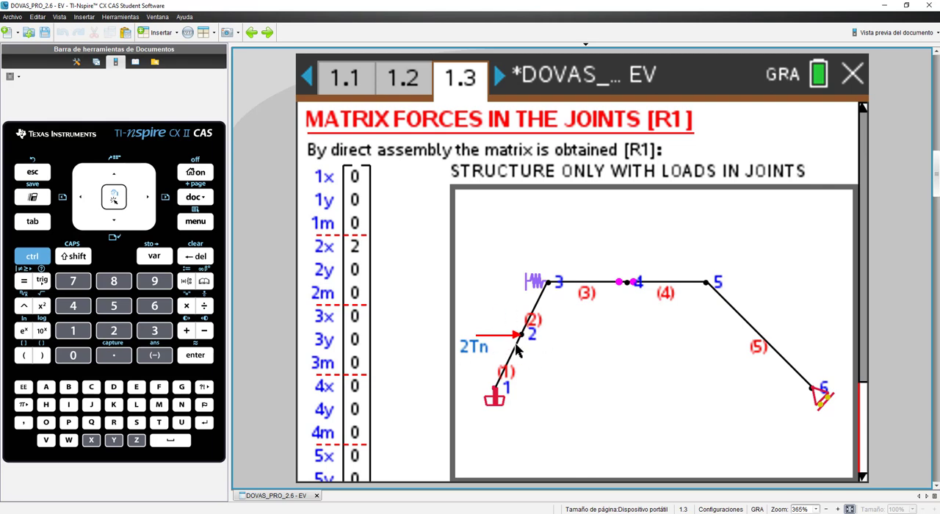
pyautogui.moveTo(517, 345)
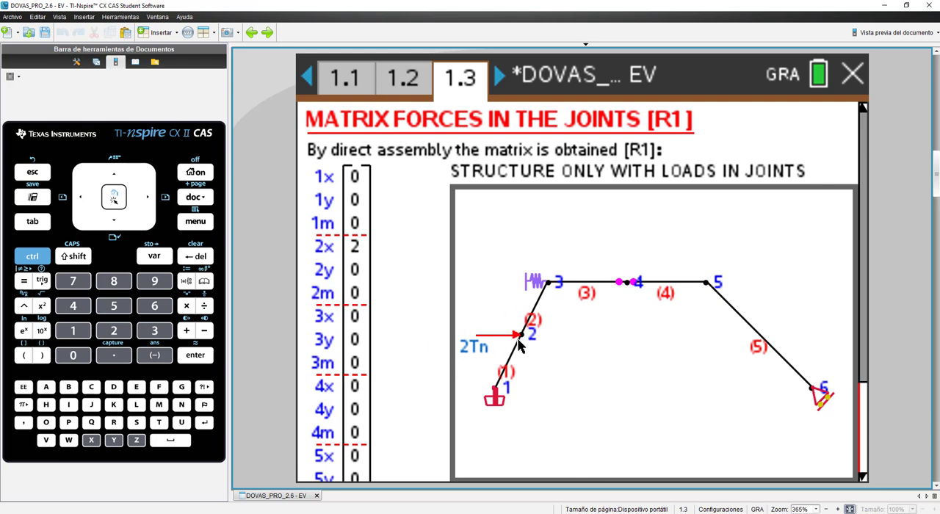
pyautogui.moveTo(349, 245)
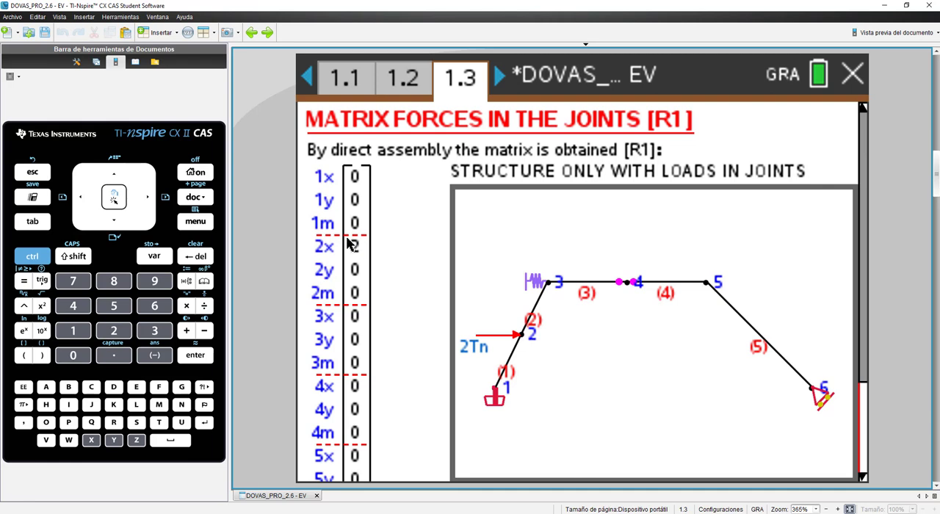
# Show the local bar load system [r2] for frame #5
pyautogui.click(194, 220)
pyautogui.write('5')
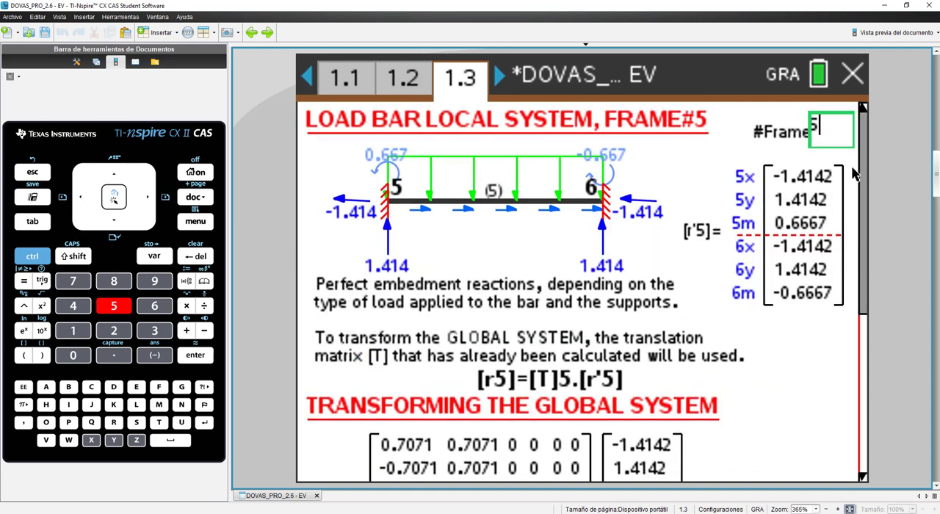
# Display the assembled bar-load force matrix [R2] via Matrix Forces > Assembly
pyautogui.click(193, 220)
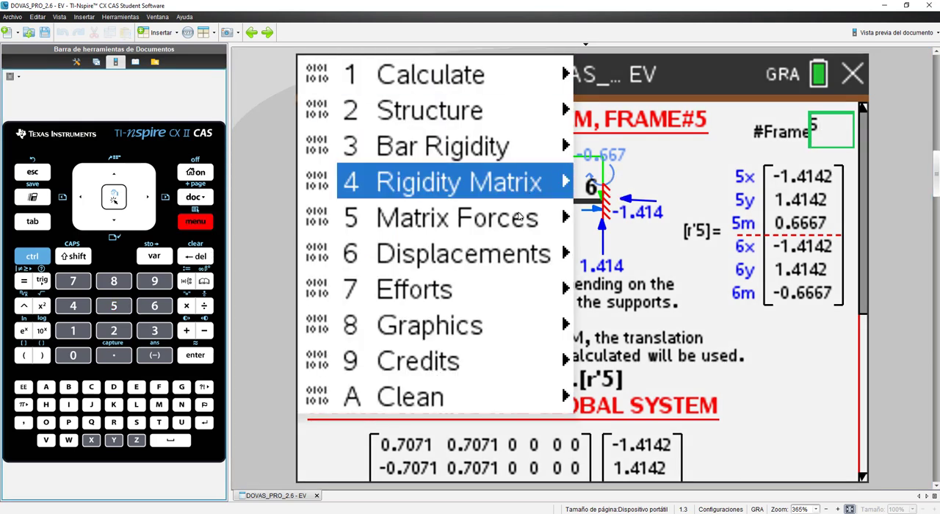
pyautogui.moveTo(455, 218)
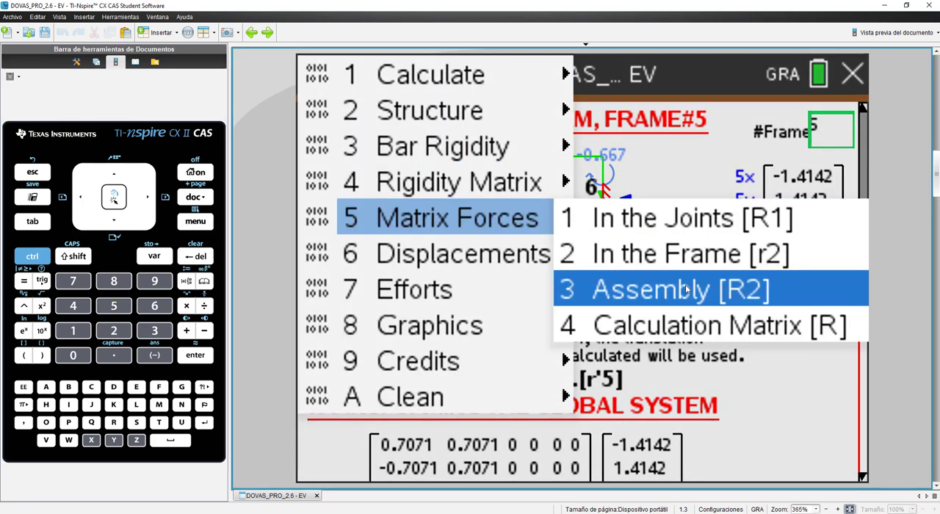
pyautogui.click(663, 288)
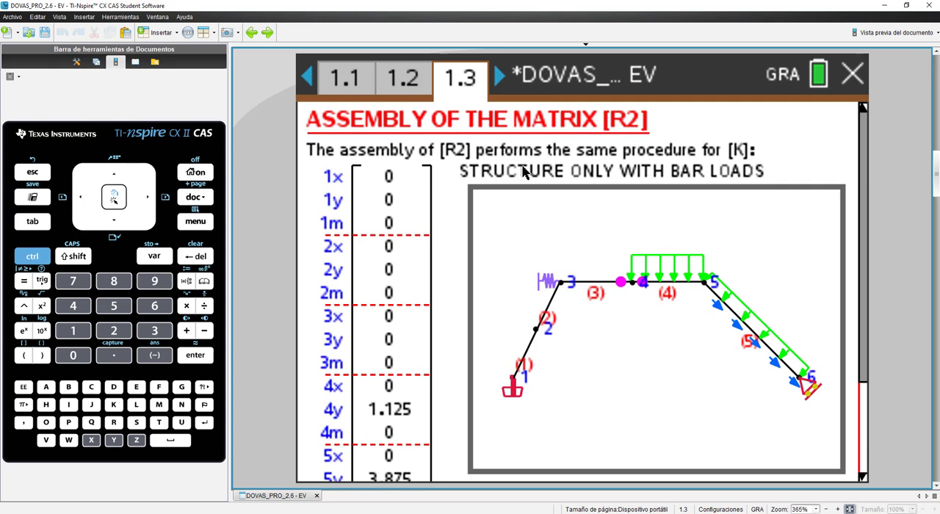
pyautogui.moveTo(639, 285)
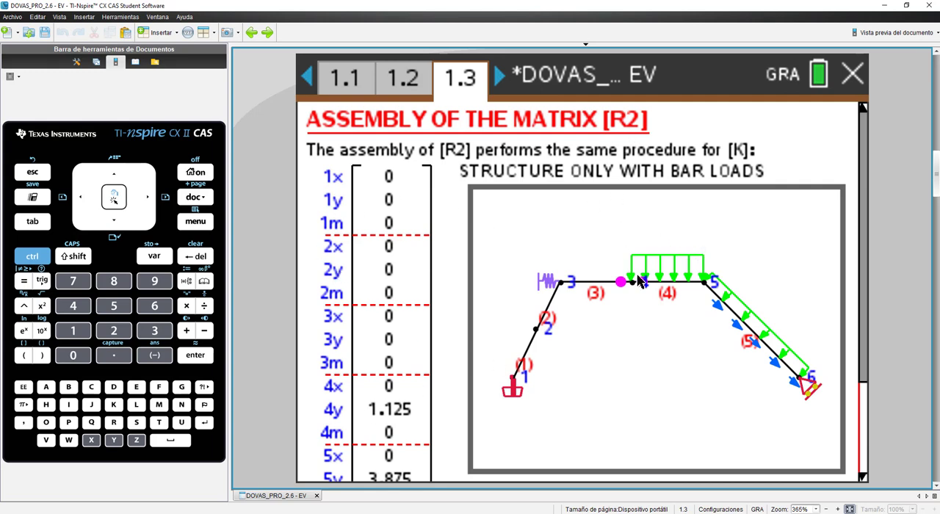
pyautogui.moveTo(360, 312)
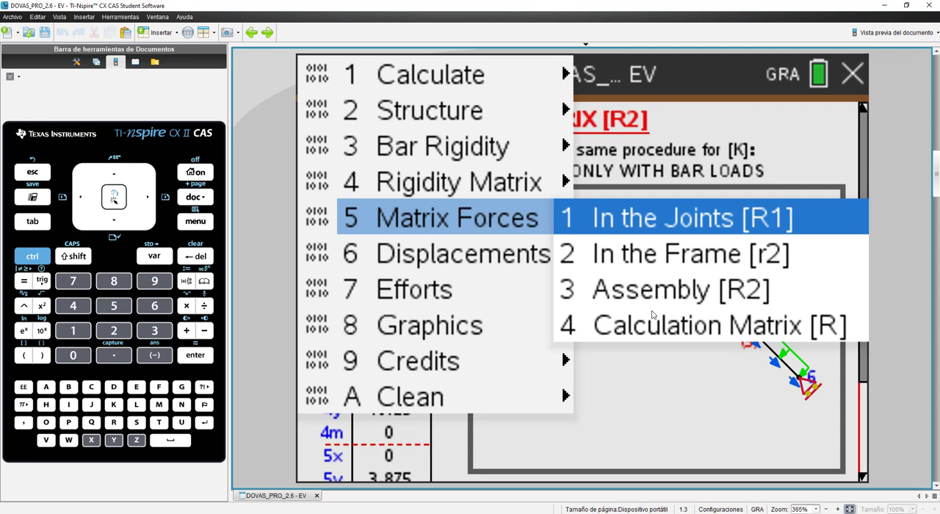
# Show the force matrix calculation page computing [R] = [R1] − [R2]
pyautogui.click(720, 326)
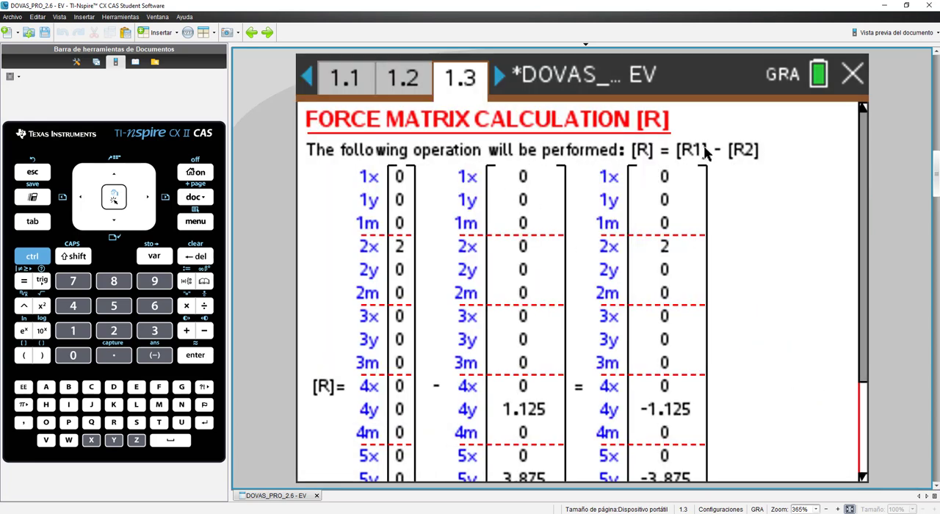
pyautogui.moveTo(717, 153)
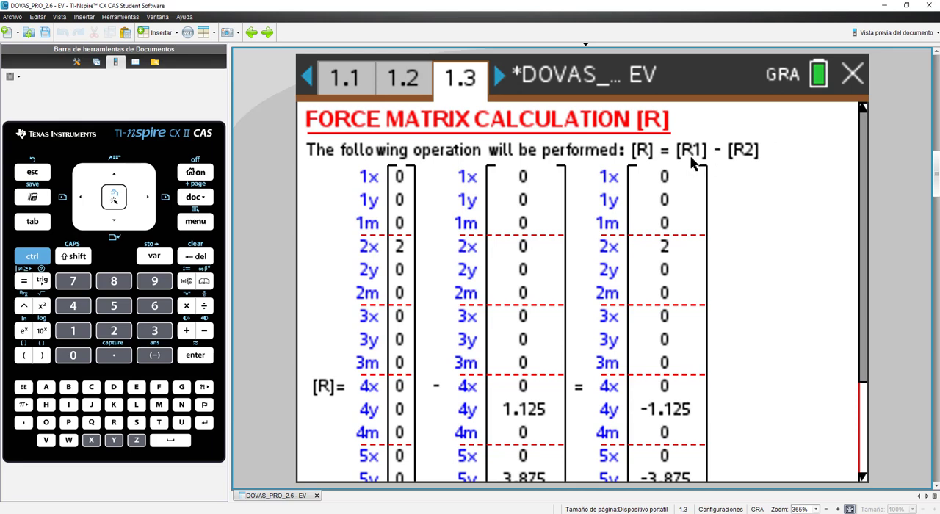
pyautogui.moveTo(743, 167)
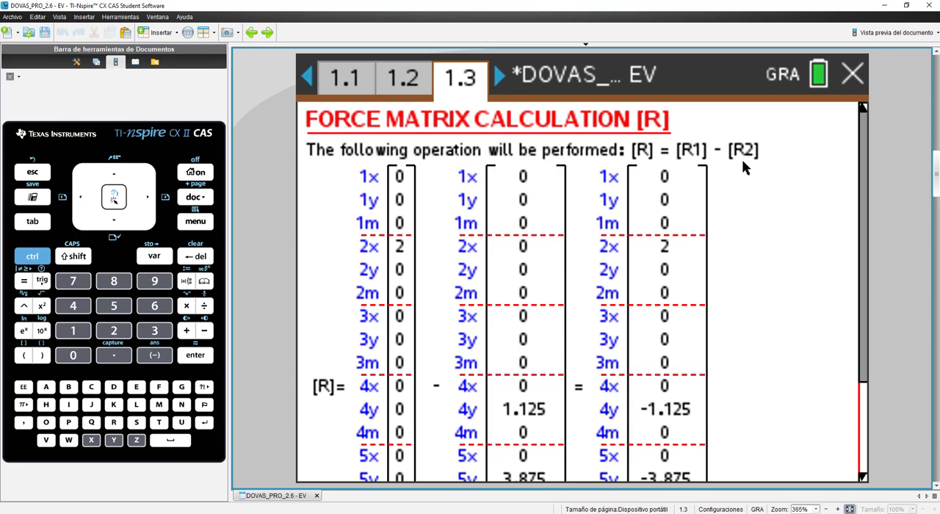
pyautogui.moveTo(332, 305)
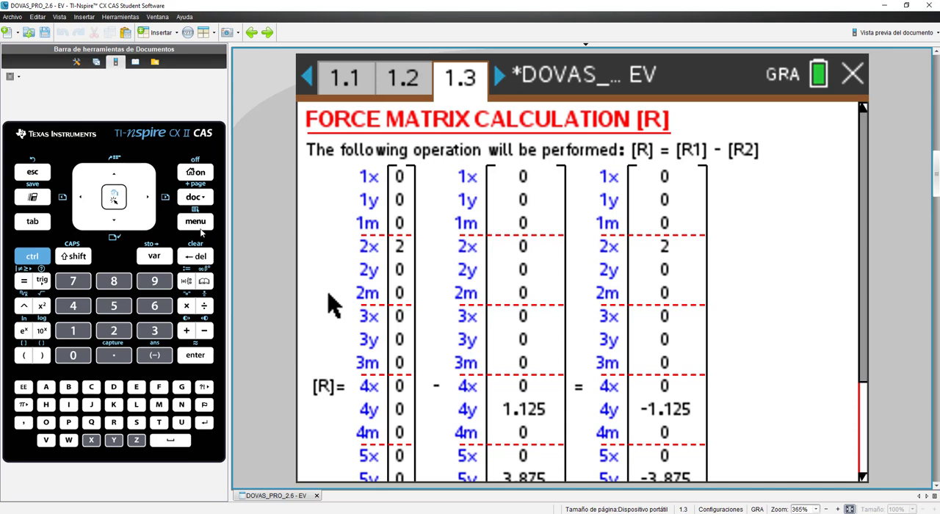
# Show the simplified force matrix [RLL] with restrained rows removed
pyautogui.click(196, 220)
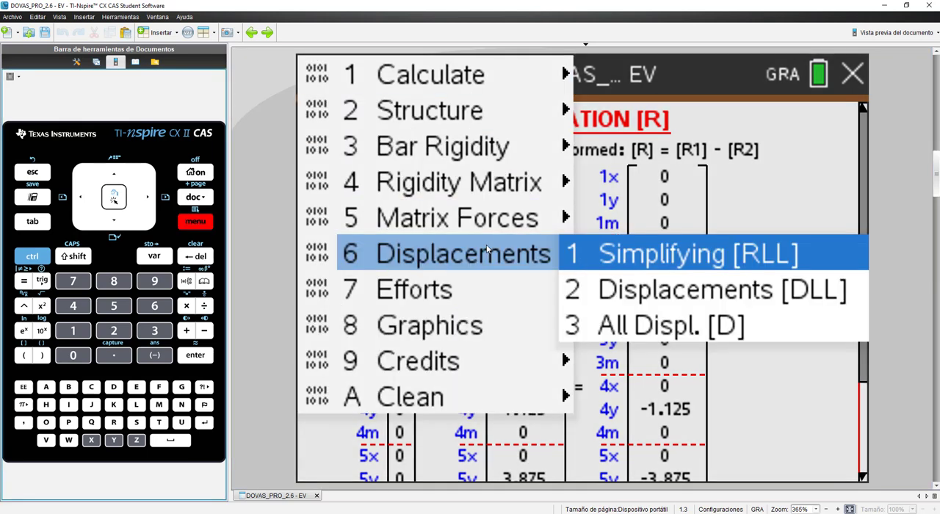
pyautogui.click(698, 252)
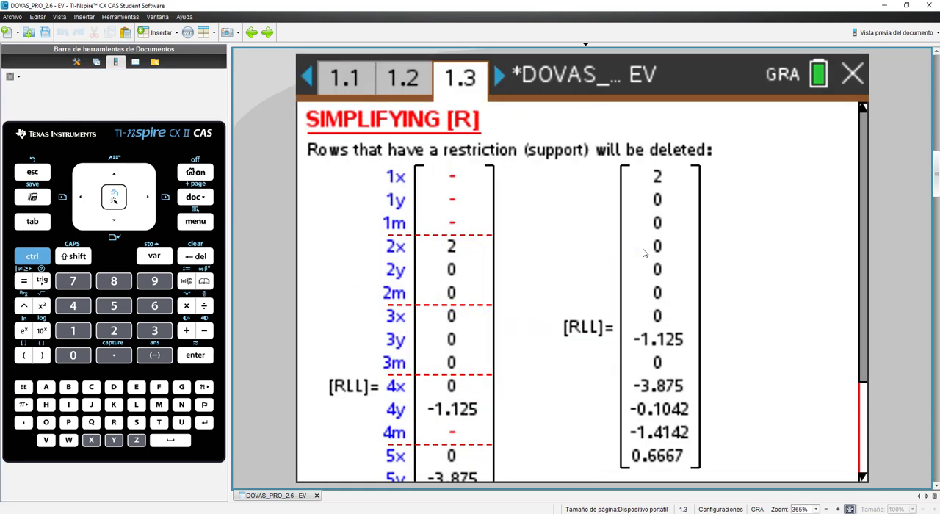
pyautogui.moveTo(450, 265)
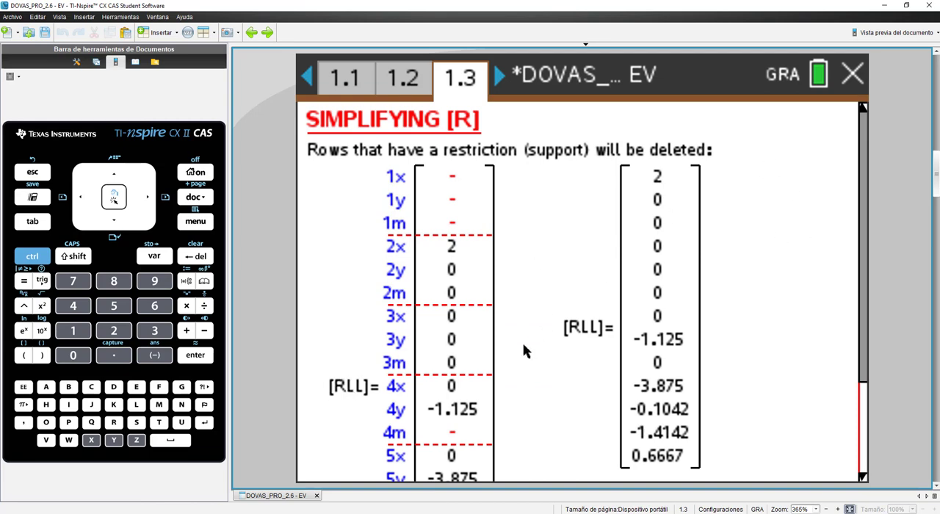
# Show the solved free displacement vector [DLL] under 'Solving the equation'
pyautogui.click(193, 220)
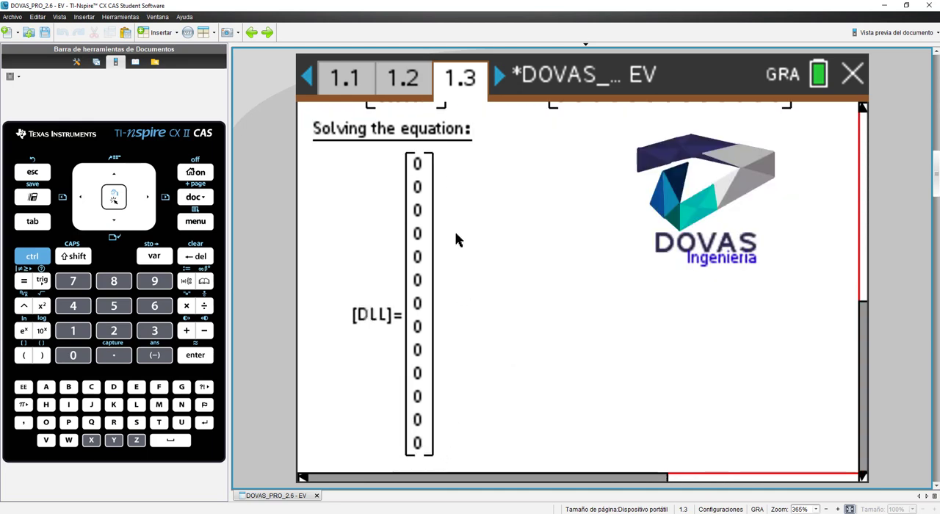
pyautogui.moveTo(462, 207)
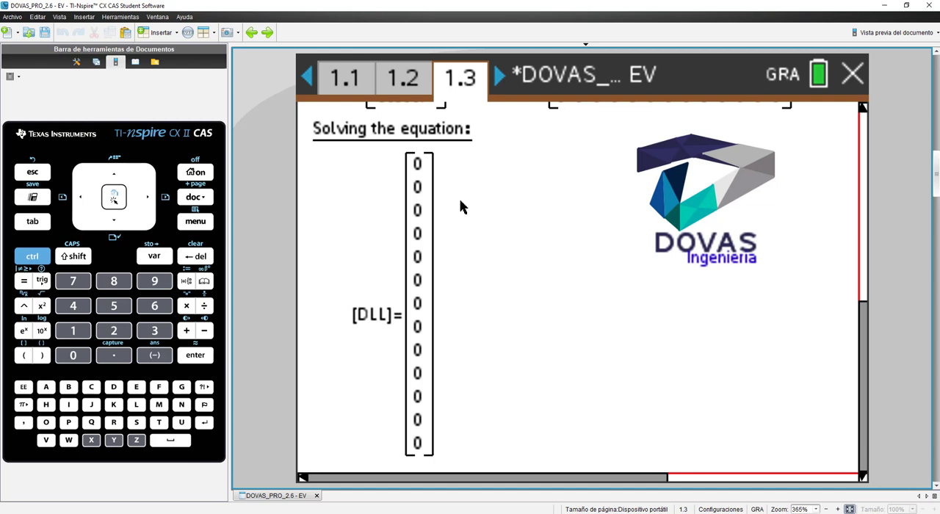
pyautogui.moveTo(482, 211)
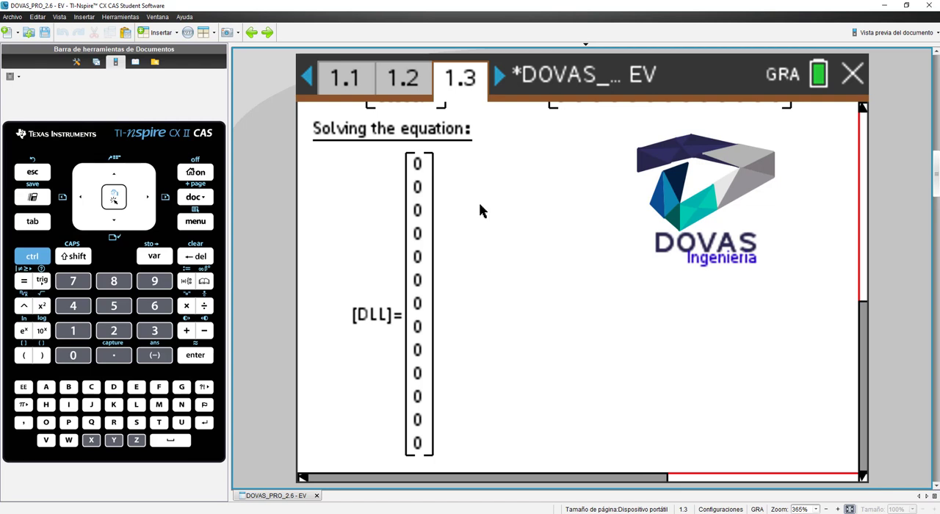
pyautogui.moveTo(341, 213)
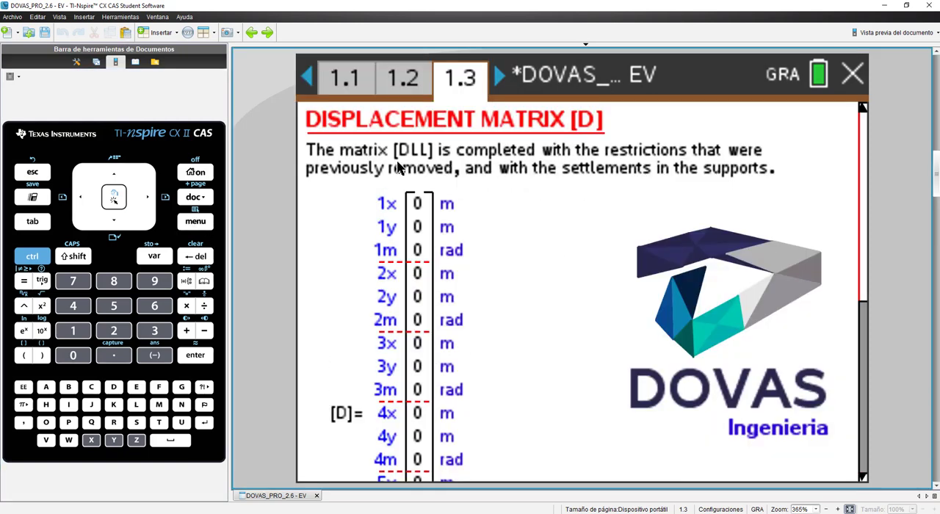
# Scroll down to the complete displacement matrix [D] with restrained rows restored
pyautogui.scroll(-3)
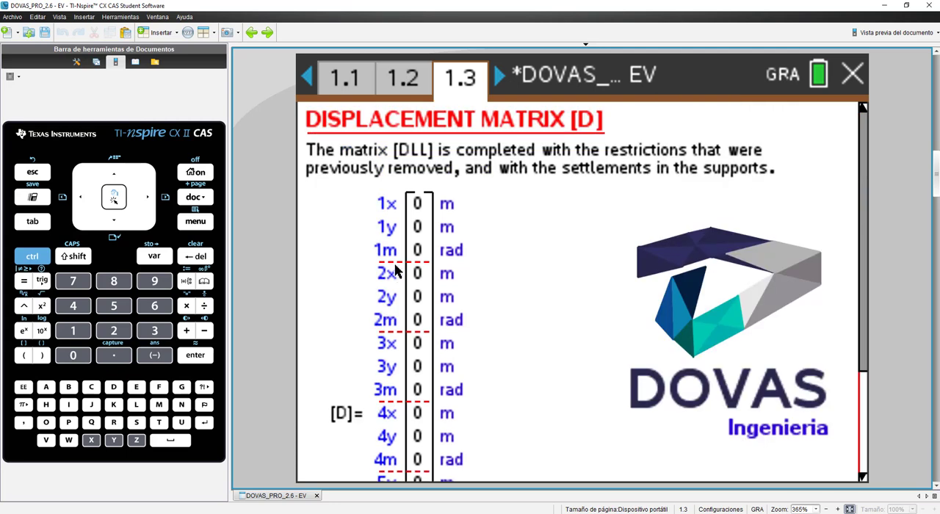
pyautogui.moveTo(394, 273)
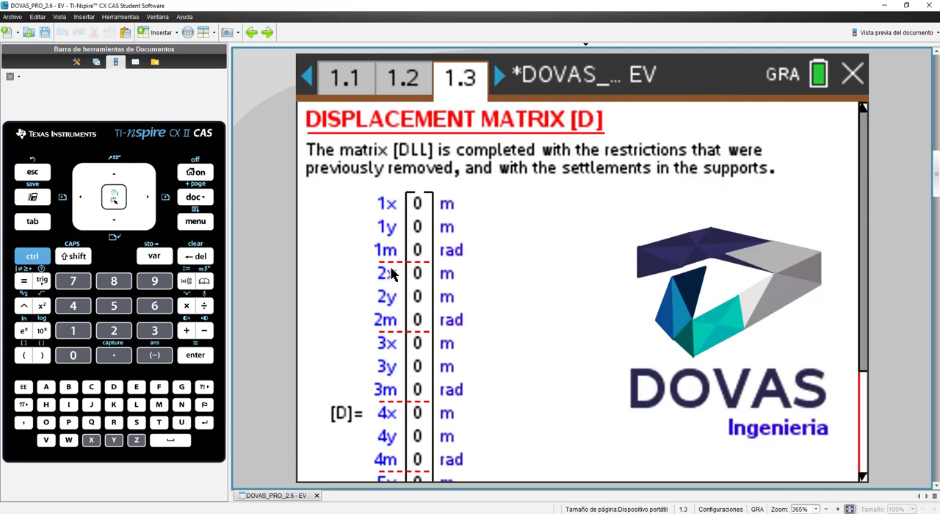
pyautogui.moveTo(482, 276)
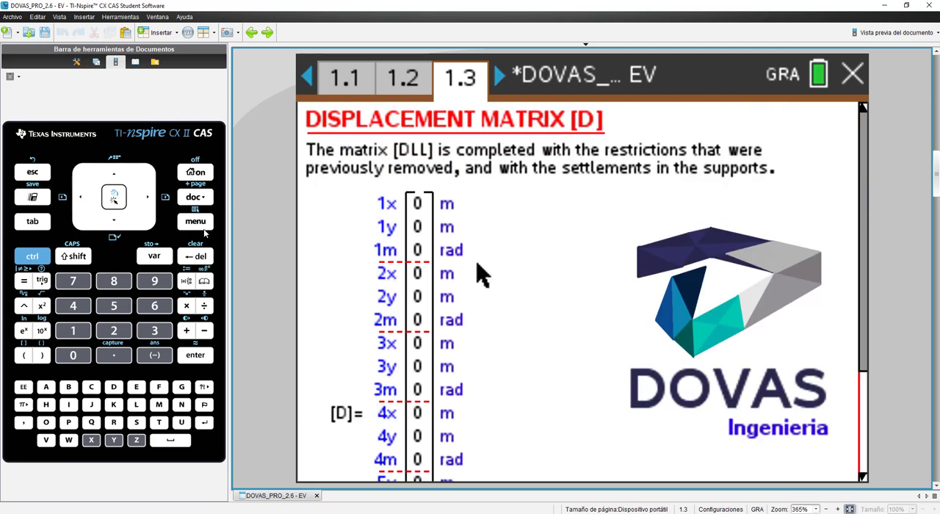
# Show the extreme forces at the bar ends and the total efforts for bar #2
pyautogui.click(193, 220)
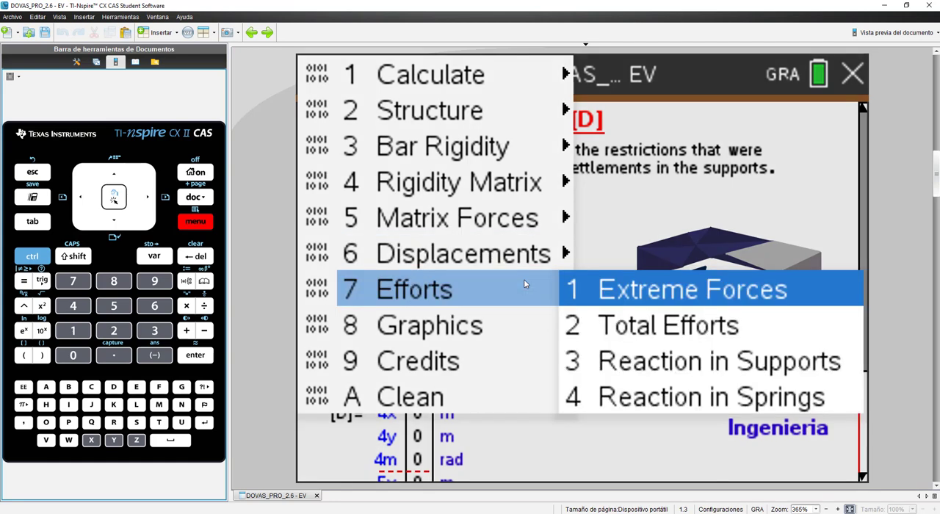
pyautogui.click(690, 288)
pyautogui.write('2')
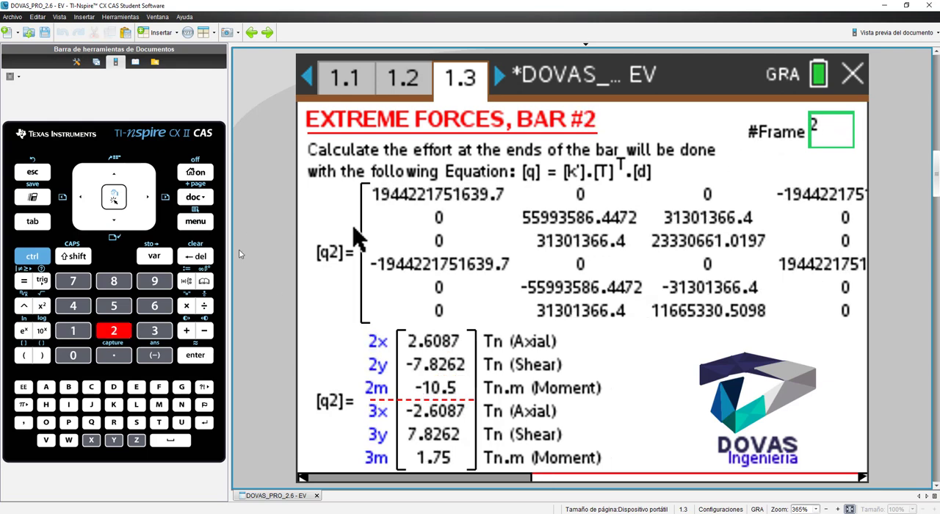
pyautogui.click(194, 220)
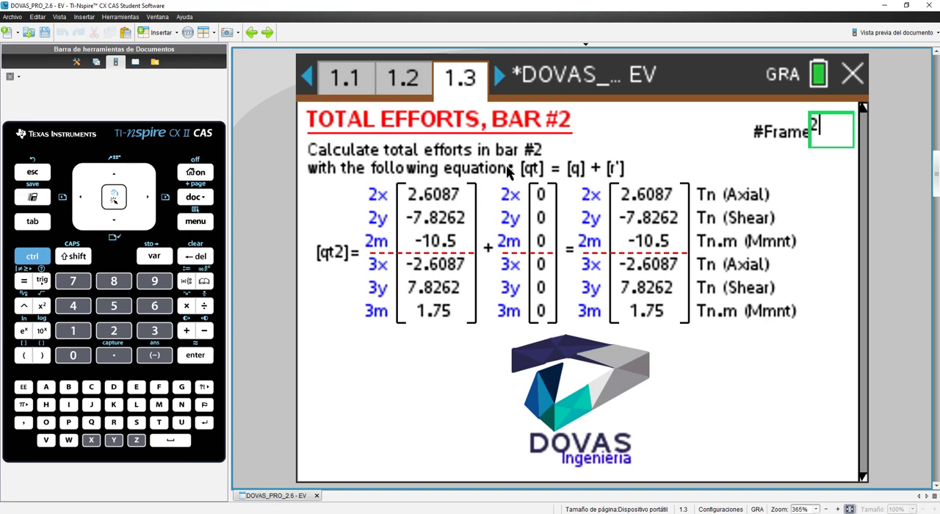
pyautogui.moveTo(781, 198)
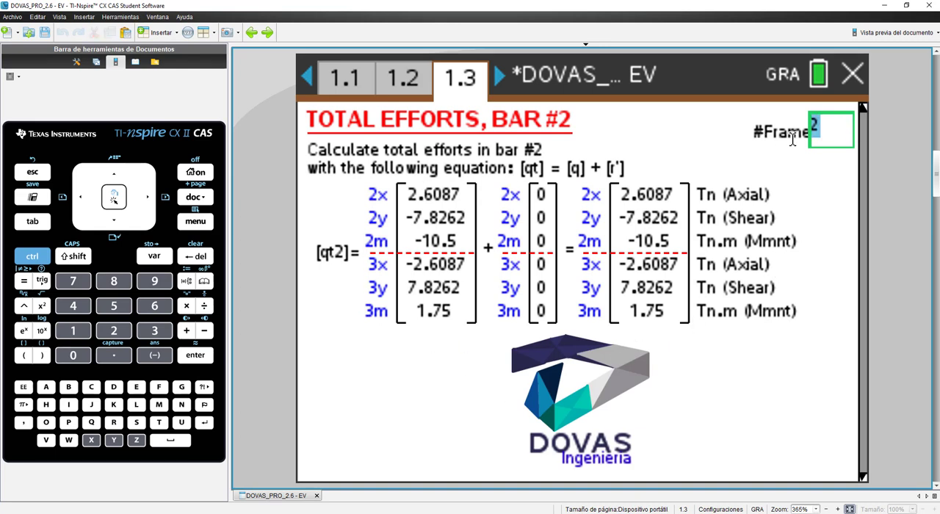
# Change the frame number and display the bending moment diagram (DMF)
pyautogui.click(194, 220)
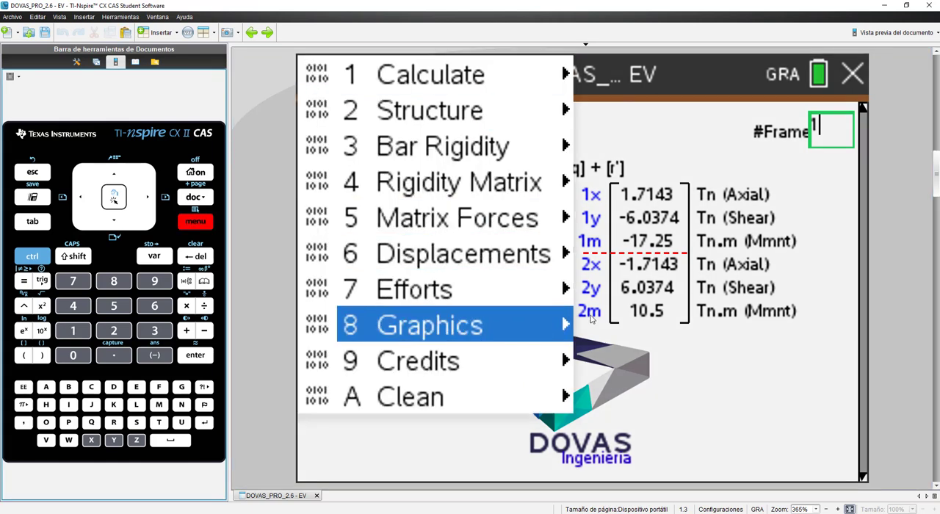
pyautogui.click(429, 325)
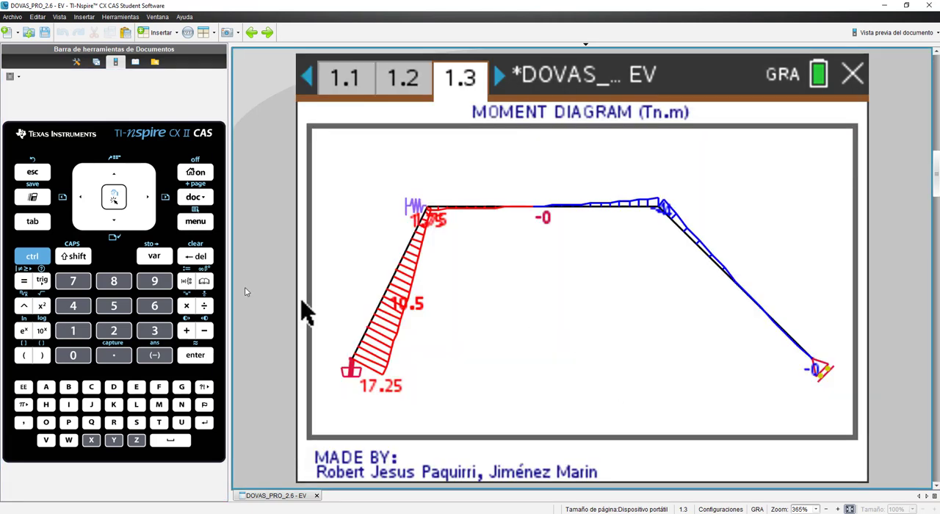
pyautogui.click(196, 220)
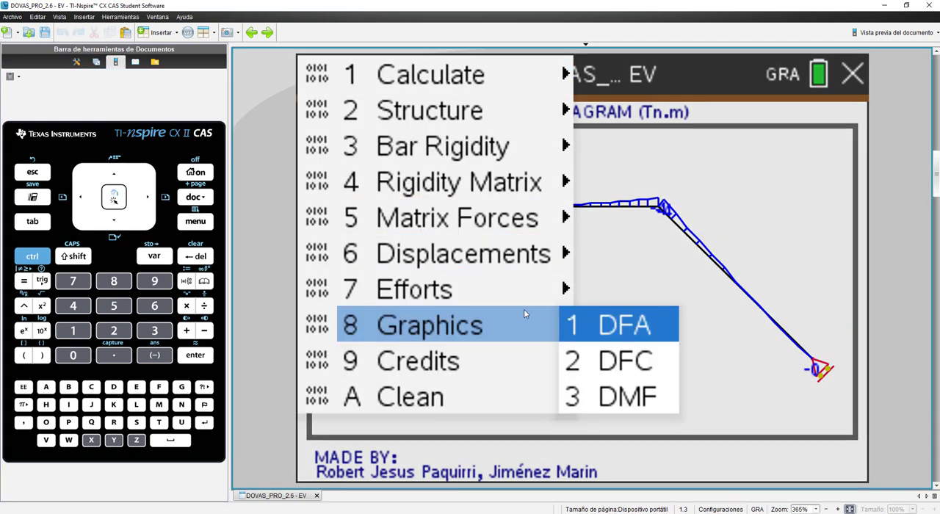
# Show the reaction calculation [Reac] with support reactions like 6.1667 and −17.25
pyautogui.click(622, 323)
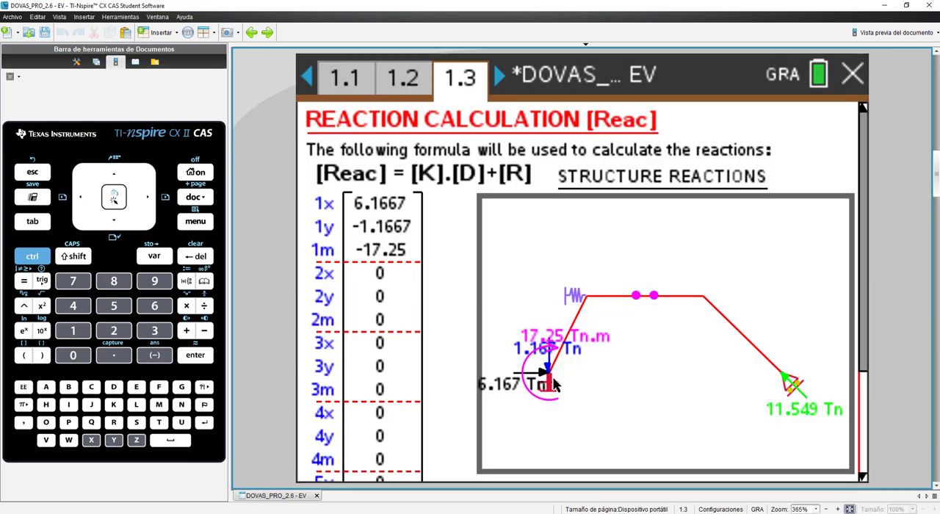
pyautogui.moveTo(617, 440)
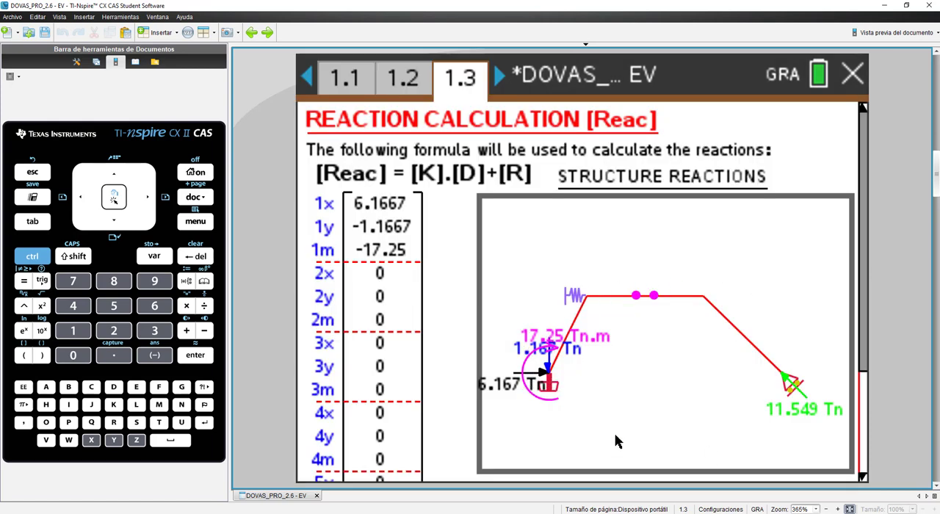
pyautogui.moveTo(429, 183)
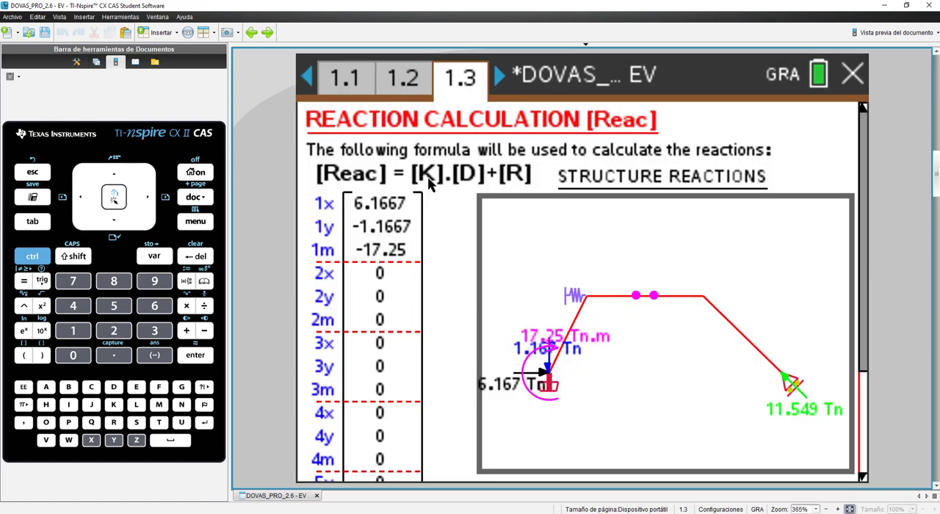
pyautogui.moveTo(463, 182)
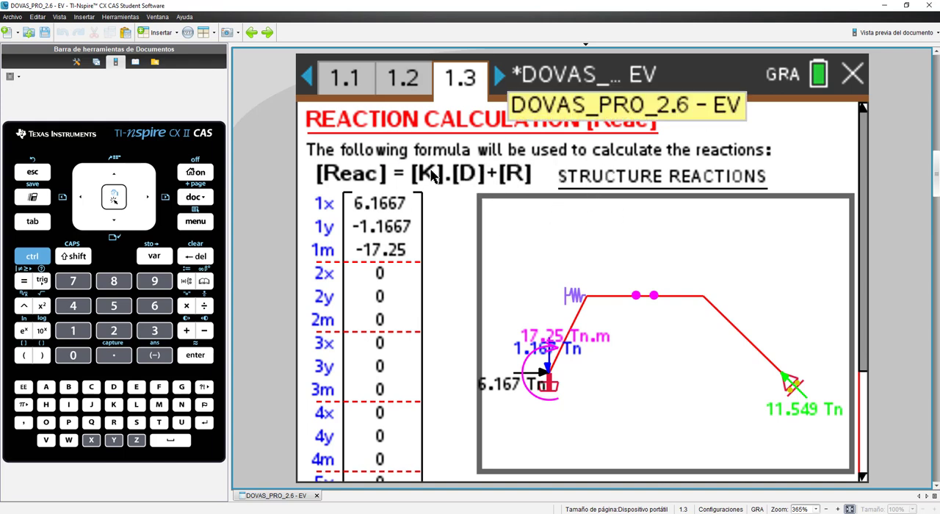
# Check joint #3 spring reactions, the shear diagram (DFC), then the deformed shape on page 1.2
pyautogui.click(194, 221)
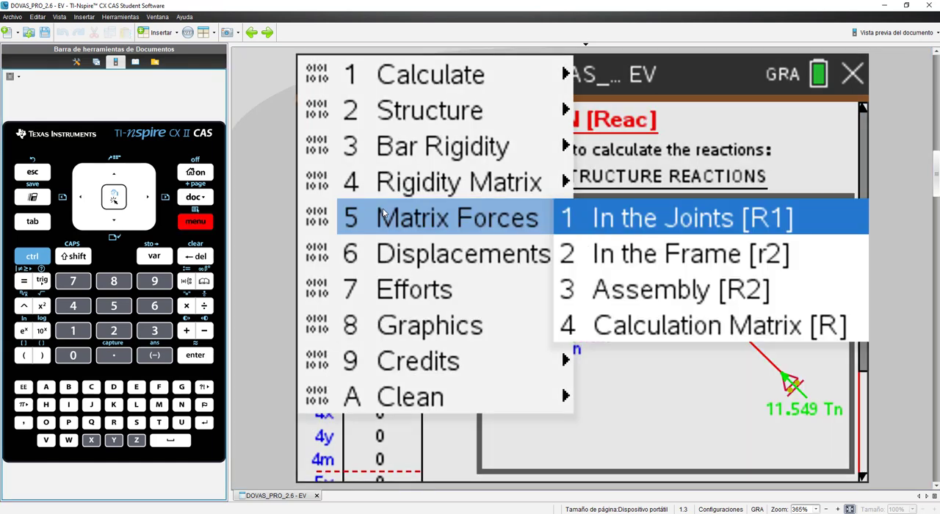
pyautogui.moveTo(429, 326)
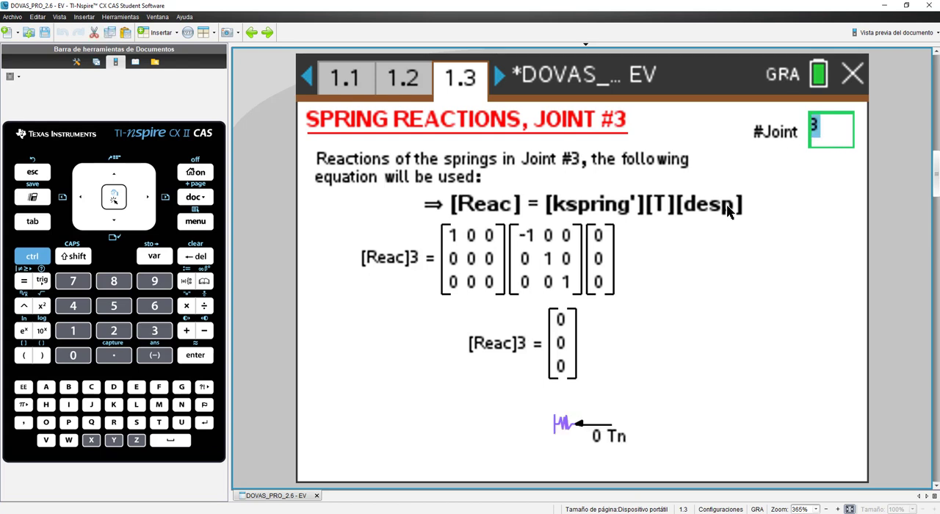
pyautogui.moveTo(587, 433)
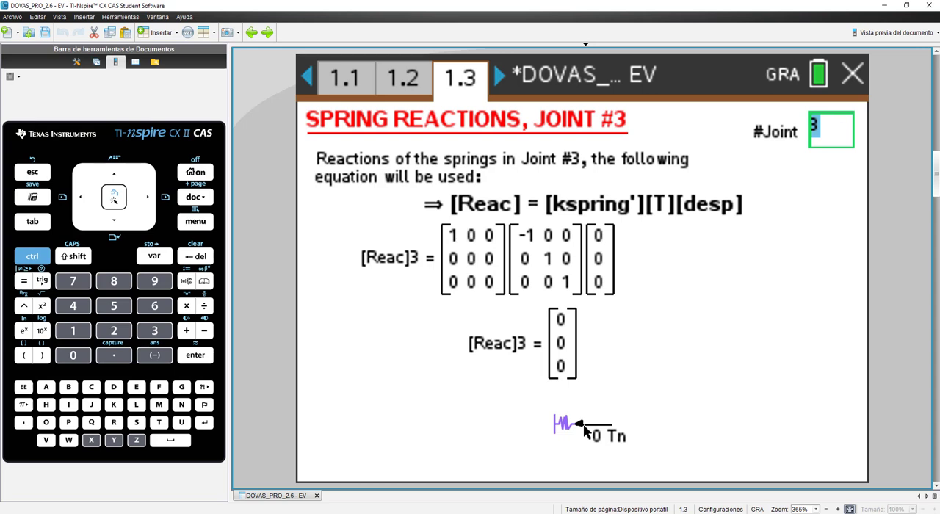
pyautogui.moveTo(566, 406)
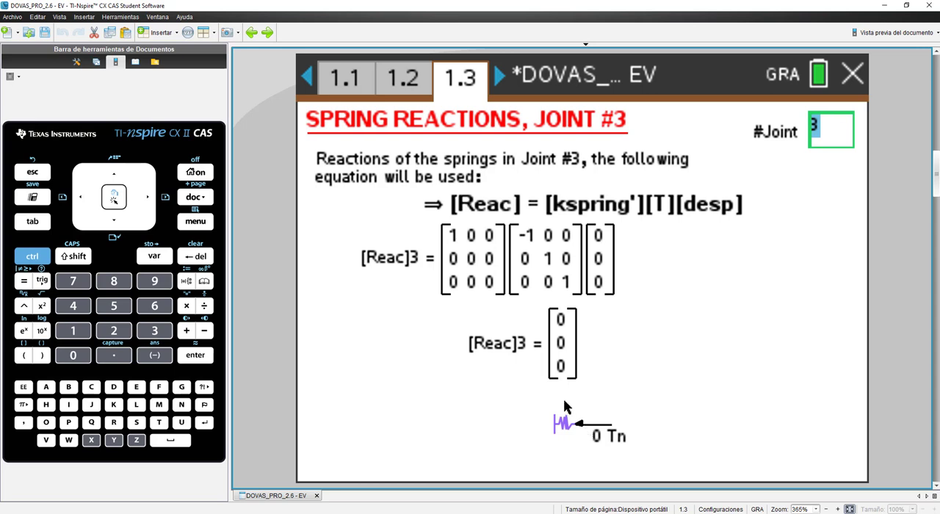
pyautogui.moveTo(526, 388)
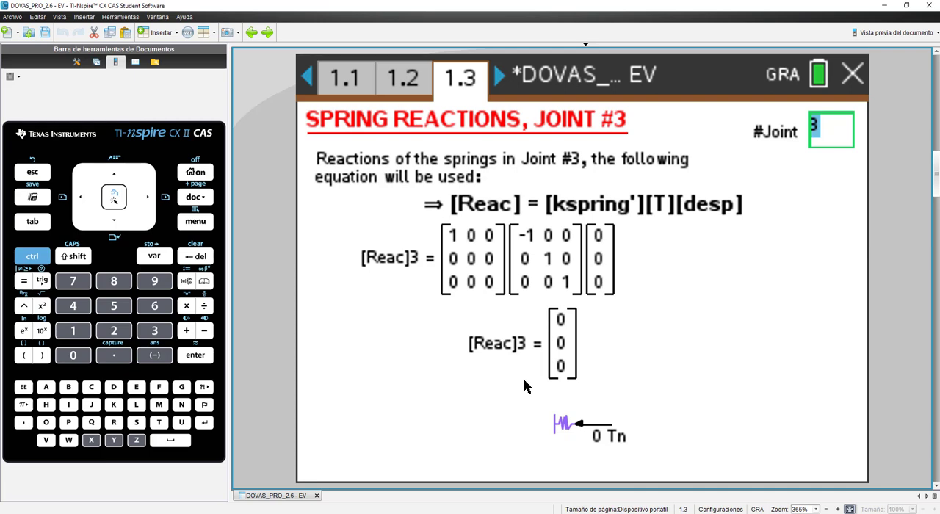
pyautogui.click(193, 221)
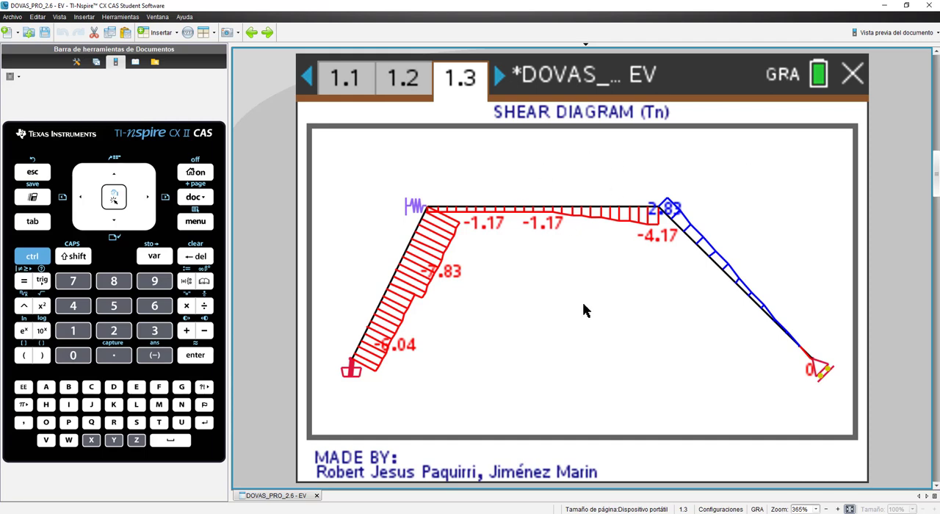
pyautogui.moveTo(456, 184)
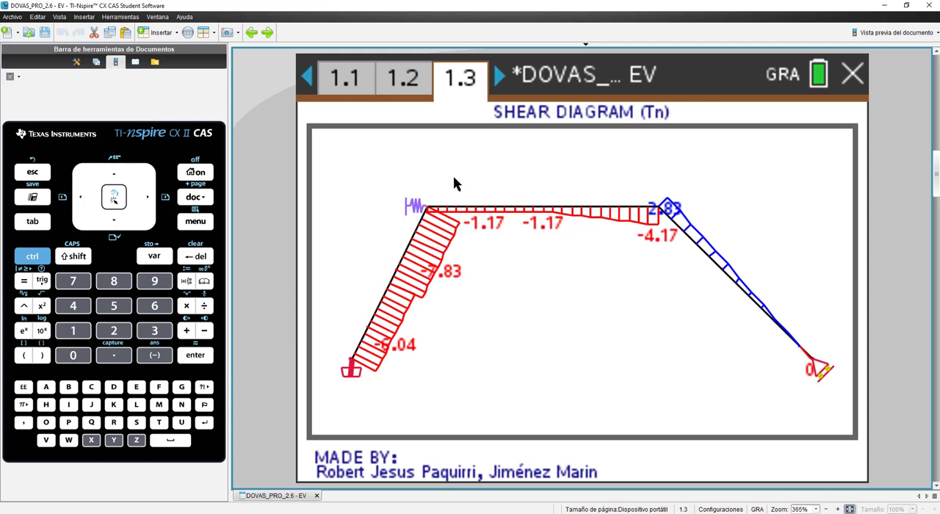
pyautogui.click(403, 76)
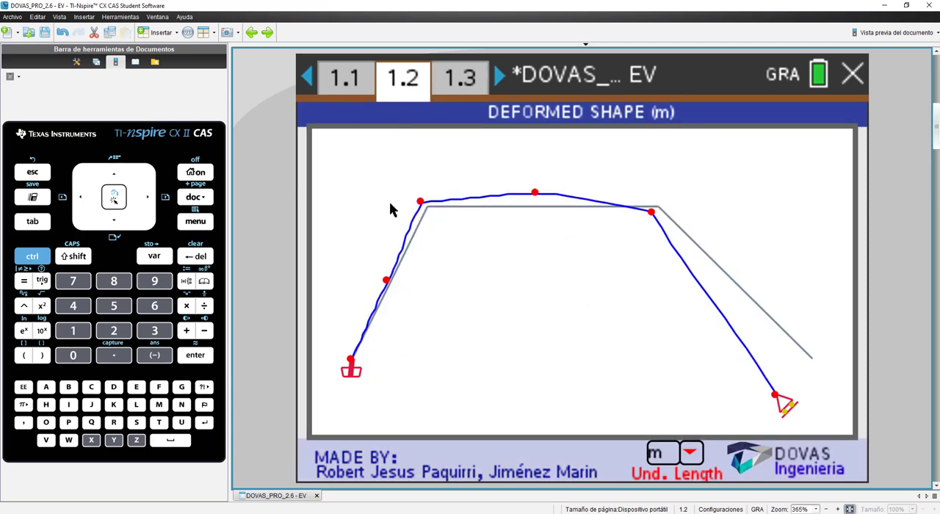
pyautogui.moveTo(420, 278)
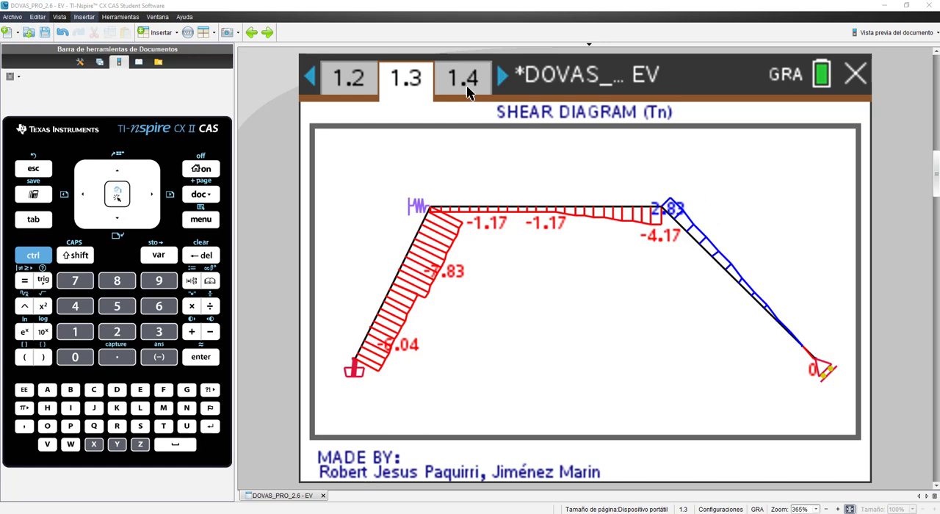
# Switch to page 1.4 holding the structural analysis calculation memory
pyautogui.click(462, 76)
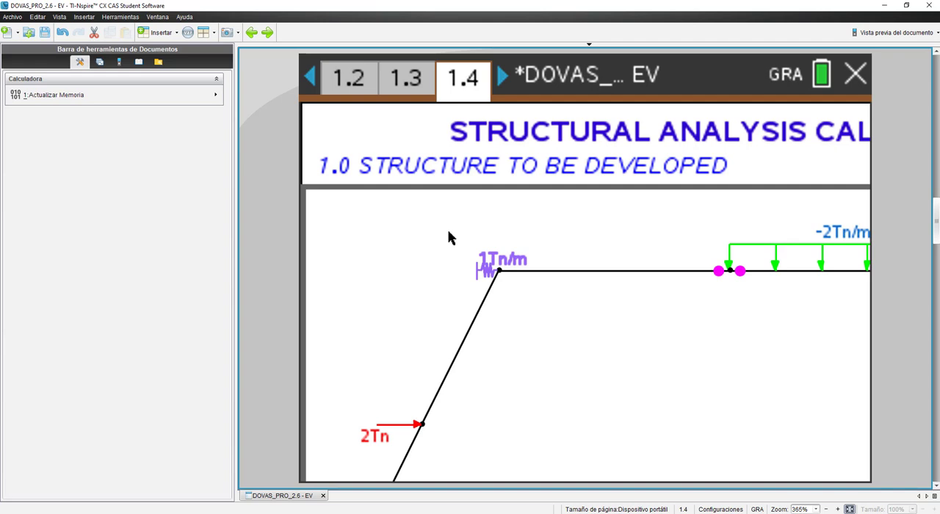
pyautogui.moveTo(812, 113)
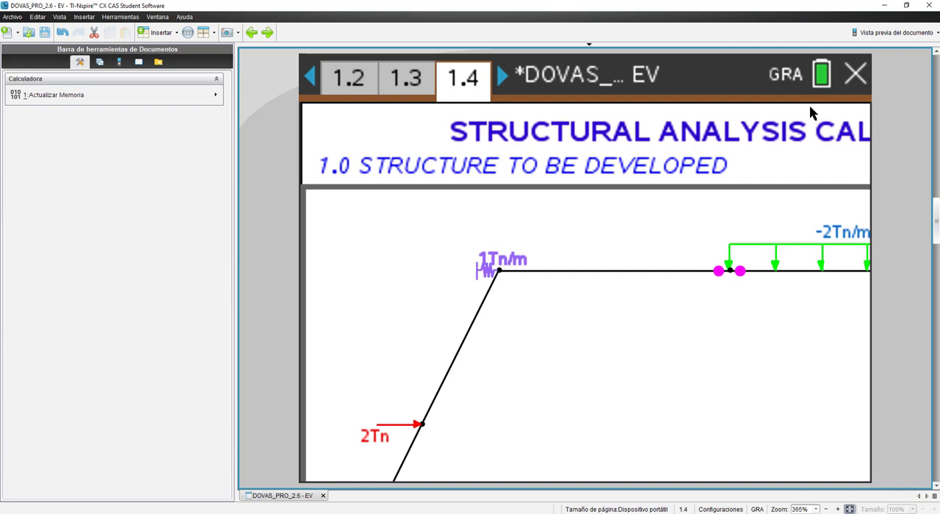
# Preview the calculation memory in computer page layout and scroll through the report
pyautogui.click(895, 32)
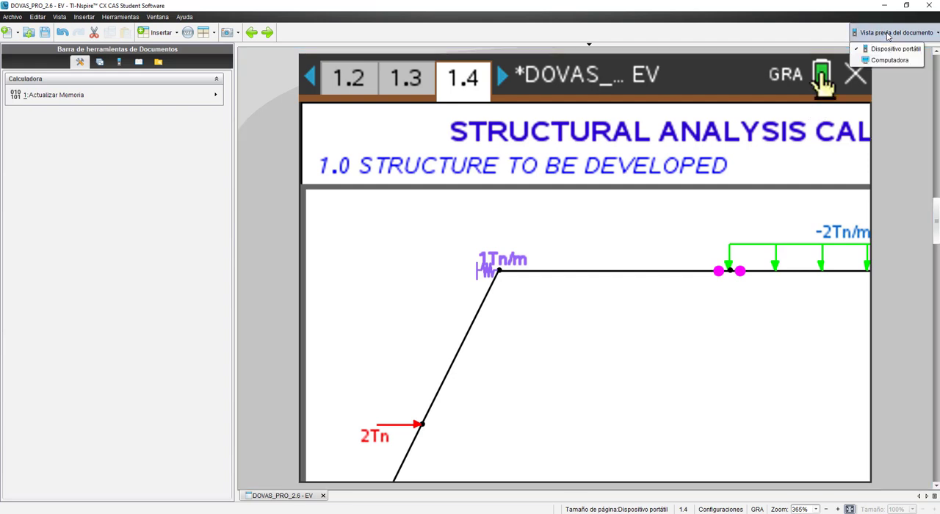
pyautogui.moveTo(889, 49)
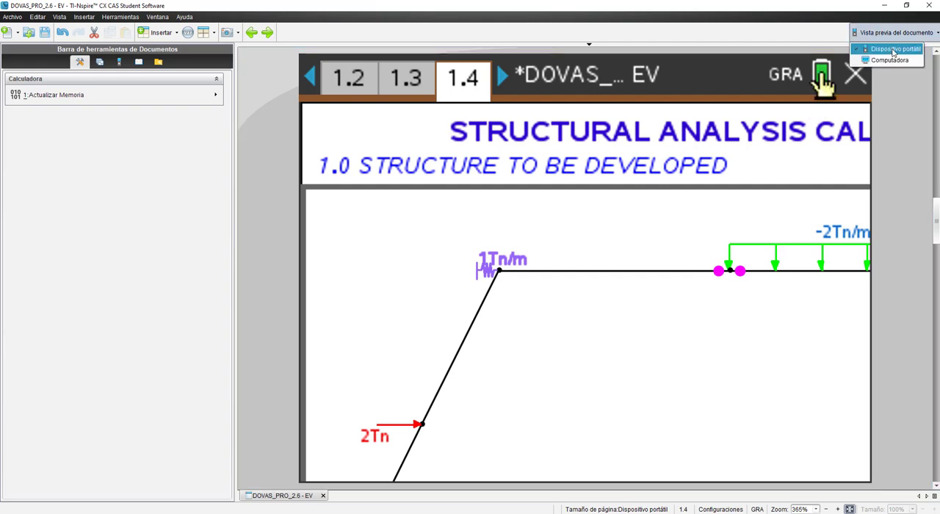
pyautogui.click(890, 60)
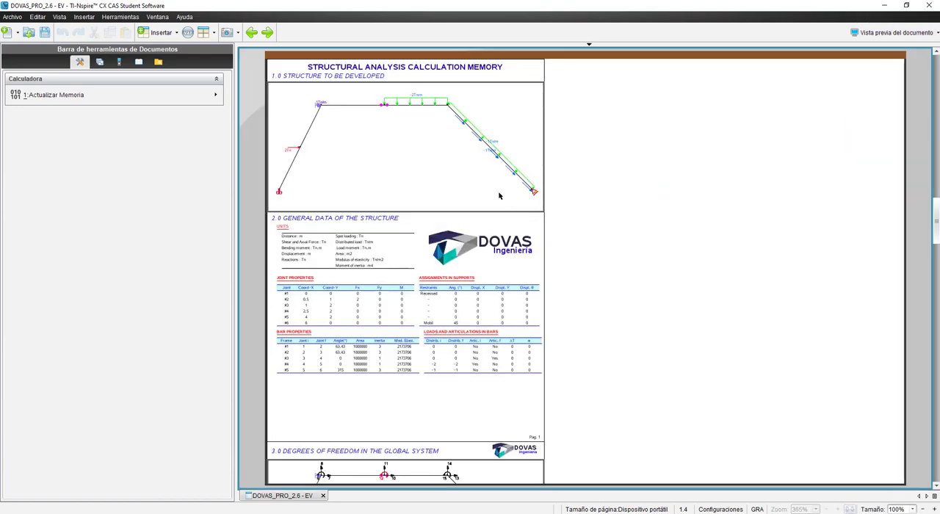
pyautogui.scroll(-3)
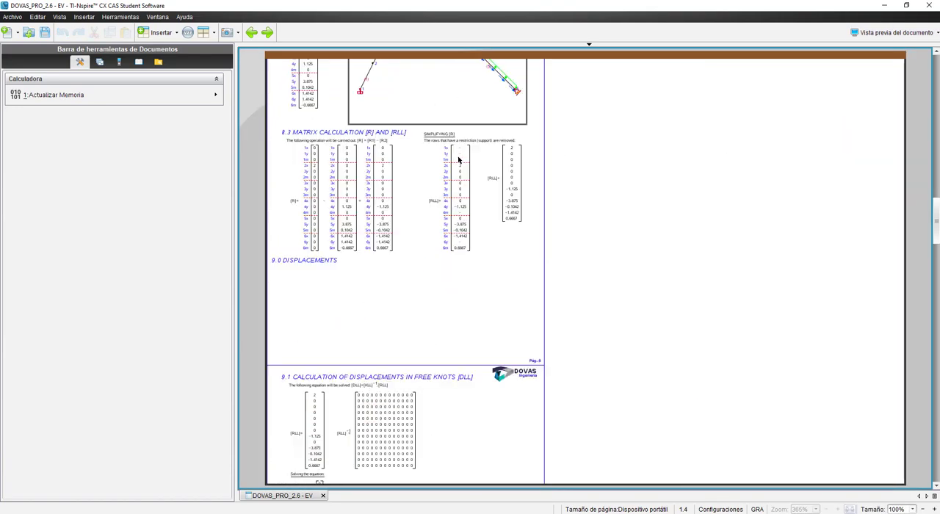
pyautogui.scroll(-3)
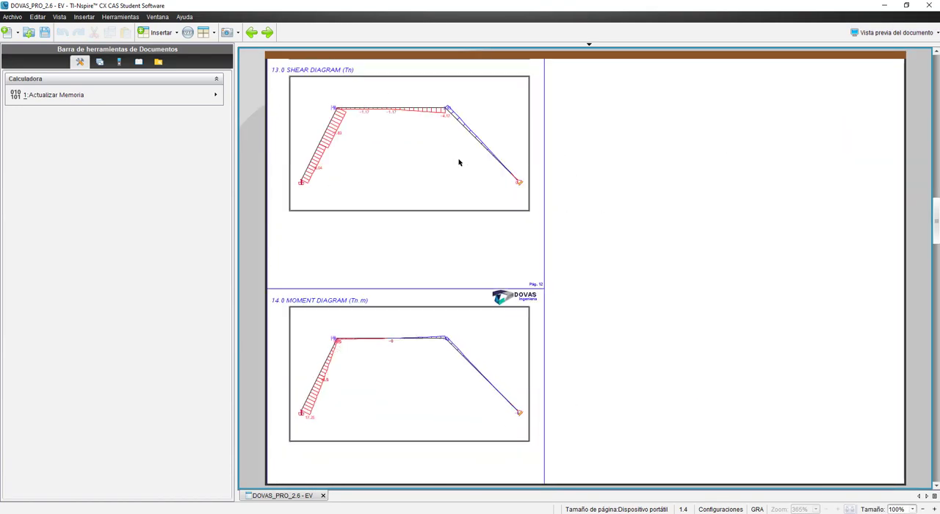
pyautogui.scroll(3)
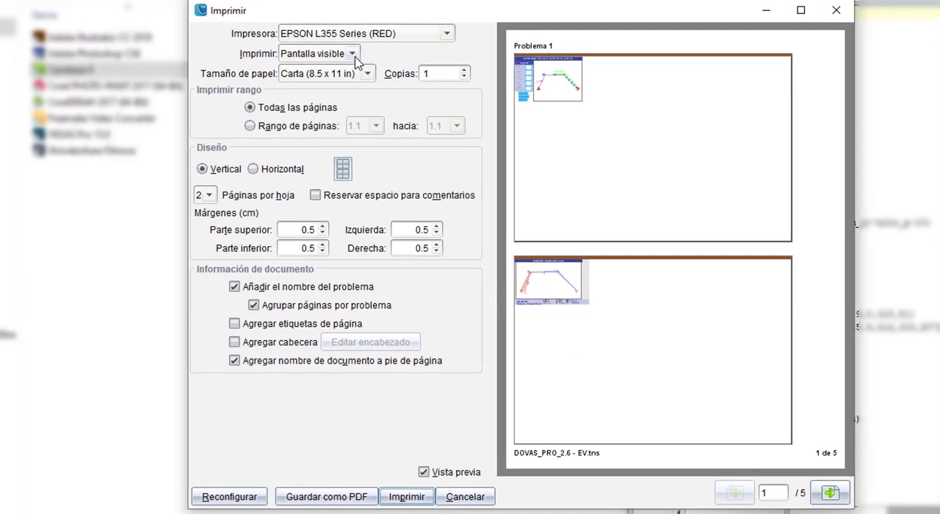
# Set Imprimir todo, page range 1.4 to 1.4, without problem name or footer document name
pyautogui.click(351, 53)
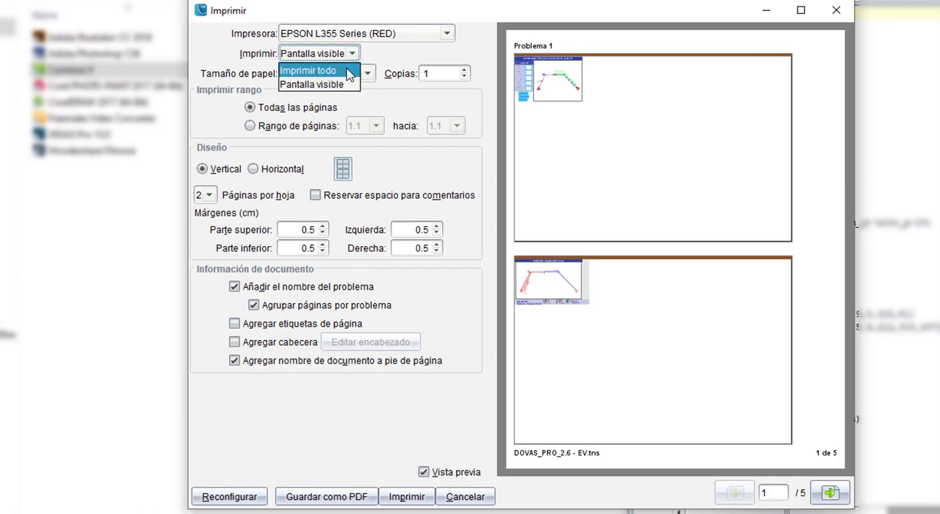
pyautogui.click(309, 69)
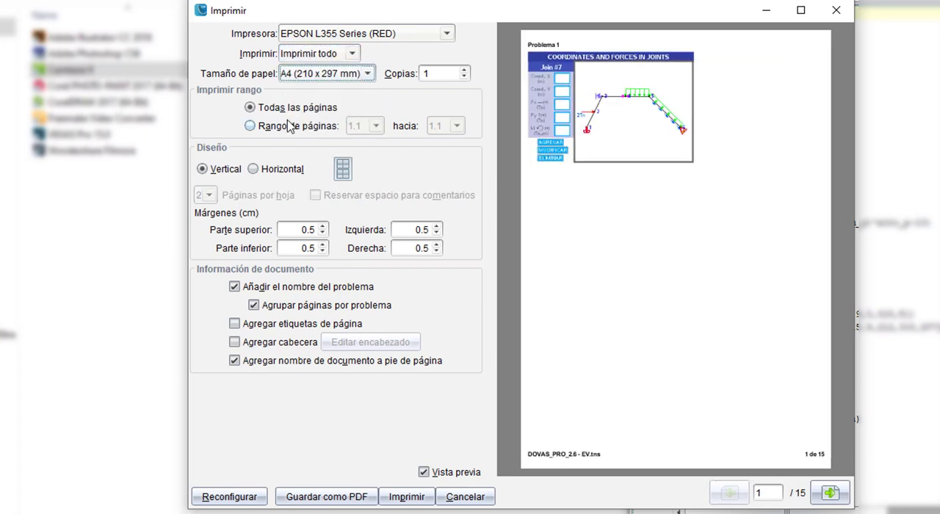
pyautogui.click(250, 126)
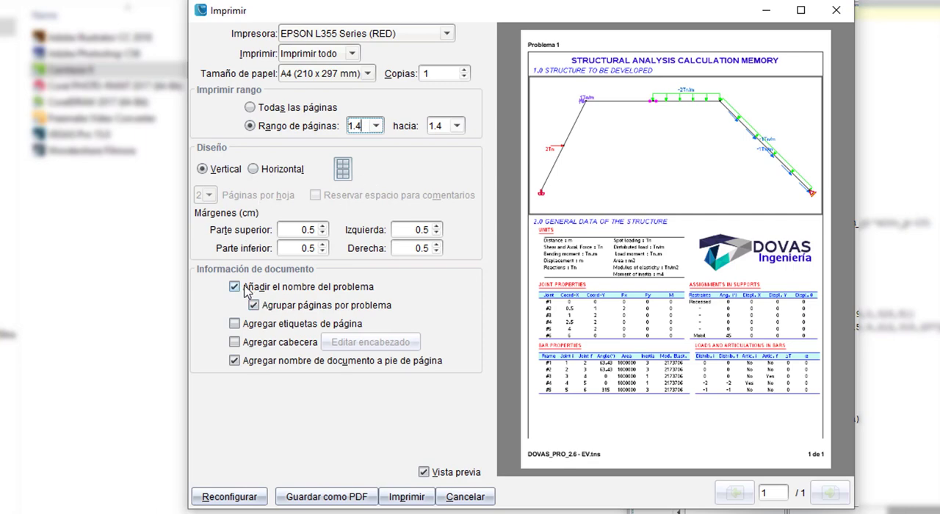
pyautogui.click(235, 286)
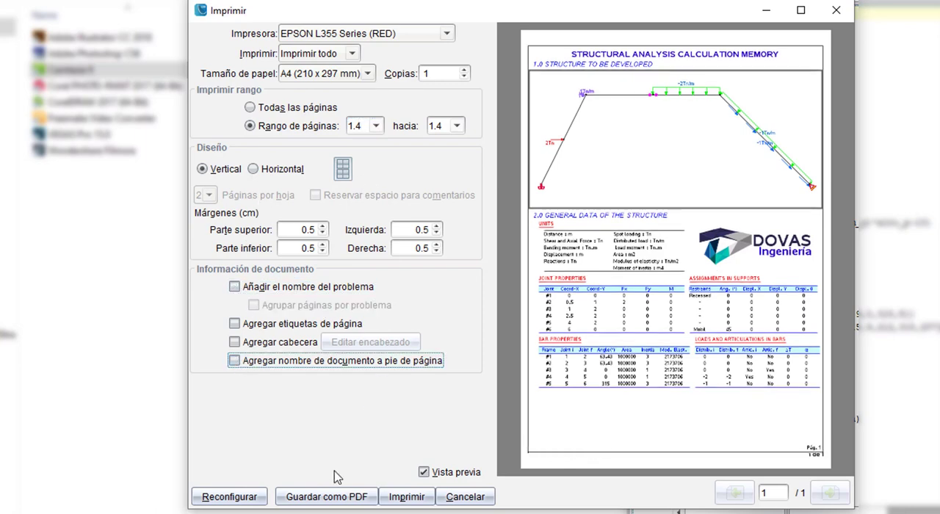
pyautogui.click(326, 497)
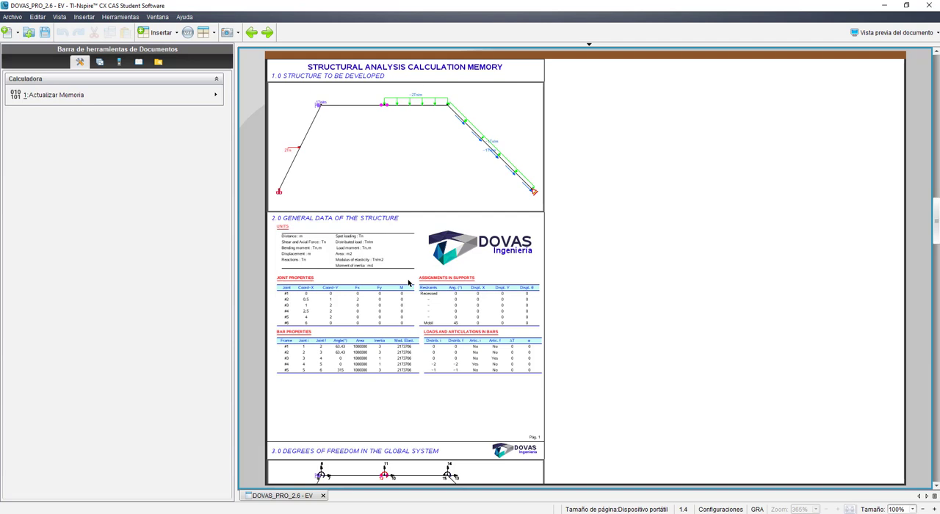
# Reopen the Imprimir dialog previewing the visible screen on A4, two per sheet
pyautogui.scroll(-3)
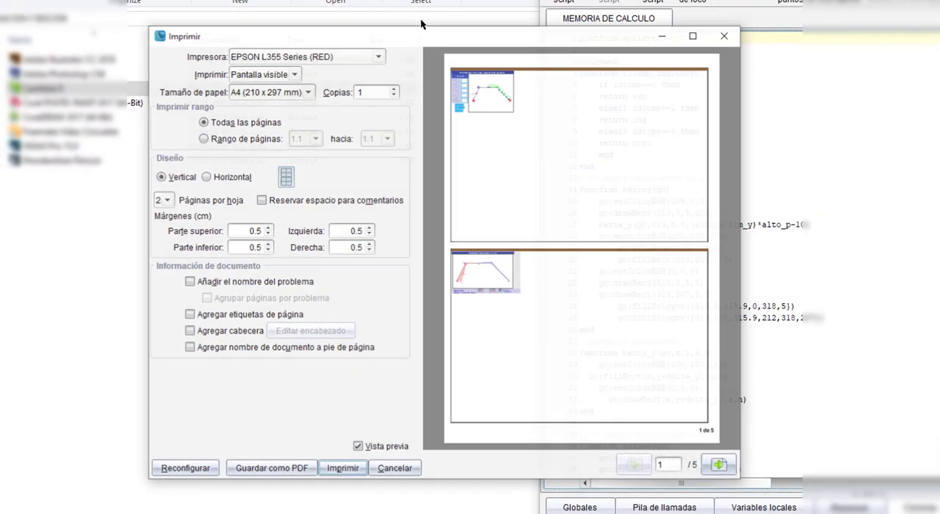
# Export page 1.4 as a PDF via Imprimir todo and Rango de páginas, saved as pag1.pdf
pyautogui.click(264, 74)
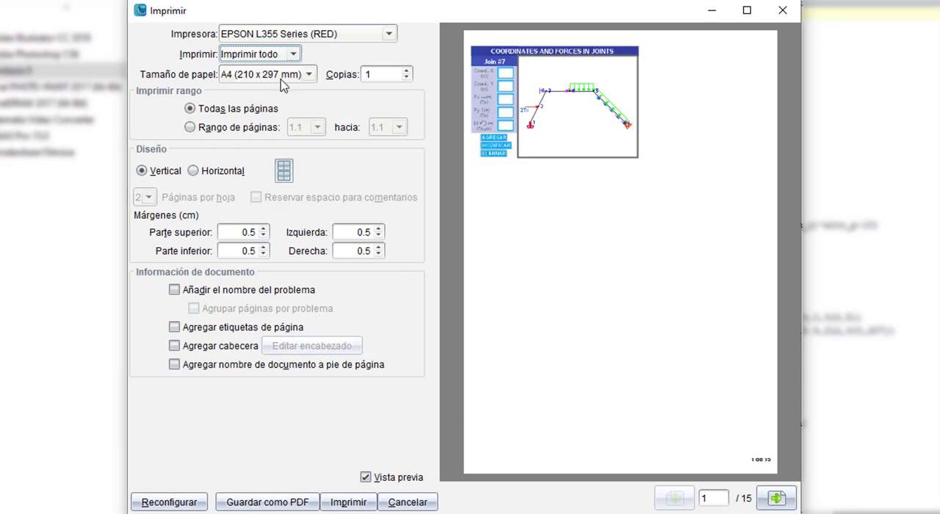
pyautogui.click(191, 126)
pyautogui.write('1.4')
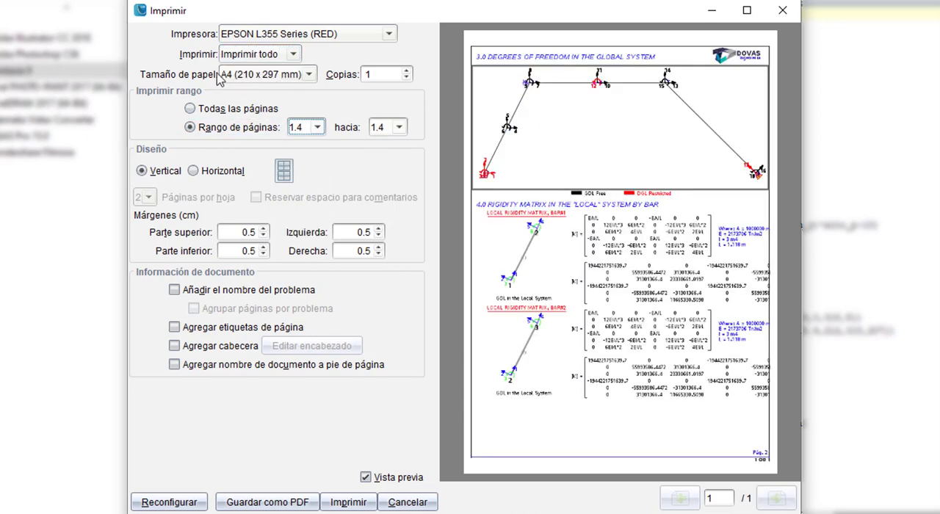
pyautogui.moveTo(268, 503)
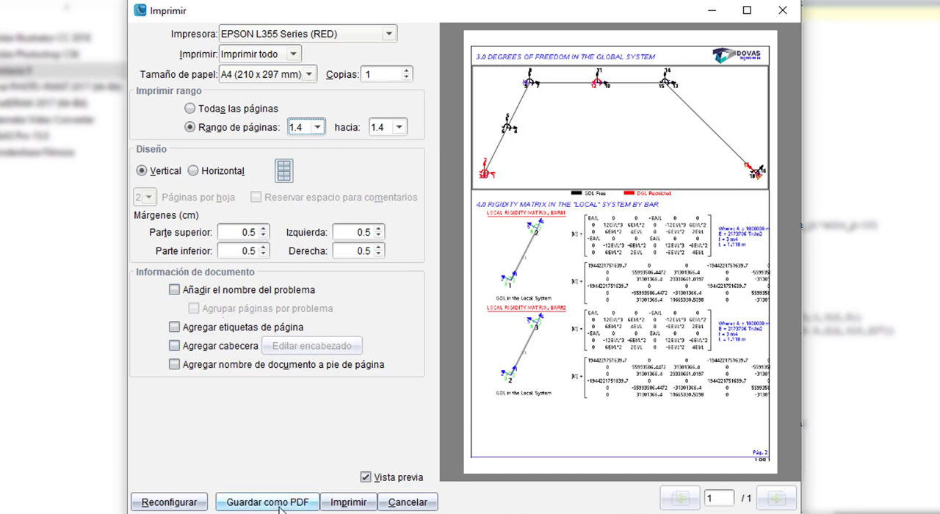
pyautogui.click(268, 503)
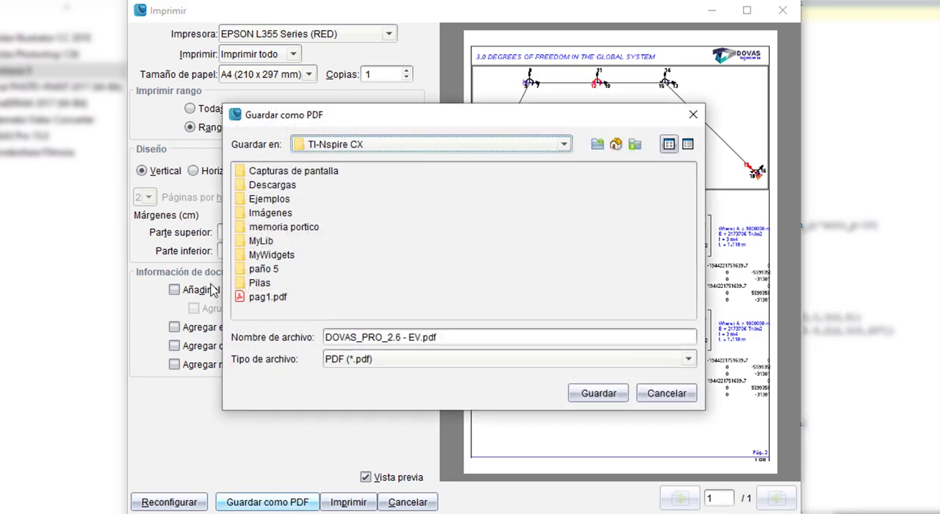
pyautogui.click(267, 297)
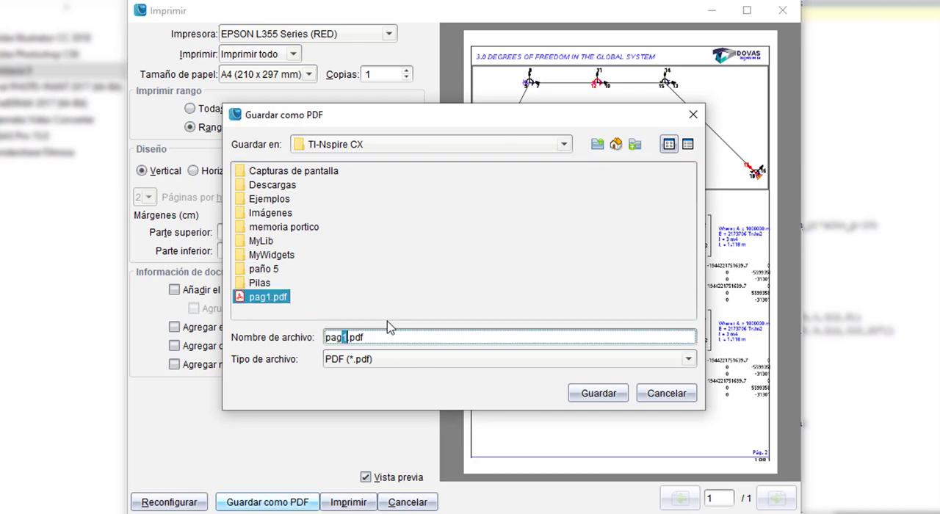
pyautogui.click(598, 394)
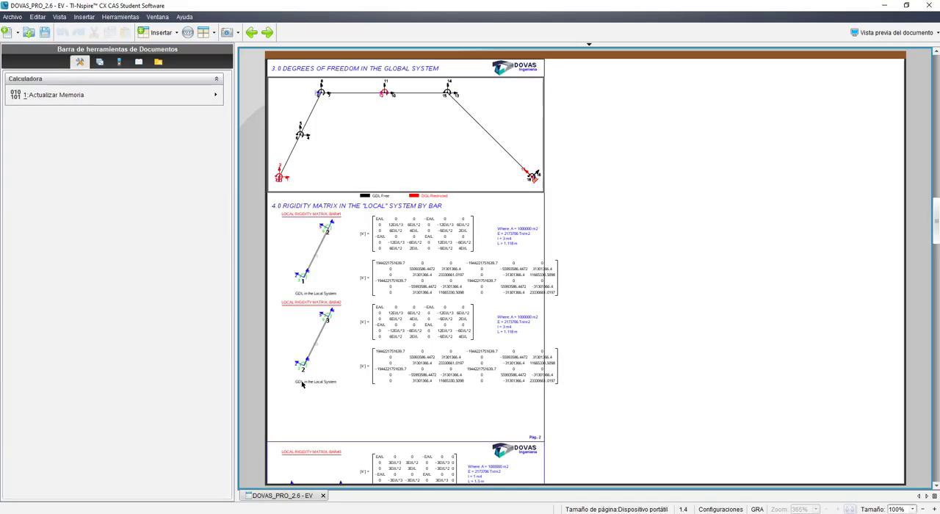
pyautogui.scroll(-3)
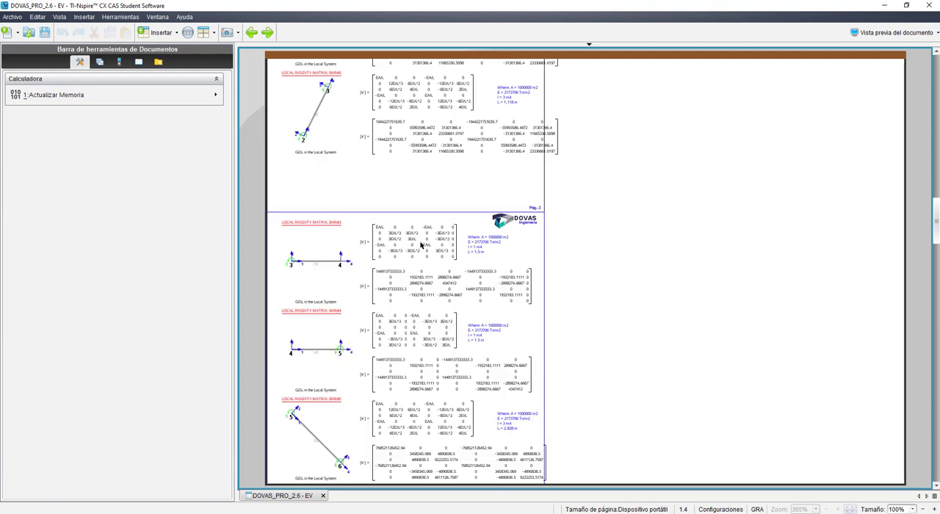
pyautogui.scroll(-3)
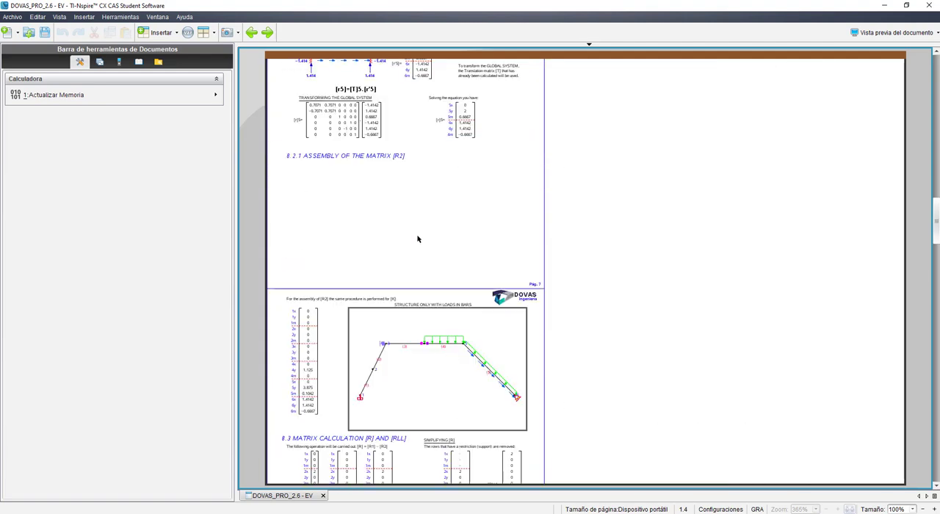
pyautogui.scroll(-3)
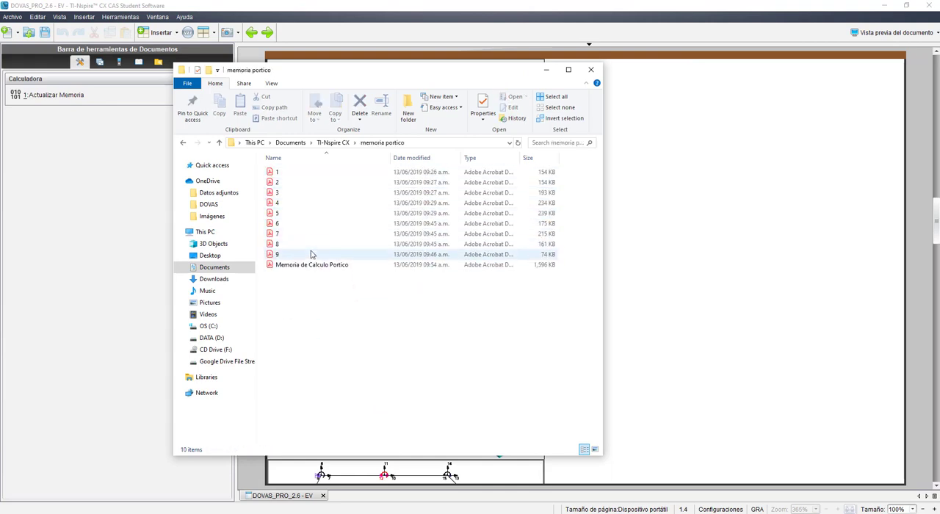
pyautogui.moveTo(519, 258)
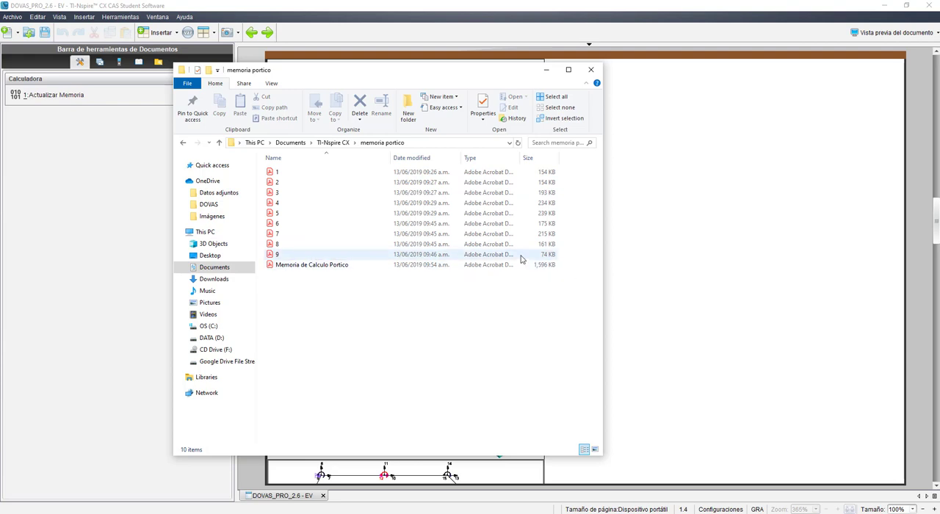
# Send the nine page PDFs to Acrobat's Combine files, then open 'Memoria de Calculo Portico.pdf'
pyautogui.rightClick(374, 192)
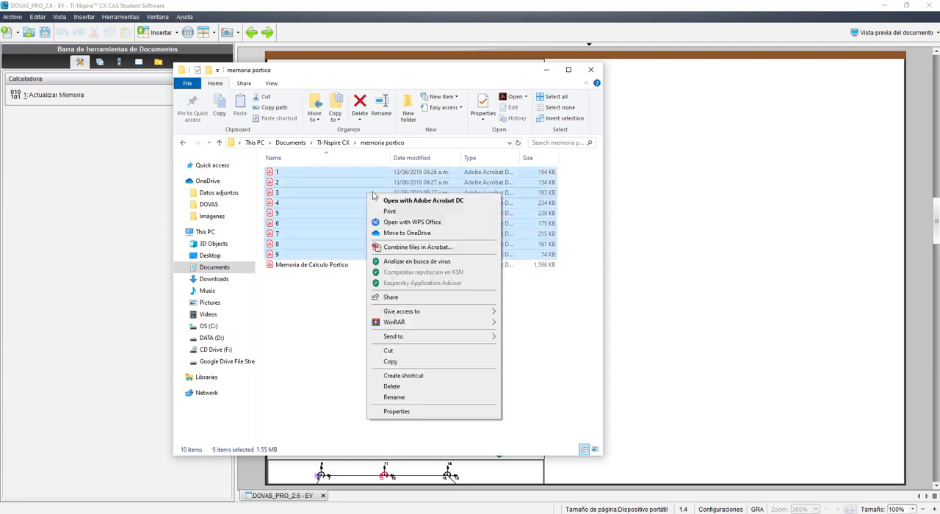
pyautogui.moveTo(335, 173)
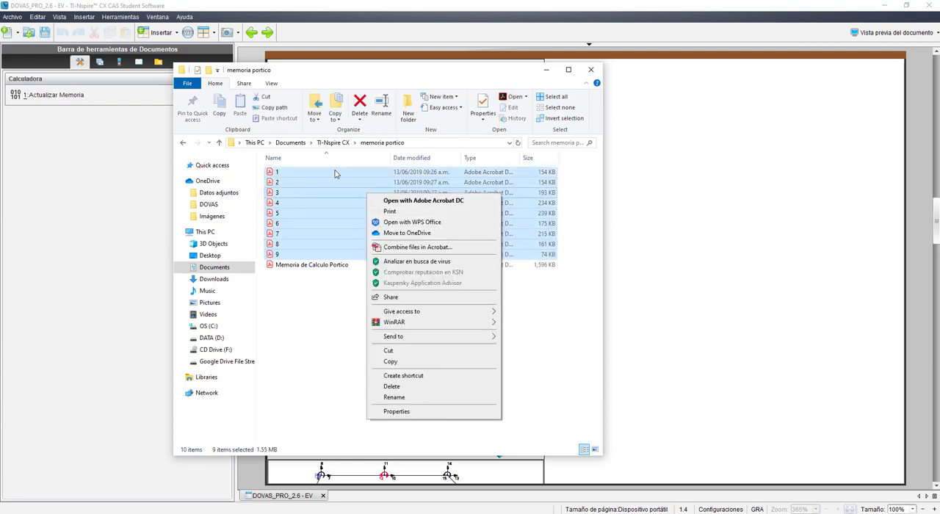
pyautogui.moveTo(403, 246)
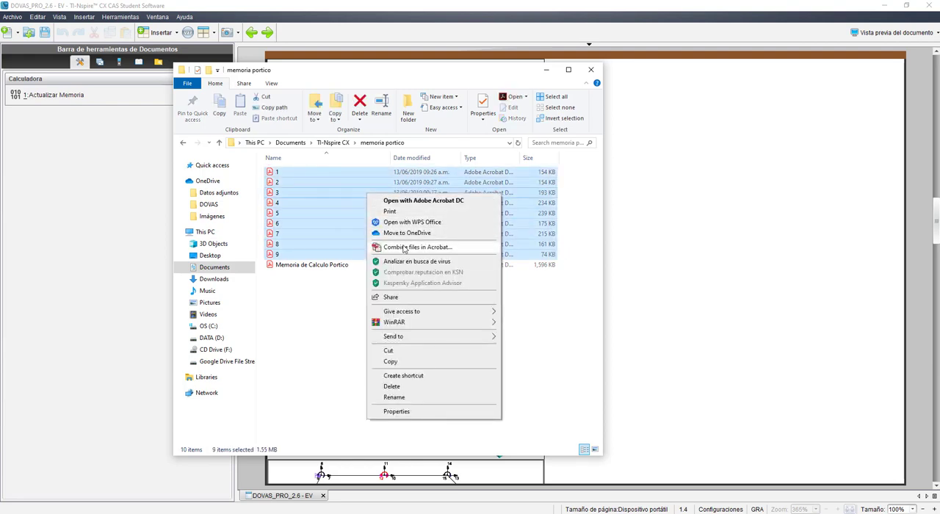
pyautogui.click(417, 247)
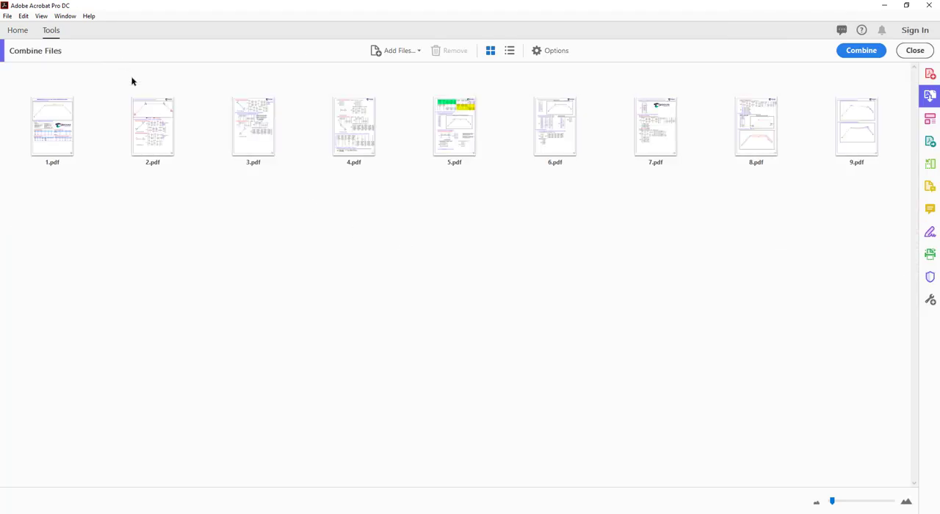
pyautogui.click(397, 50)
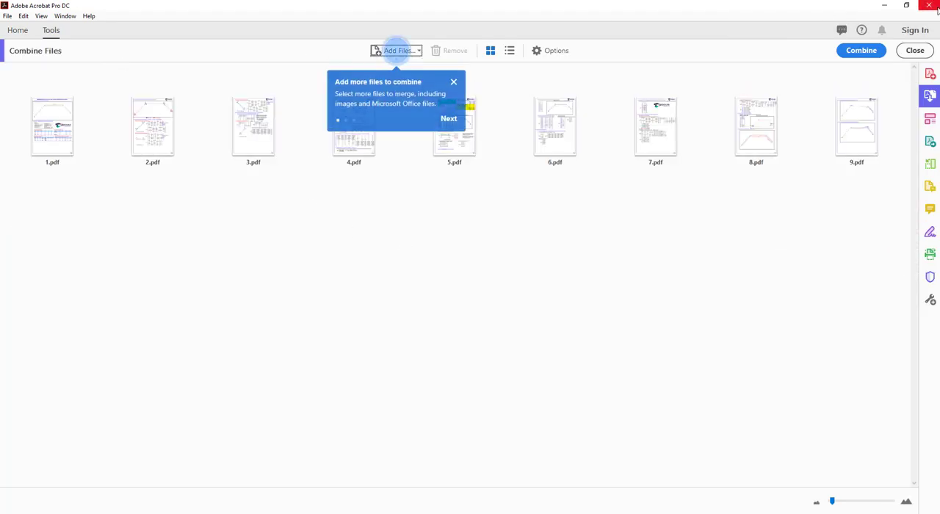
pyautogui.click(396, 49)
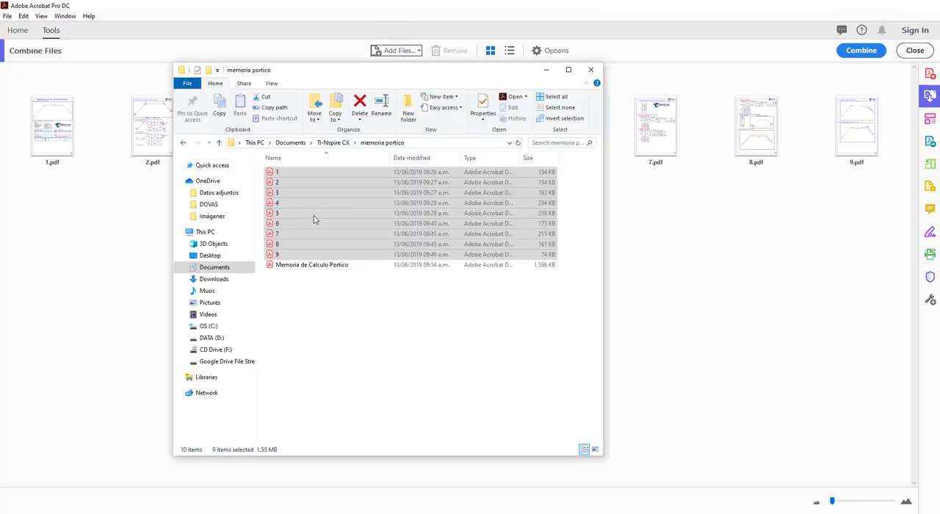
pyautogui.doubleClick(312, 264)
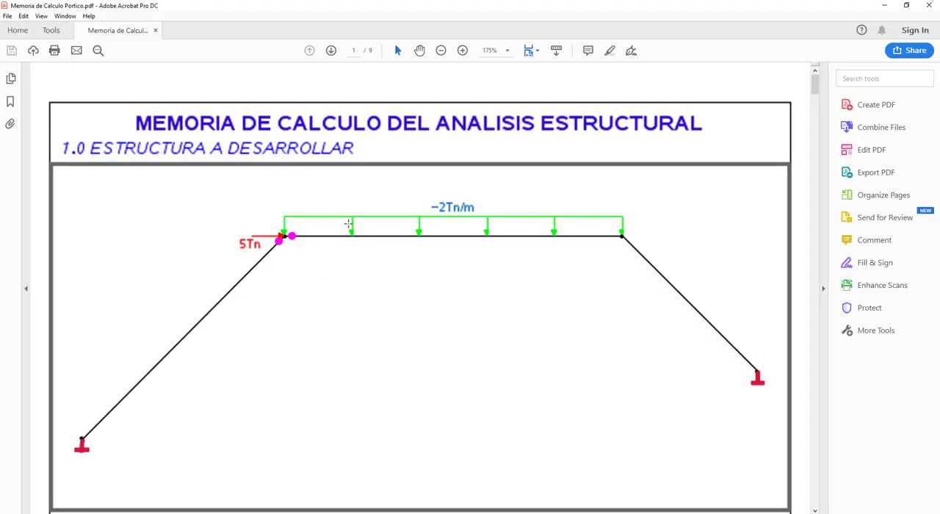
# Review the merged calculation memory in Acrobat and return to the DOVAS 9.2 Credits page
pyautogui.click(332, 50)
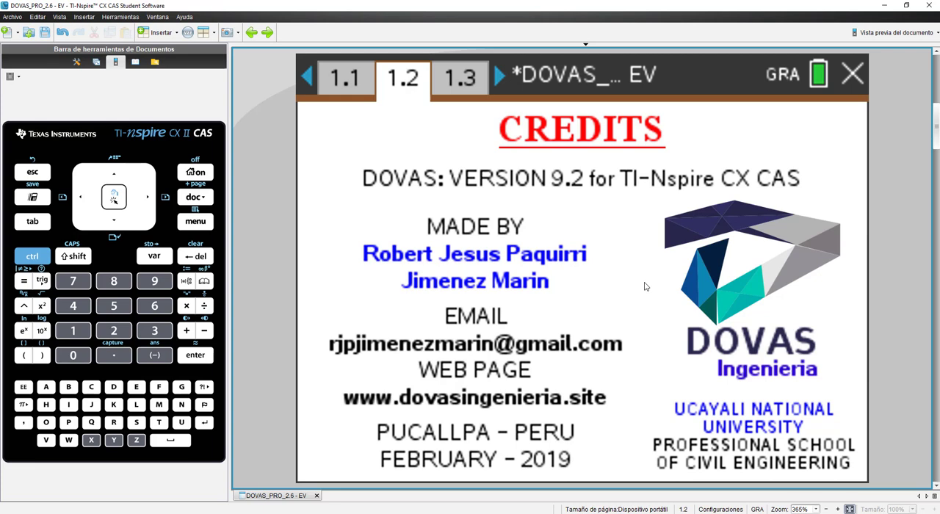
pyautogui.moveTo(646, 294)
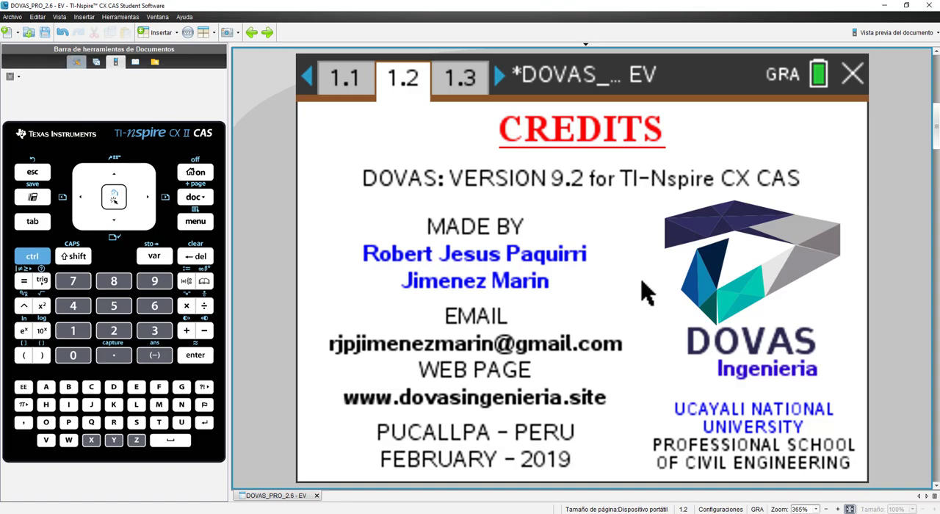